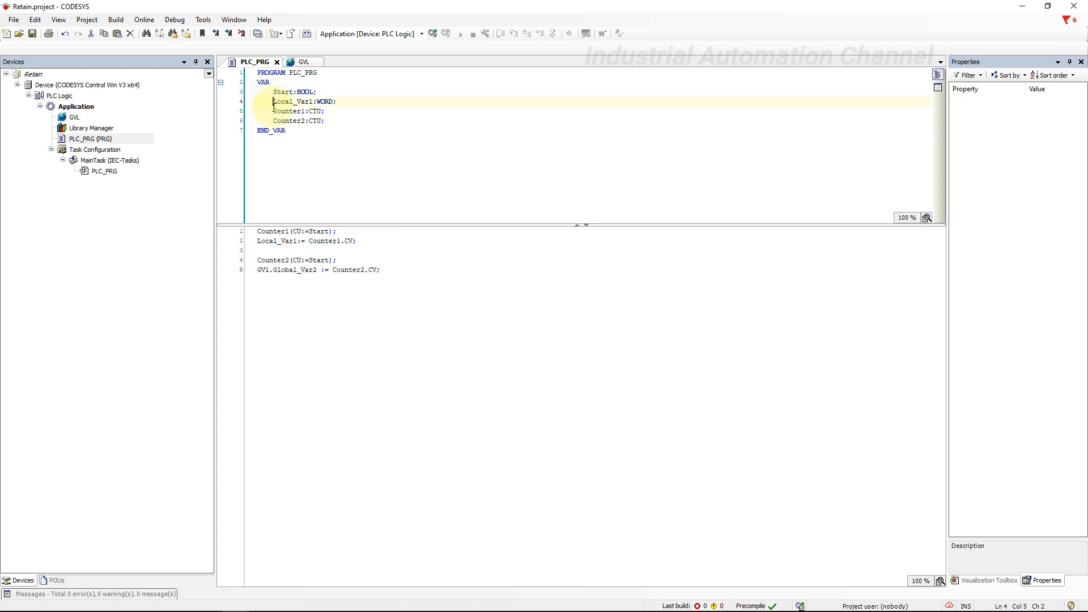
Step: Show the GVL global variable list in a second editor pane beside PLC_PRG
left_click(304, 61)
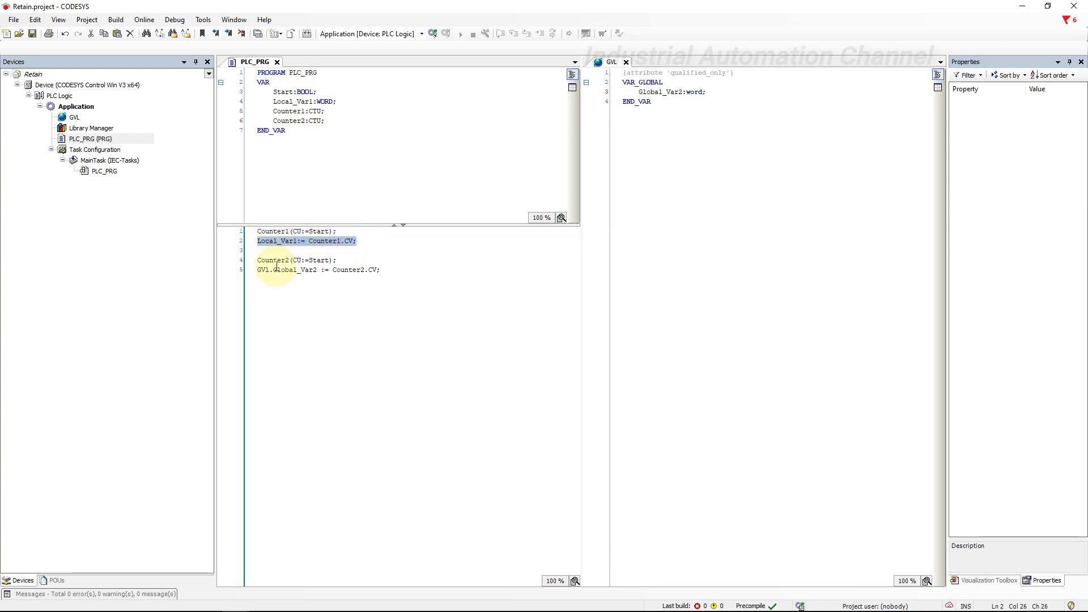
left_click(266, 270)
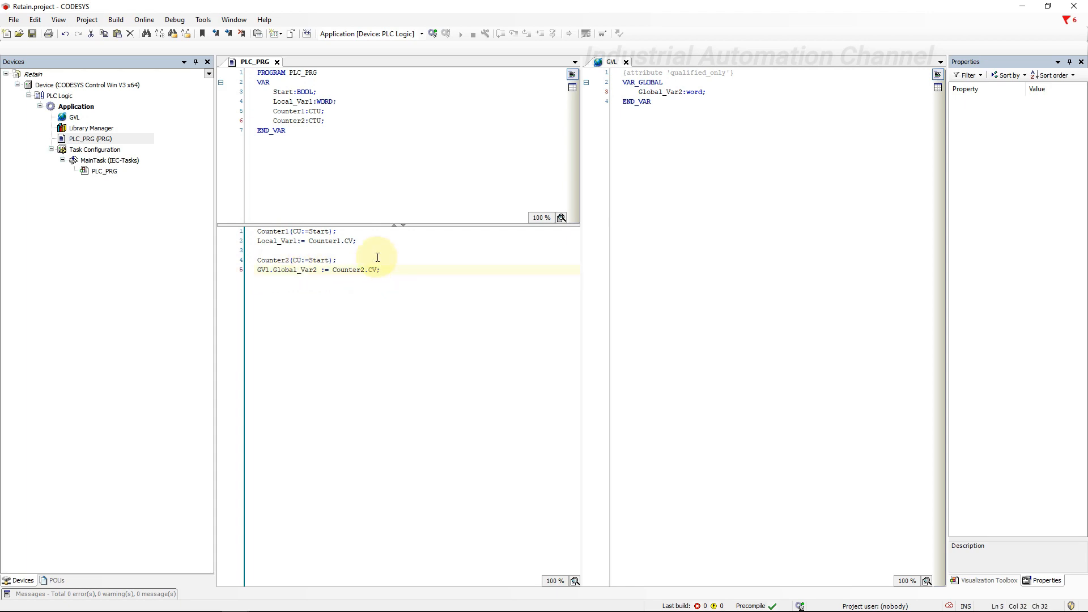
Step: Switch the device to simulation, log in and start the application
left_click(144, 19)
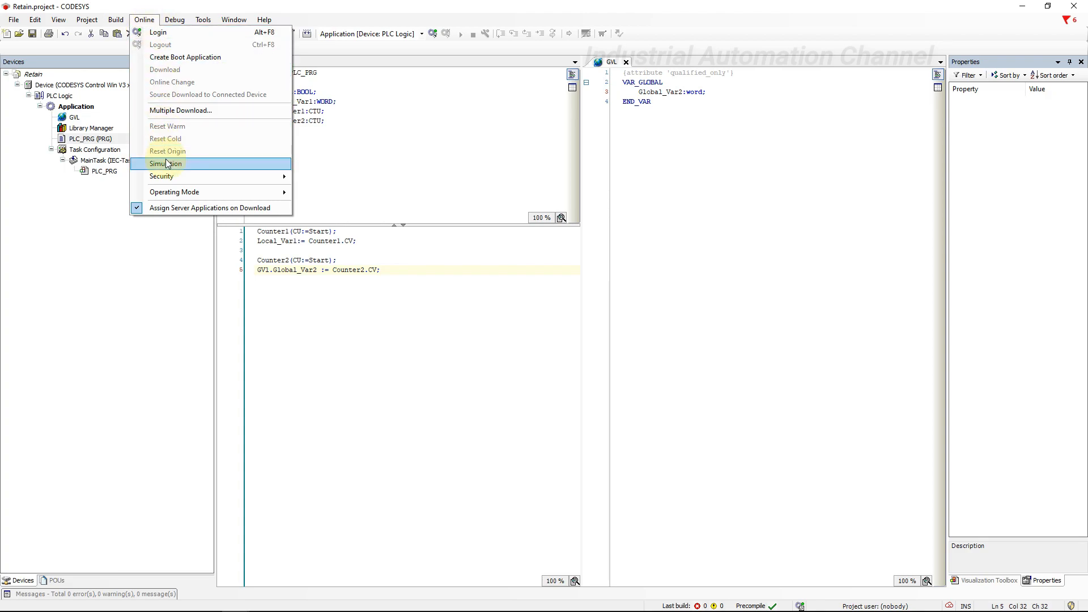
left_click(166, 163)
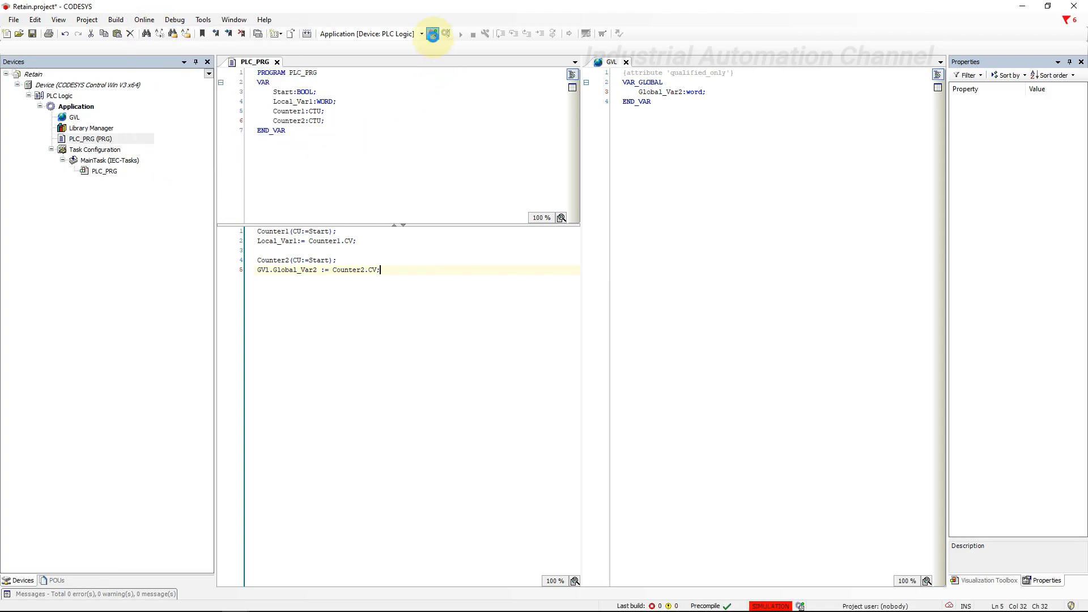
left_click(433, 33)
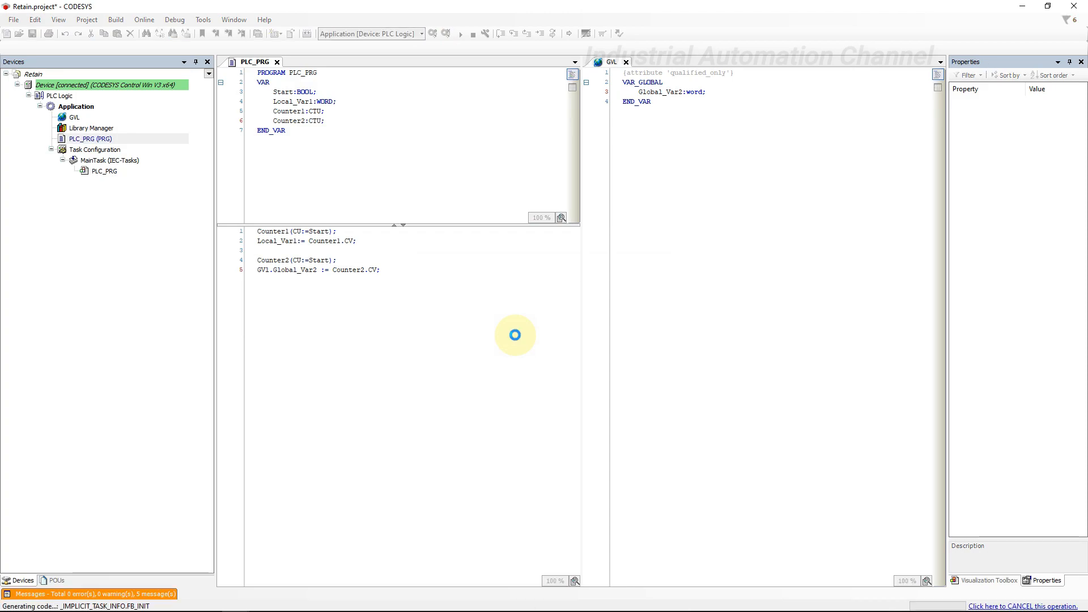
left_click(457, 33)
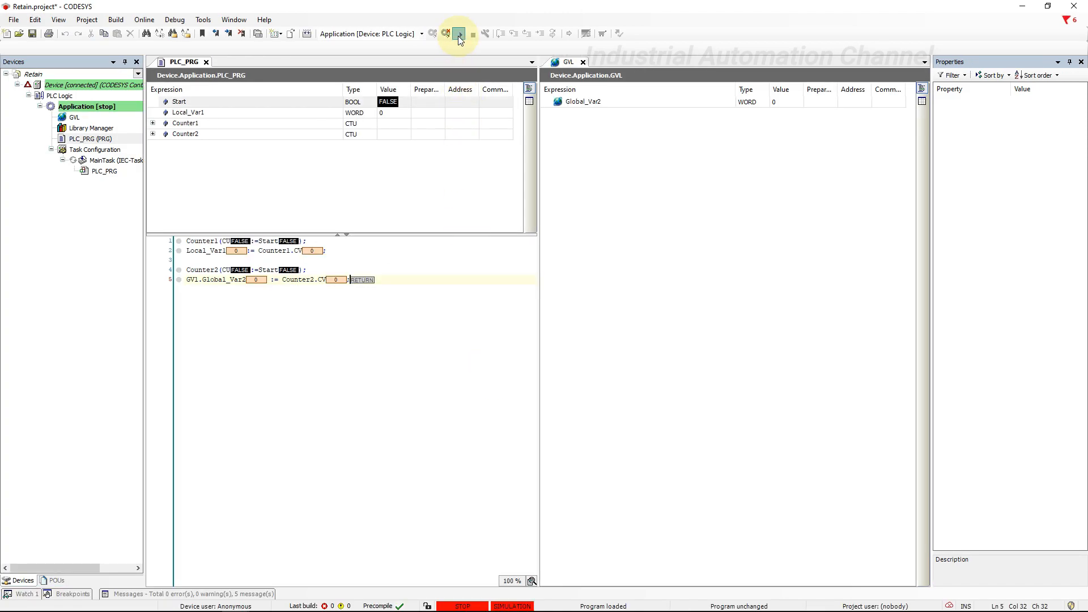
Step: Write TRUE then FALSE into Start so Local_Var1 and Global_Var2 count up to 3
left_click(458, 33)
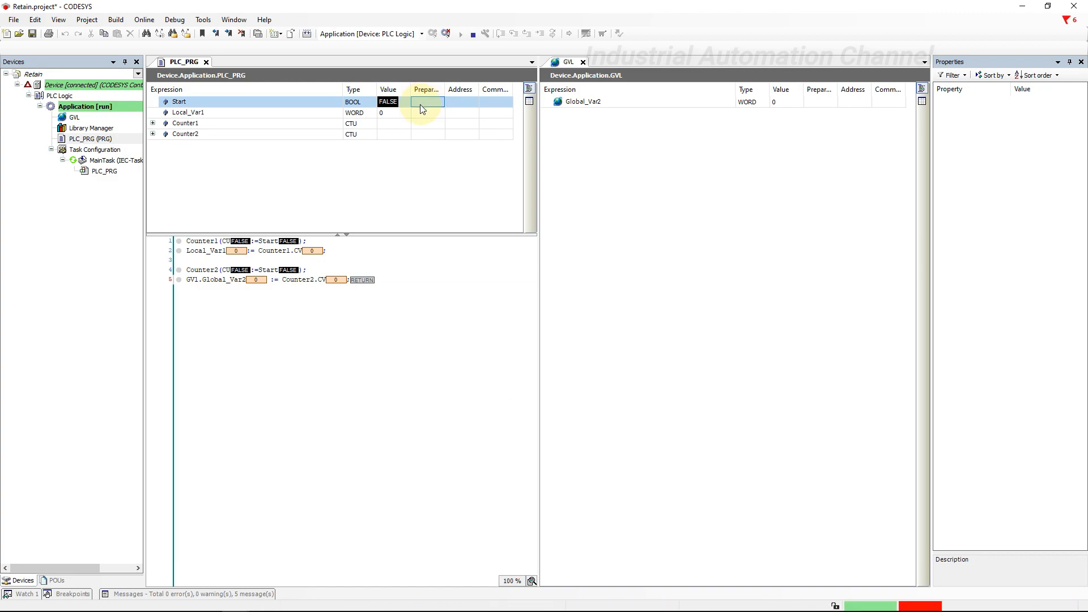
type("TRUE")
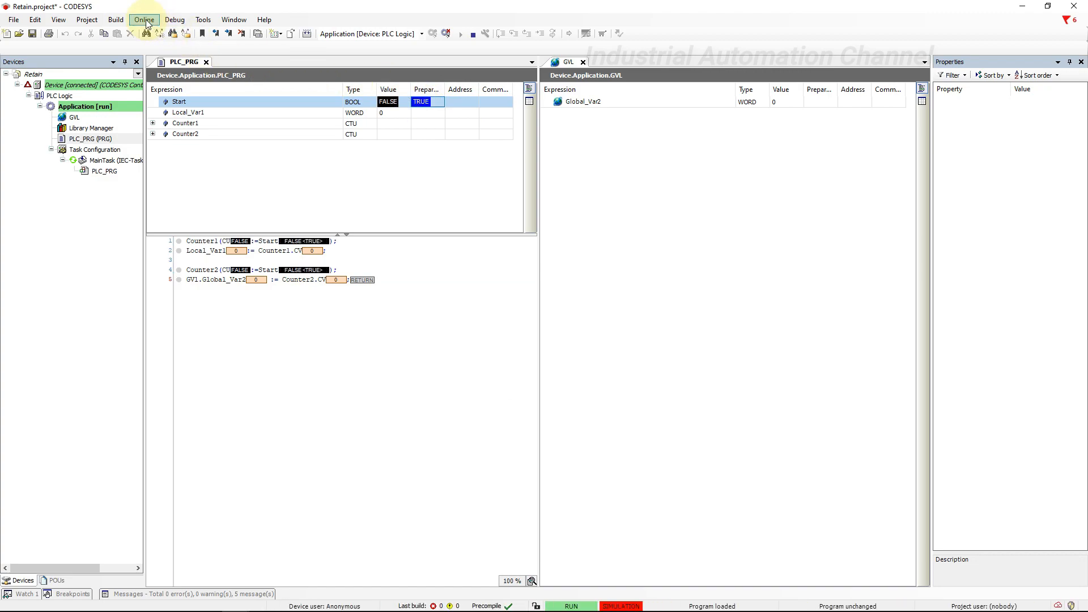
left_click(175, 19)
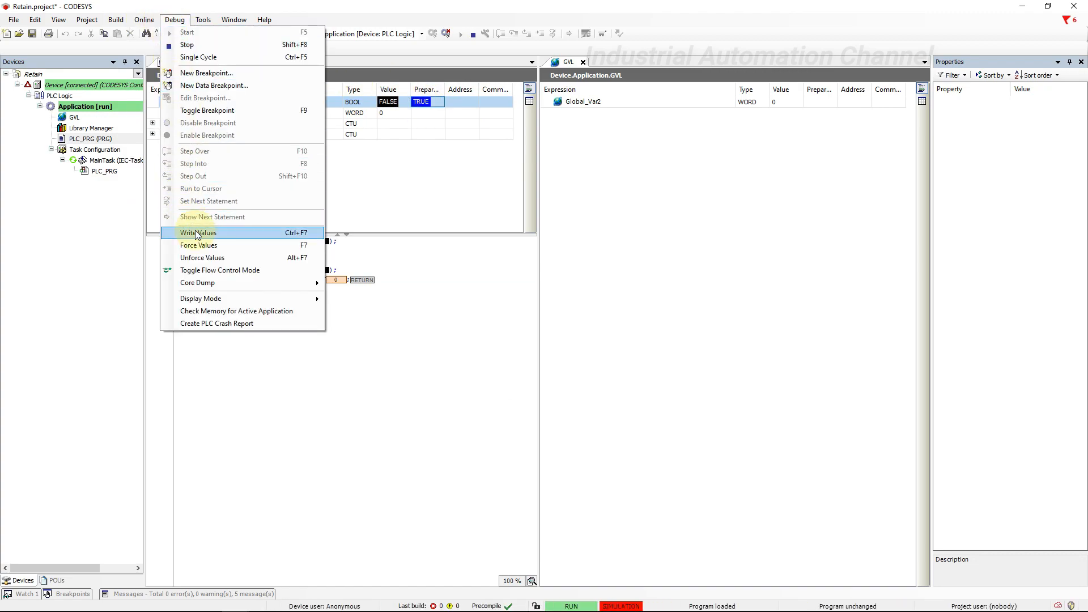
left_click(198, 232)
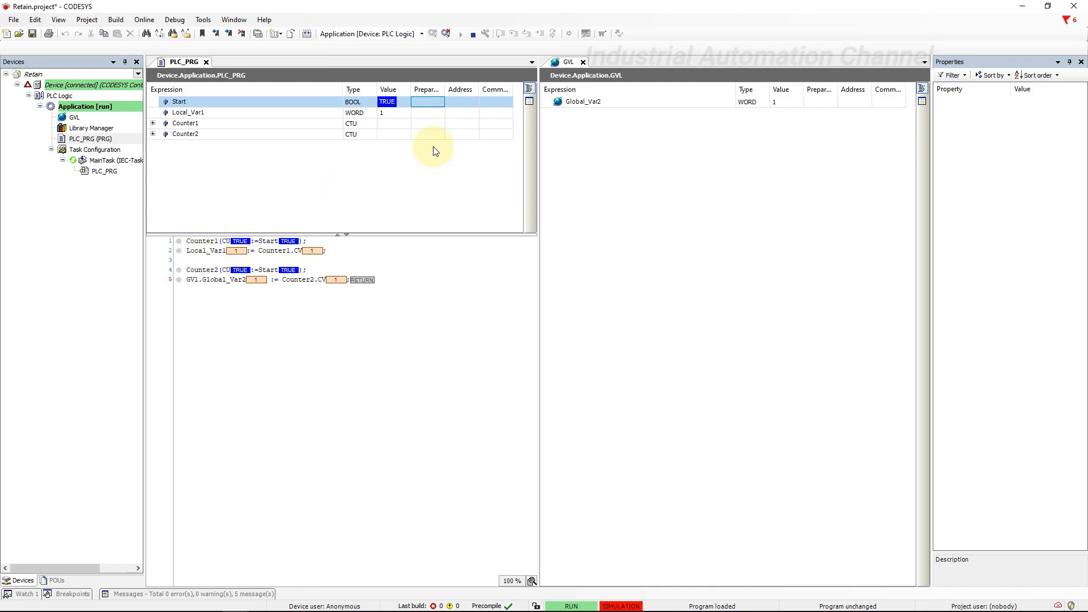
type("FALSE")
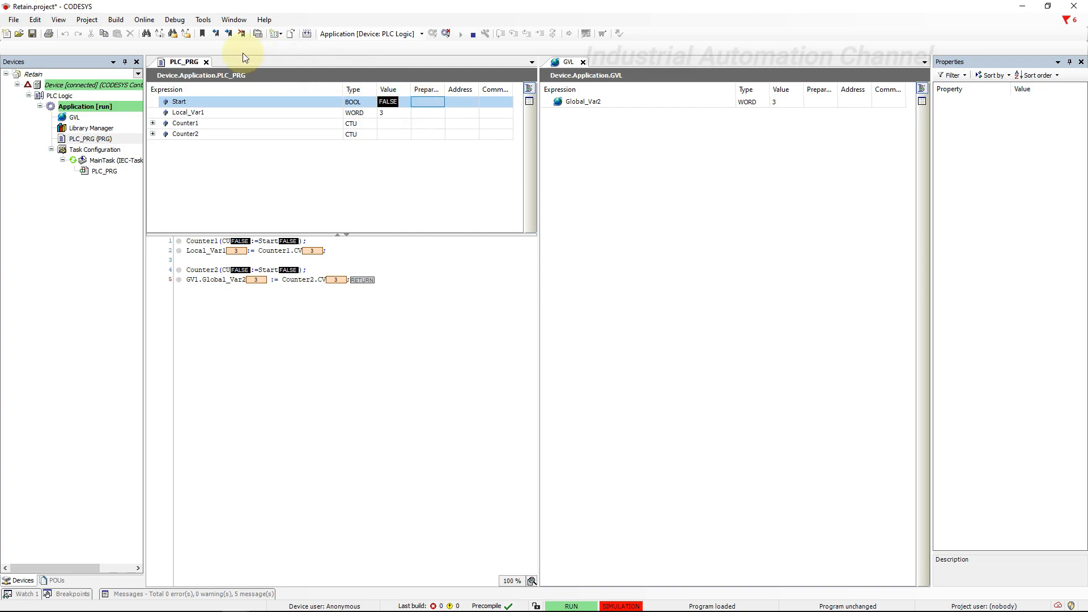
Step: Warm-reset the application so both variables drop to 0, then run it again
left_click(143, 19)
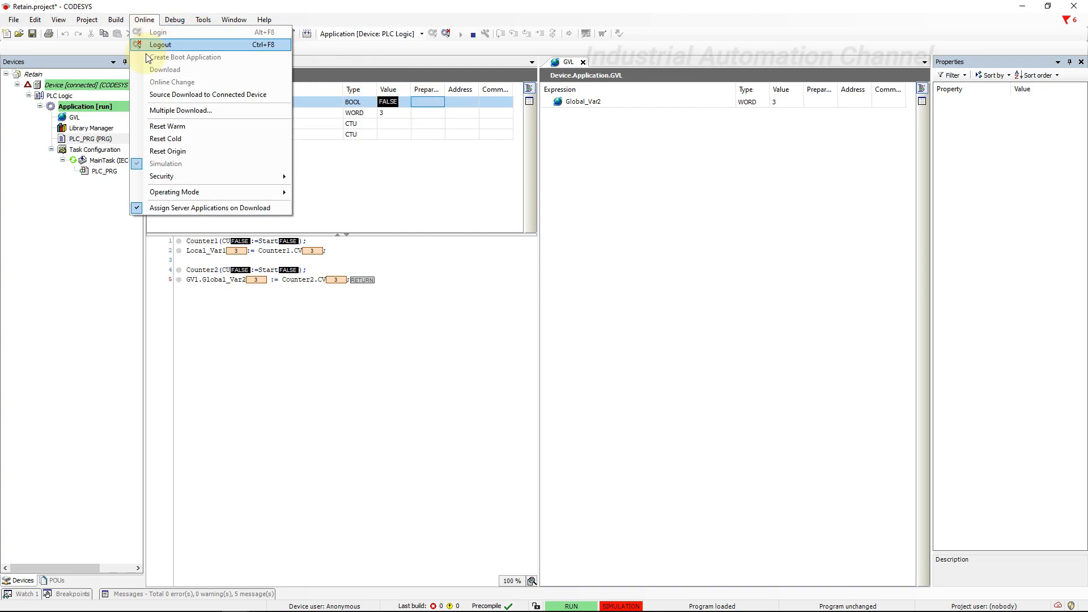
left_click(168, 126)
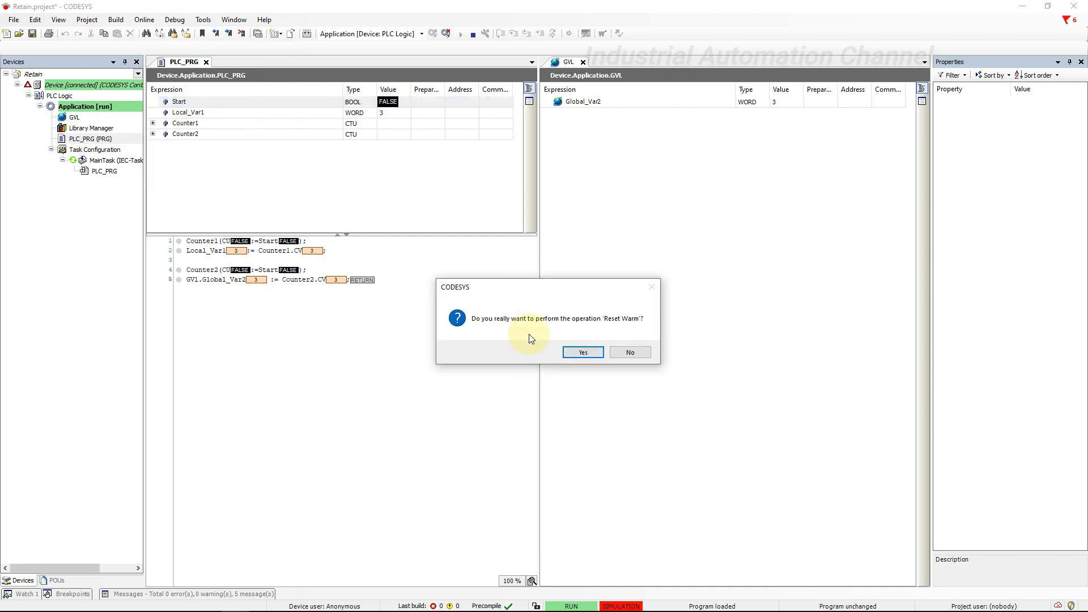
left_click(582, 352)
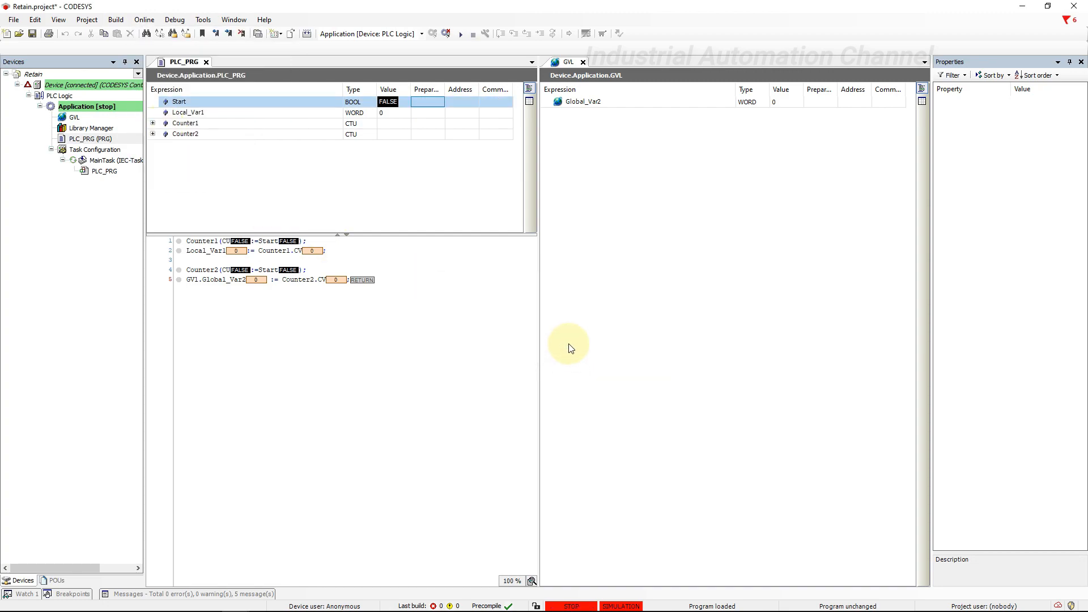
left_click(460, 33)
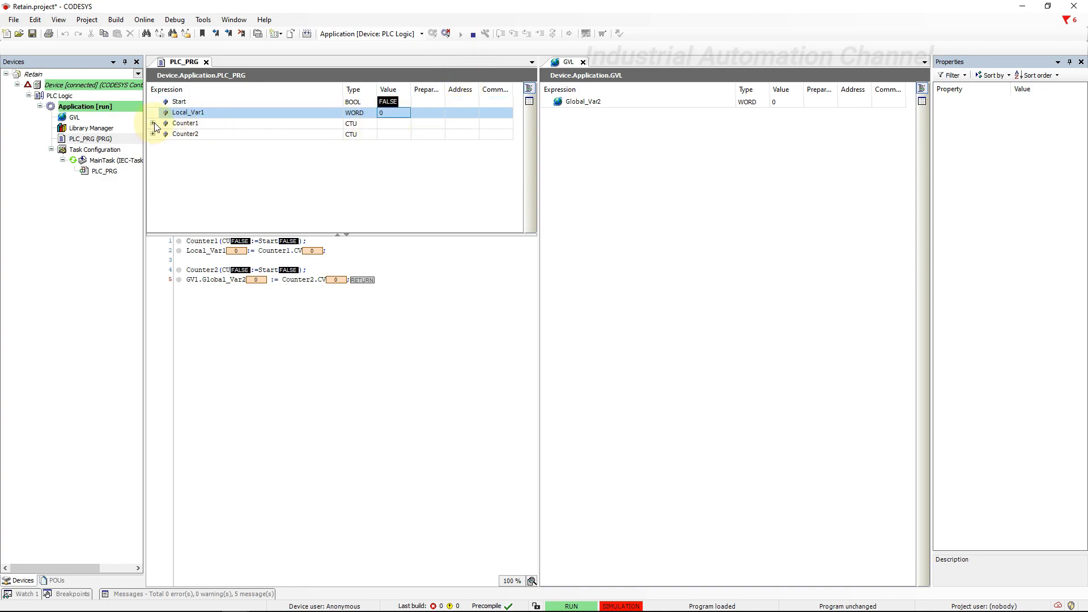
Step: Expand Counter1 and Counter2 in the watch table to inspect their inner values
left_click(165, 123)
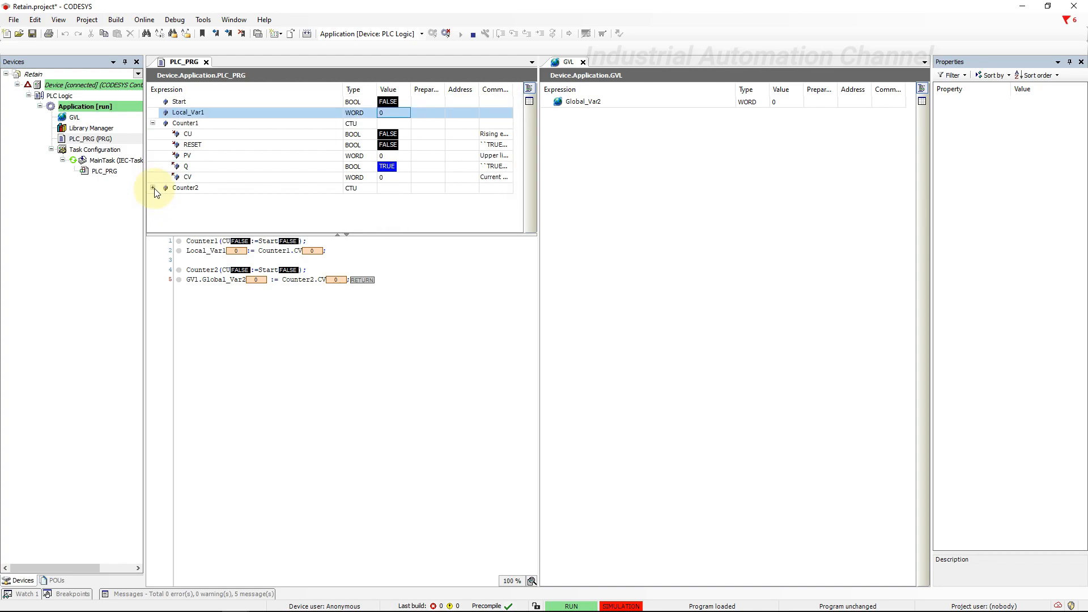
left_click(152, 122)
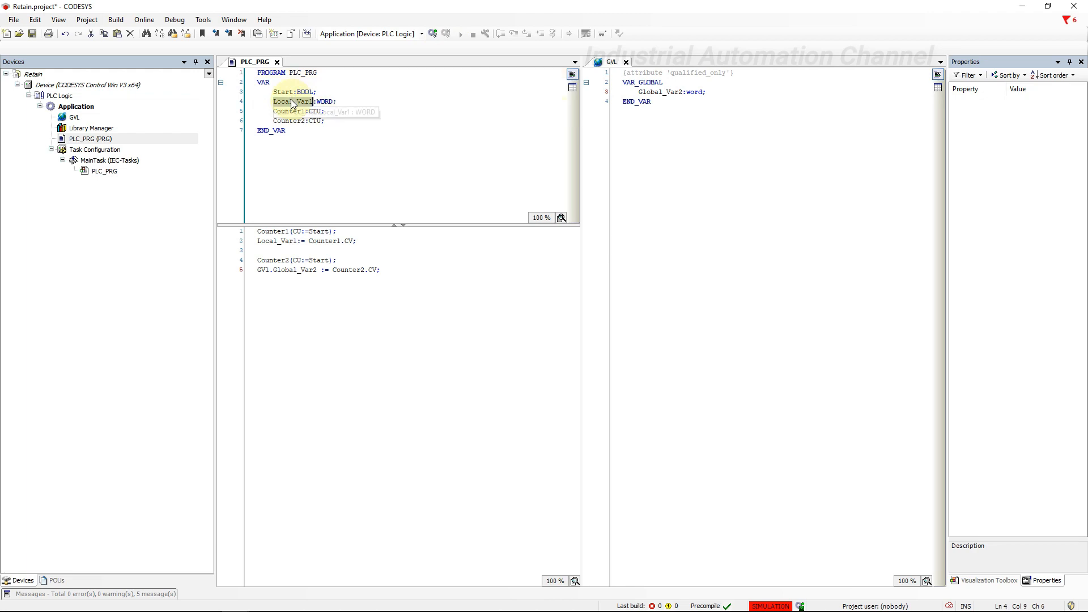
Step: Redeclare Local_Var1 with the RETAIN flag via Auto Declare
left_click(35, 19)
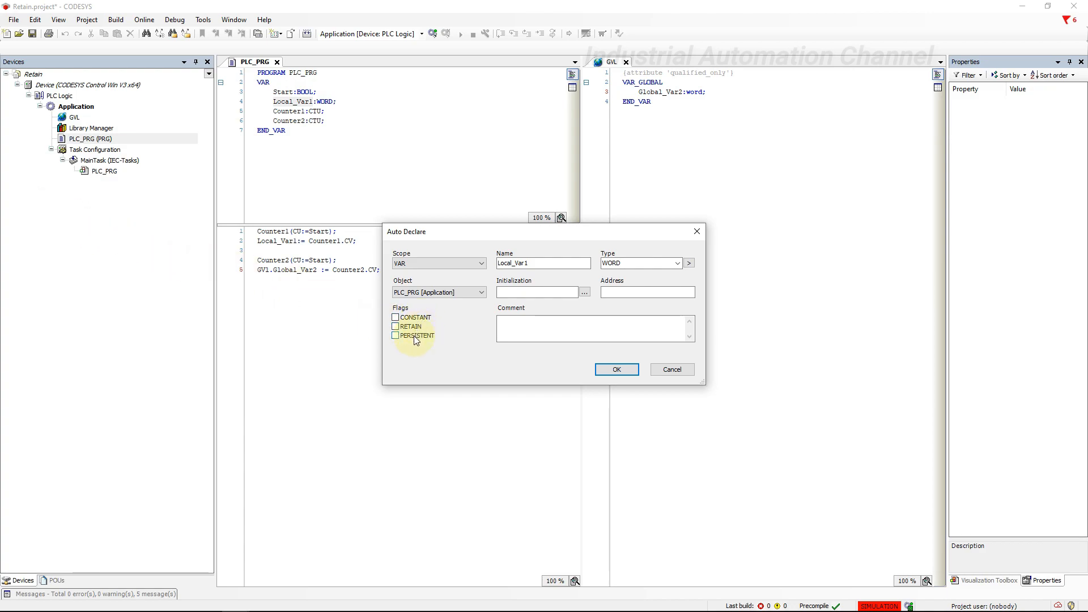
left_click(396, 326)
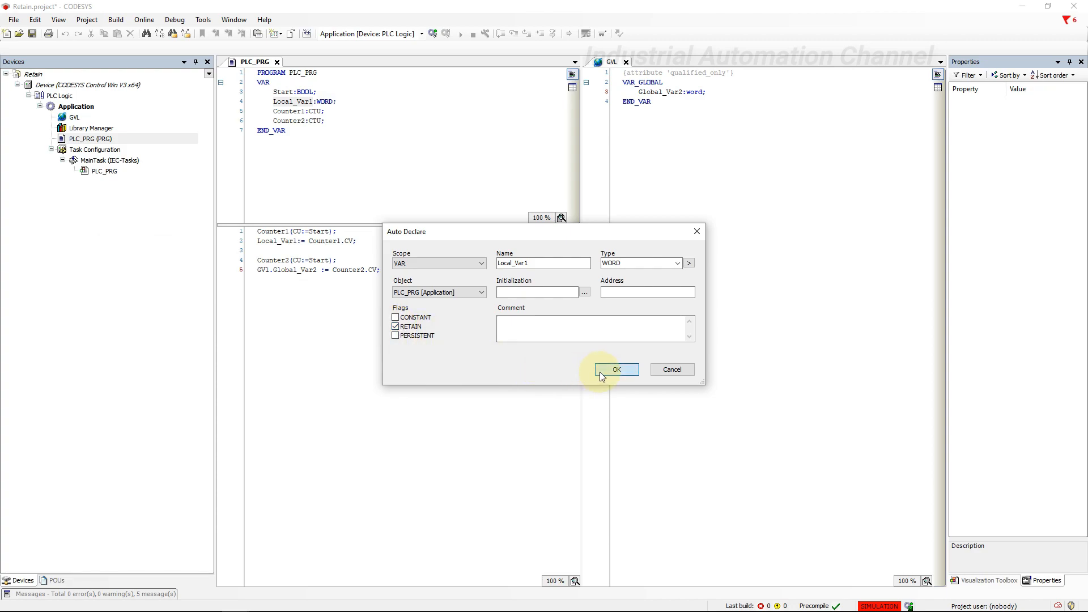
left_click(615, 368)
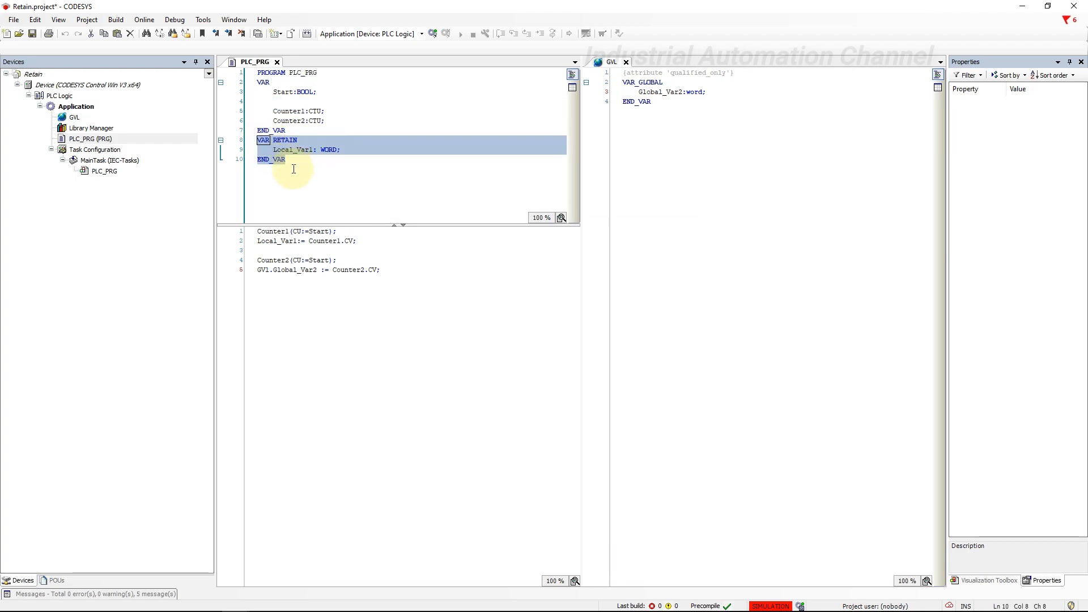
mouse_move(287, 177)
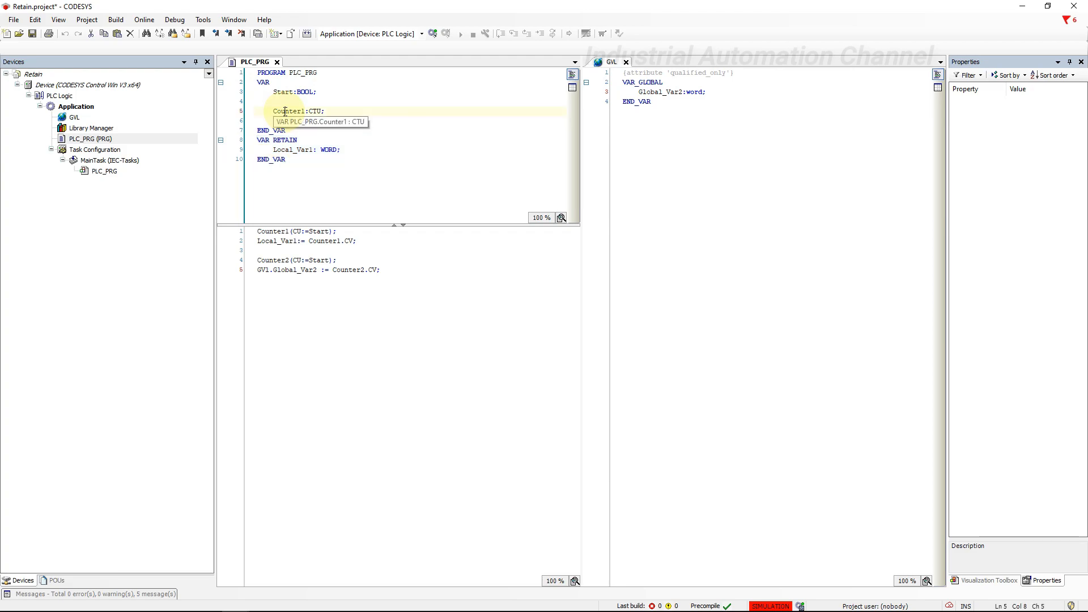
Step: Redeclare Counter1 and Counter2 as retain variables as well
left_click(34, 19)
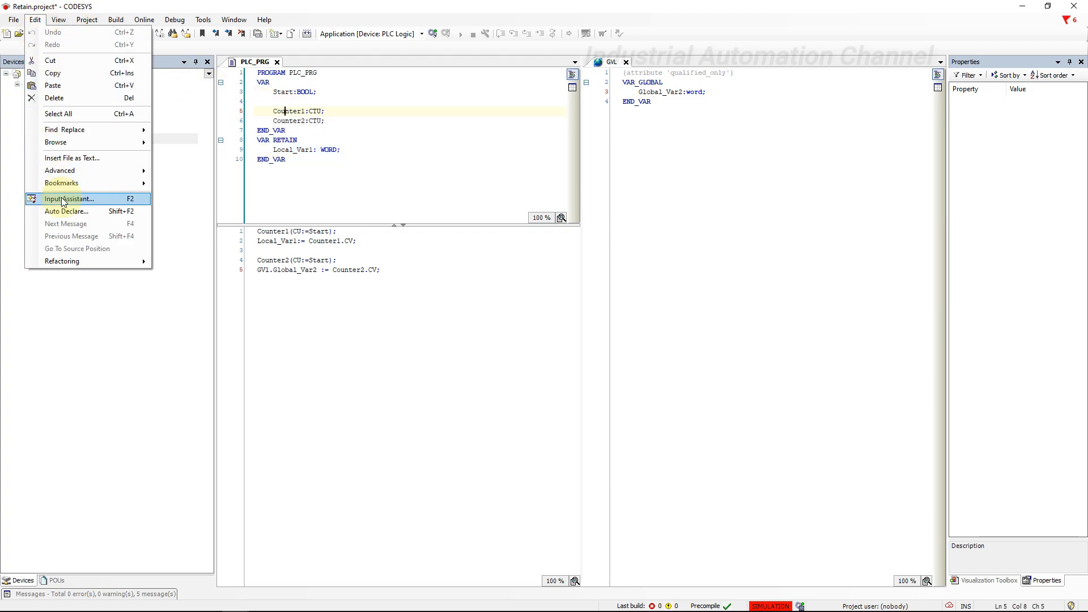
left_click(66, 211)
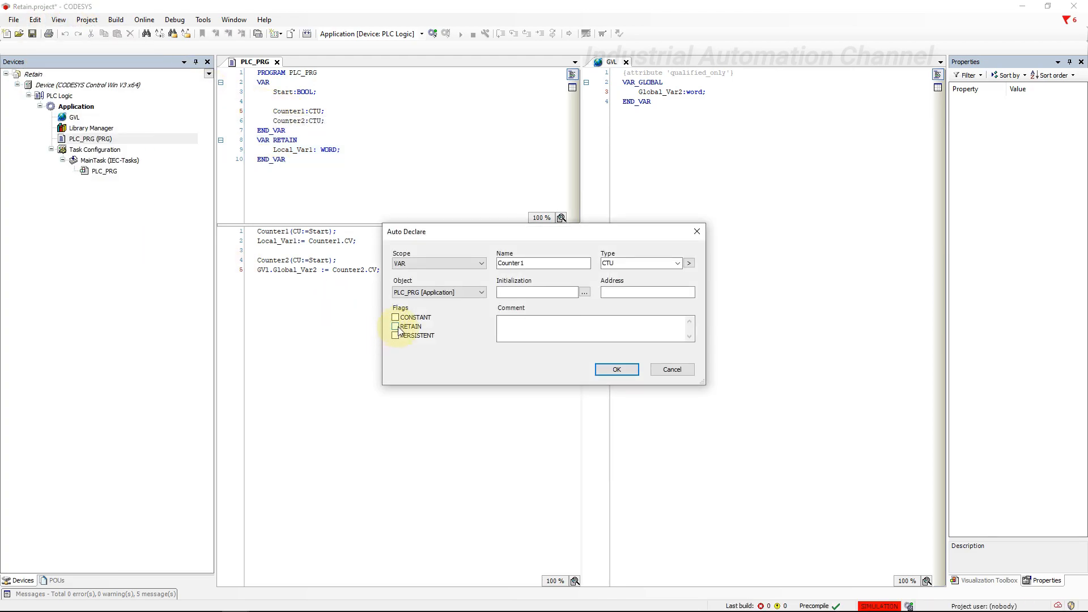
left_click(616, 369)
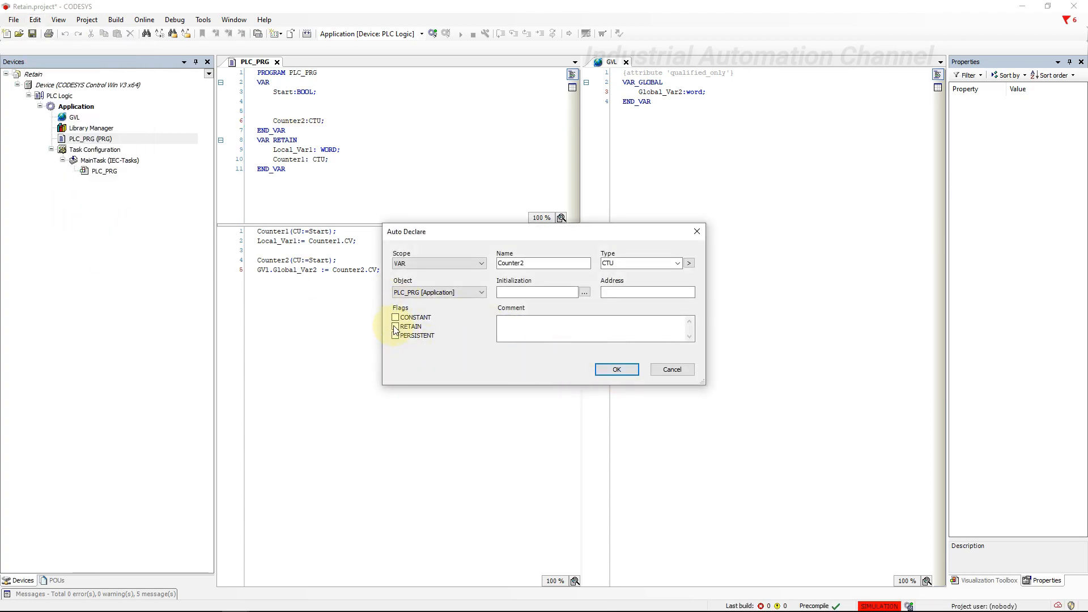
left_click(616, 368)
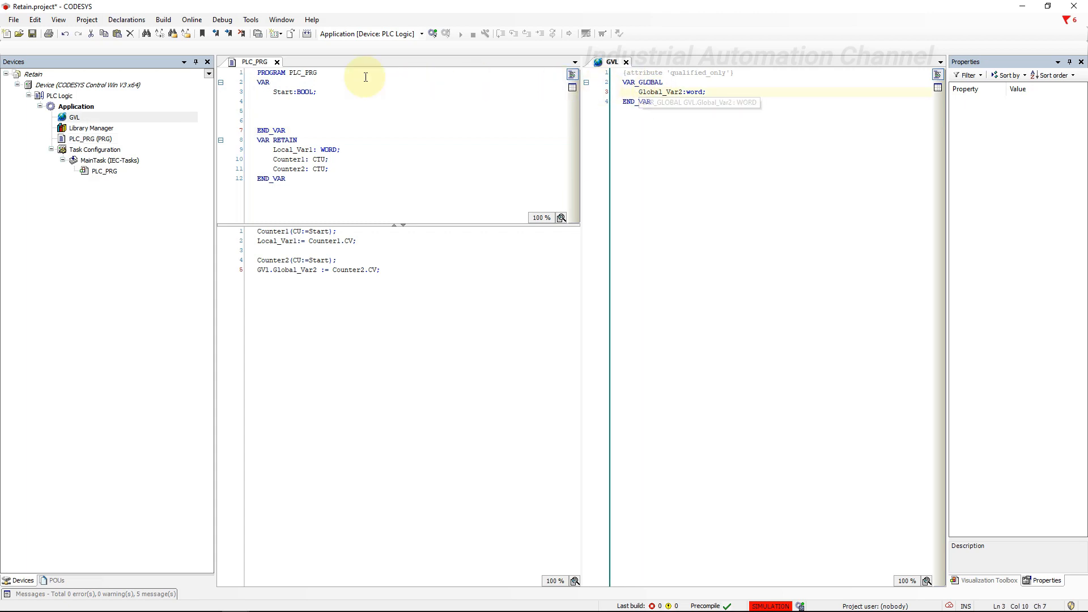
left_click(34, 19)
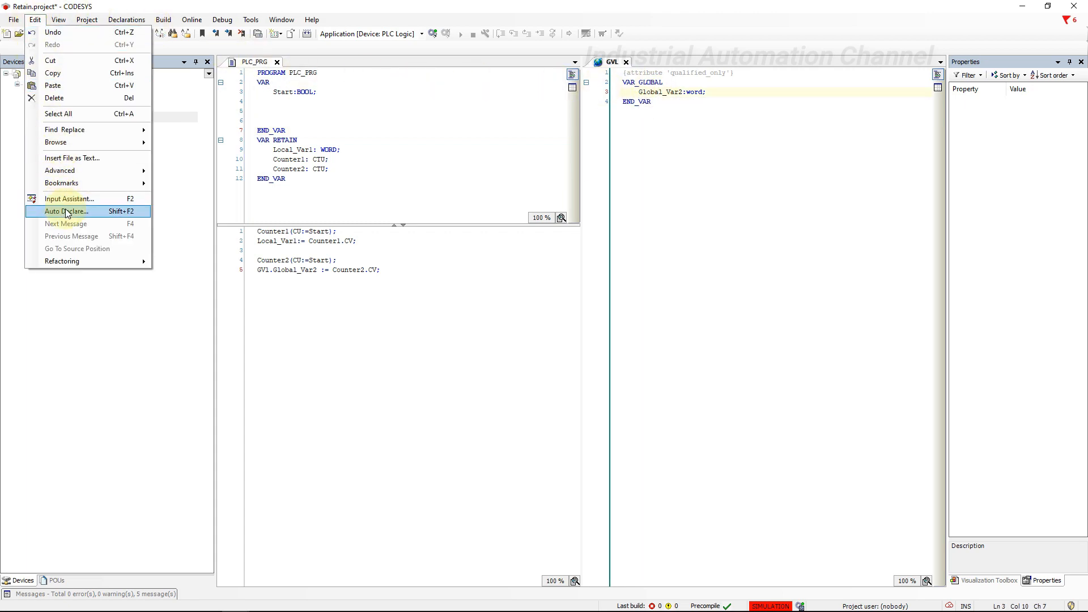
left_click(67, 211)
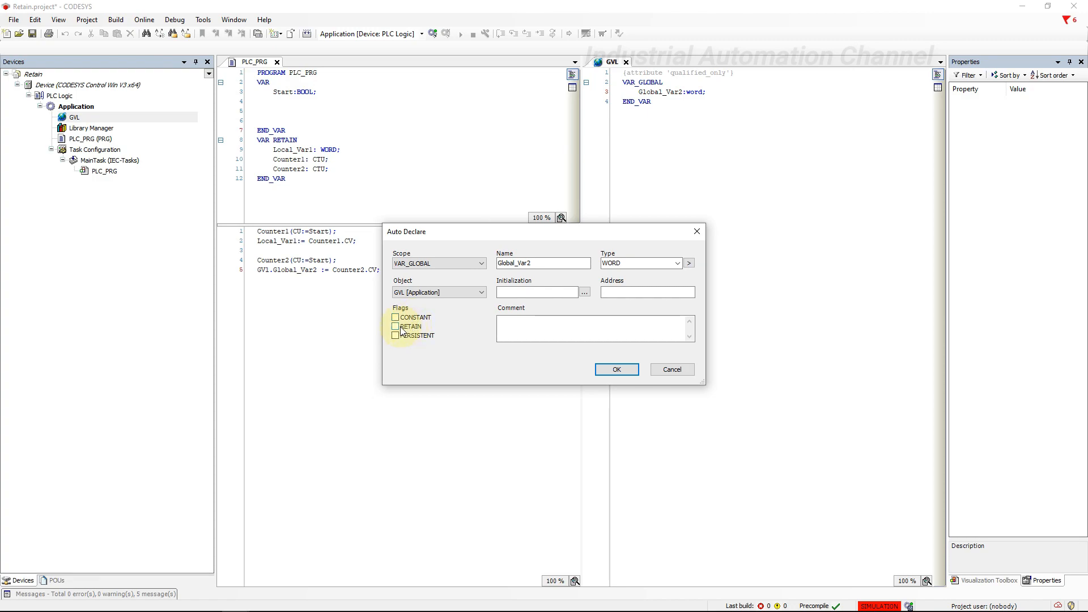
left_click(396, 327)
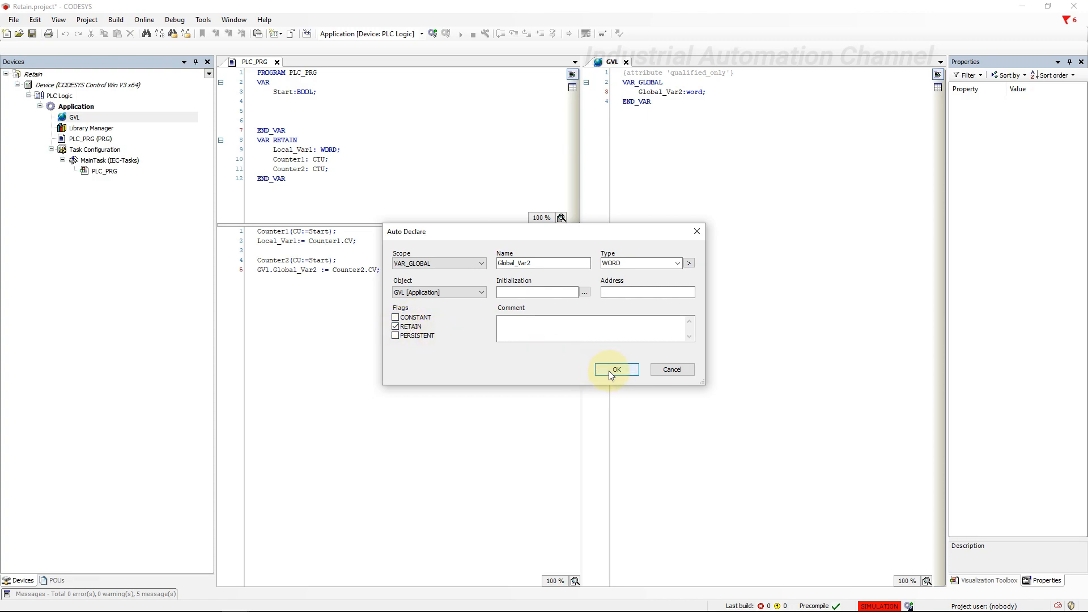
left_click(616, 369)
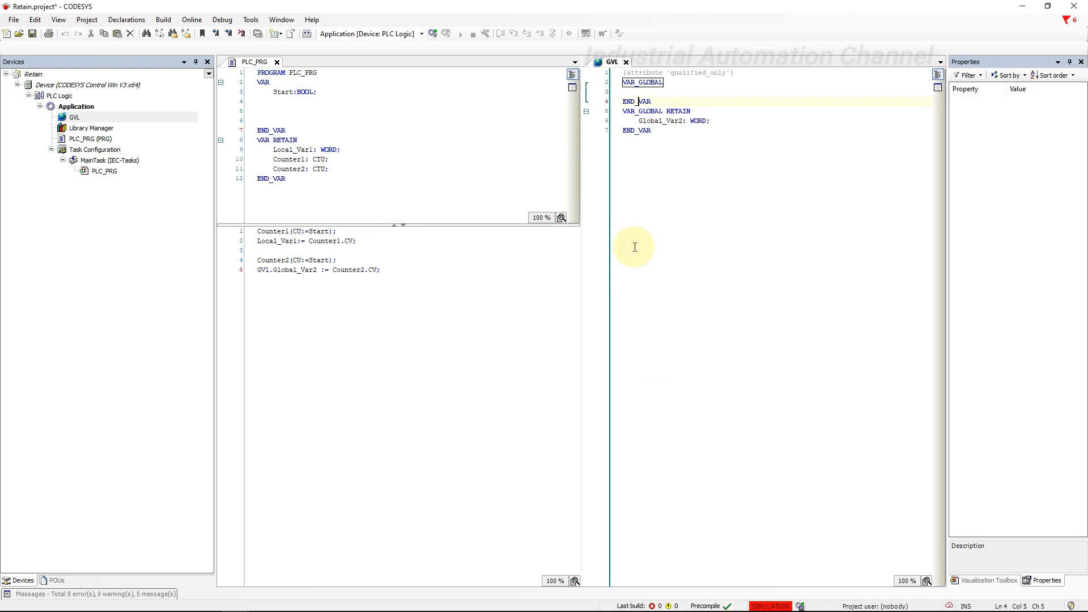
left_click_drag(624, 111, 649, 130)
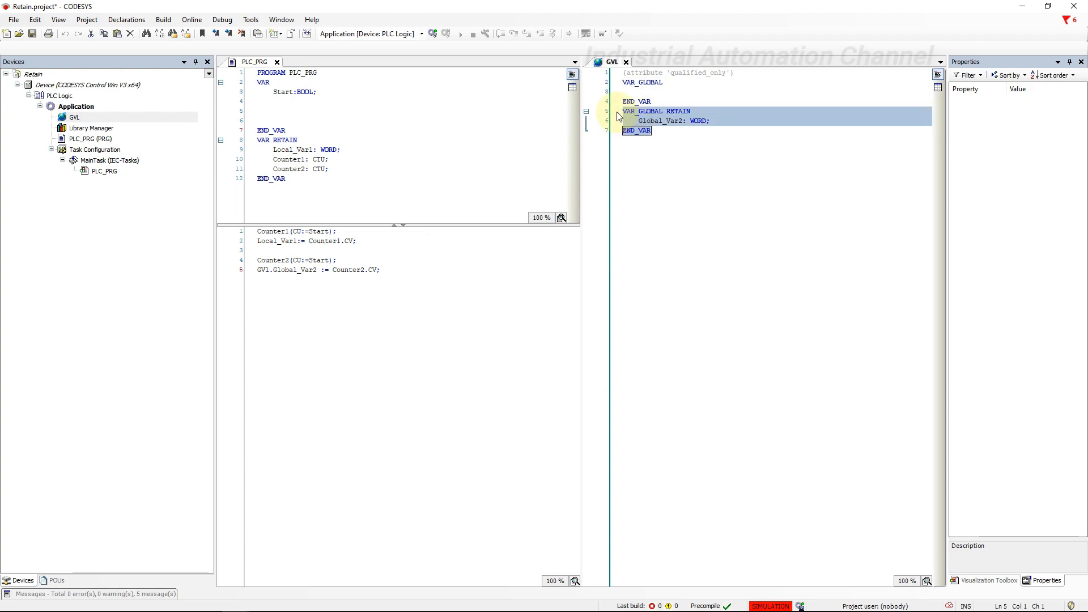
left_click(637, 131)
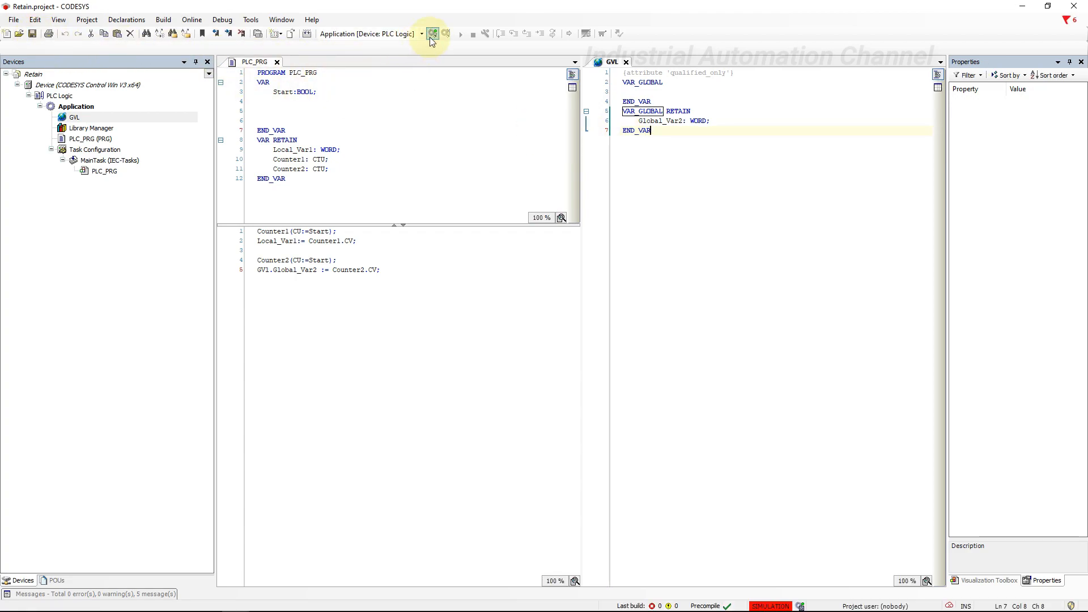
Step: Log in with download and start the application so the counters run up to 2
left_click(432, 33)
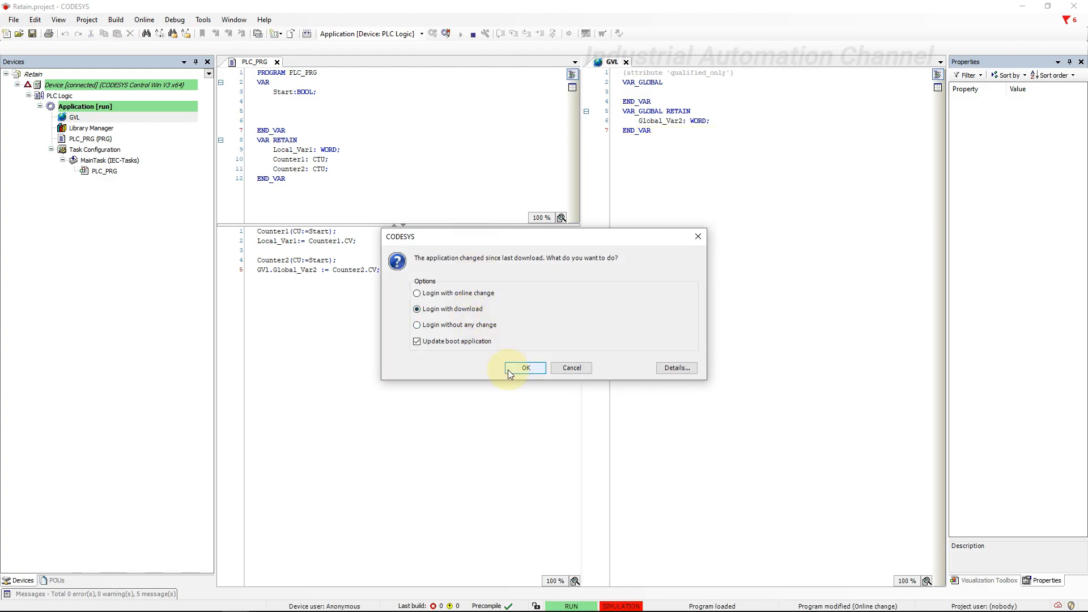
left_click(525, 367)
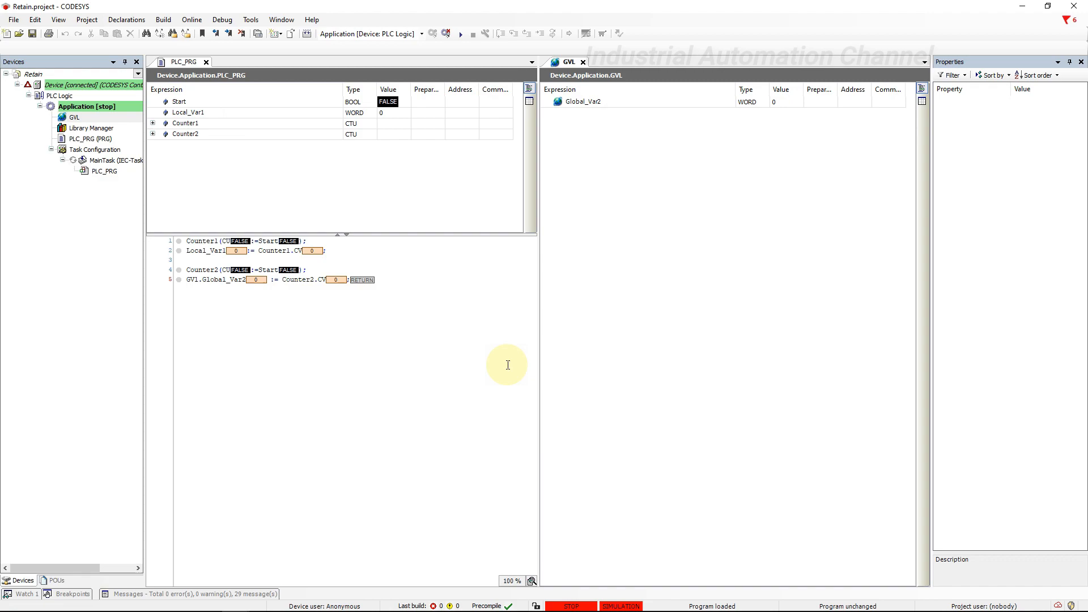
left_click(459, 33)
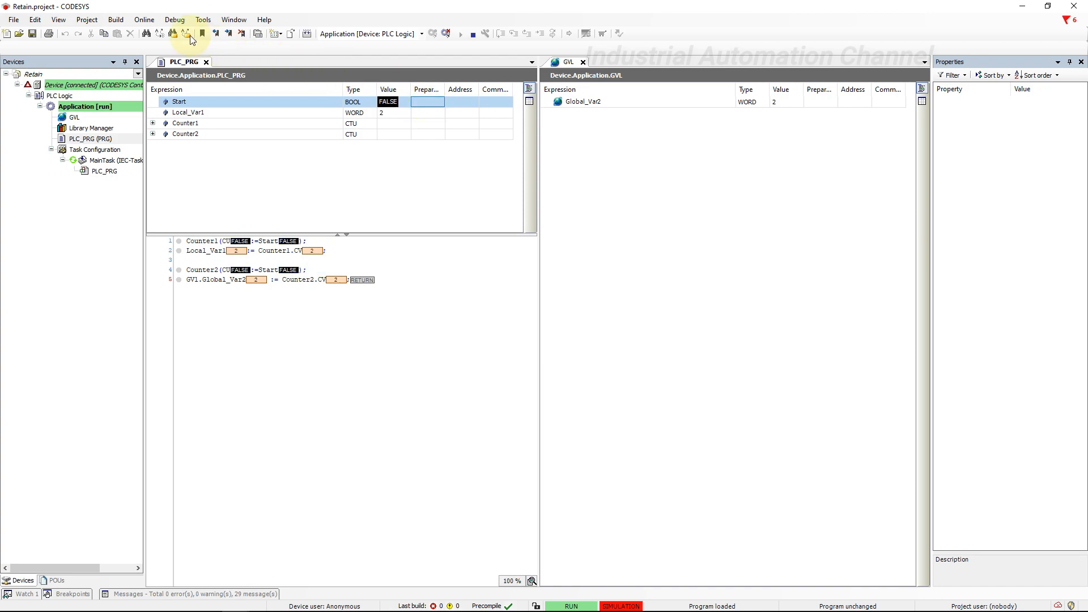
Step: Warm-reset the application and restart it; Local_Var1 and Global_Var2 keep their value 2
left_click(144, 19)
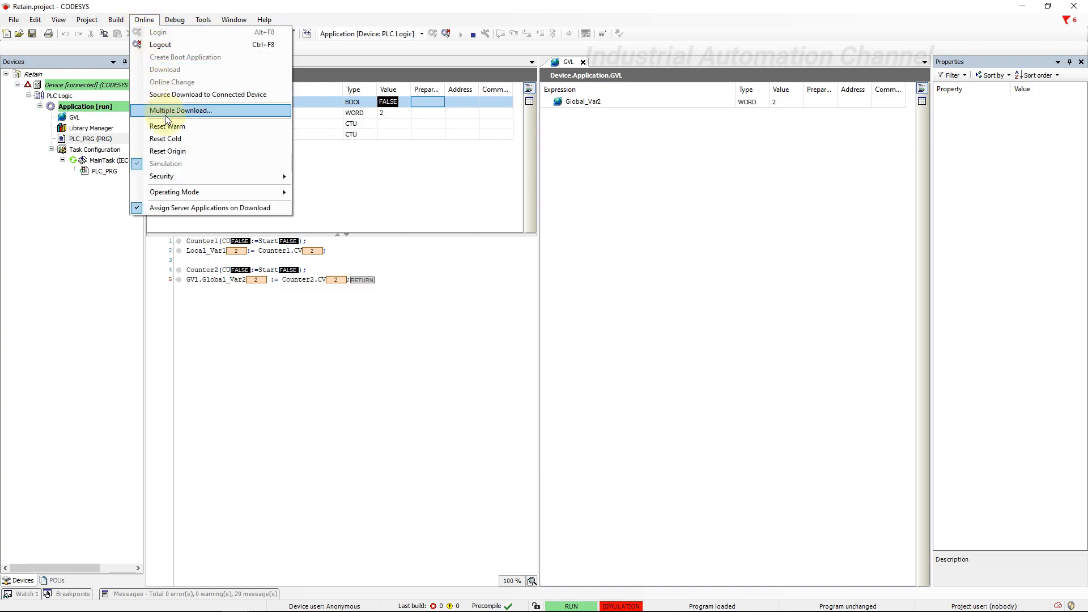
left_click(168, 126)
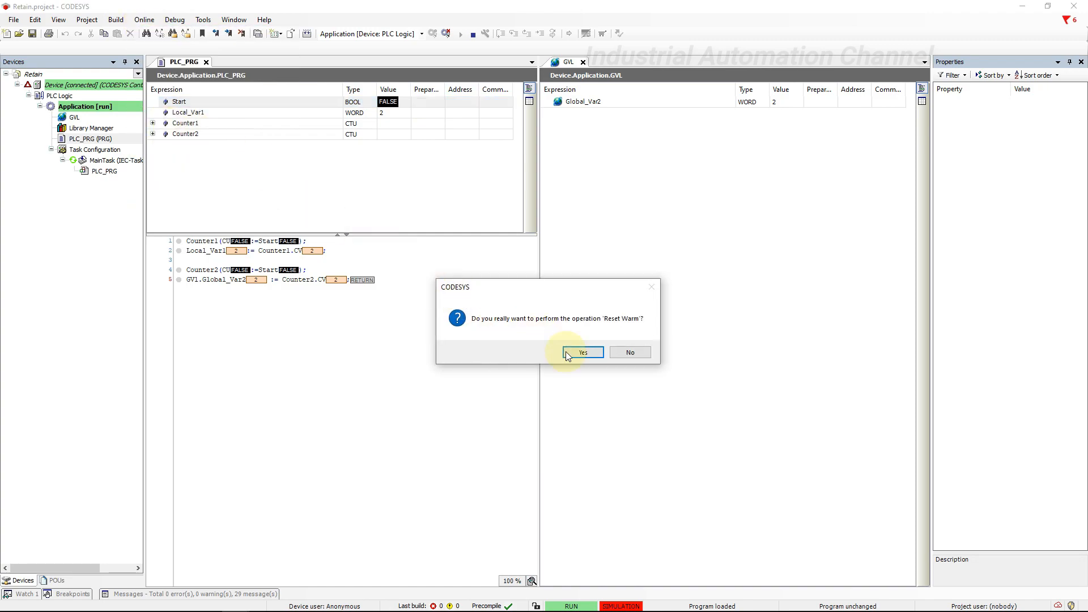
left_click(582, 352)
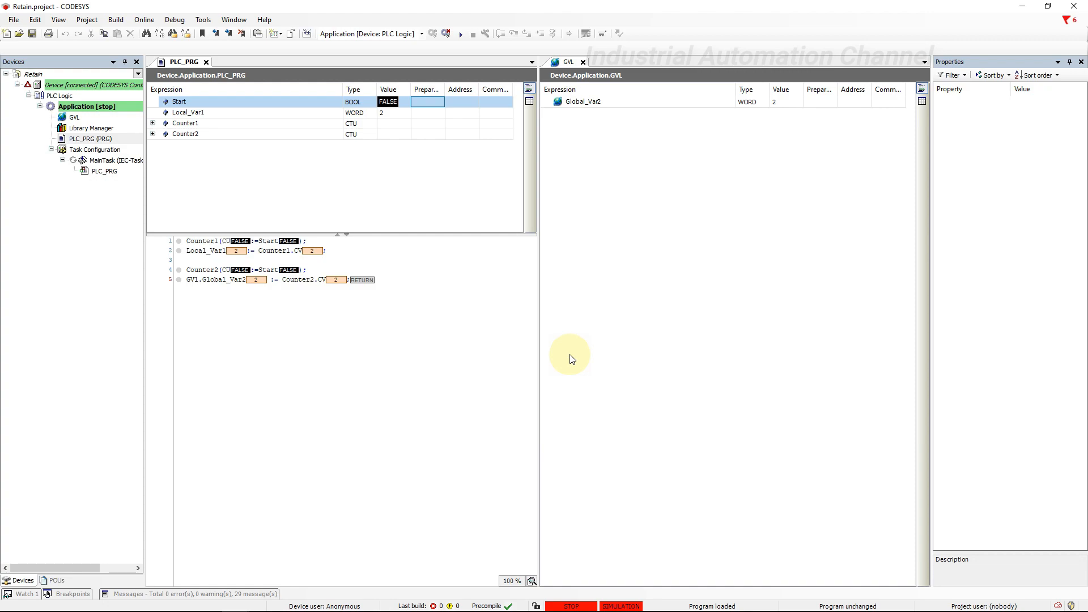
left_click(459, 33)
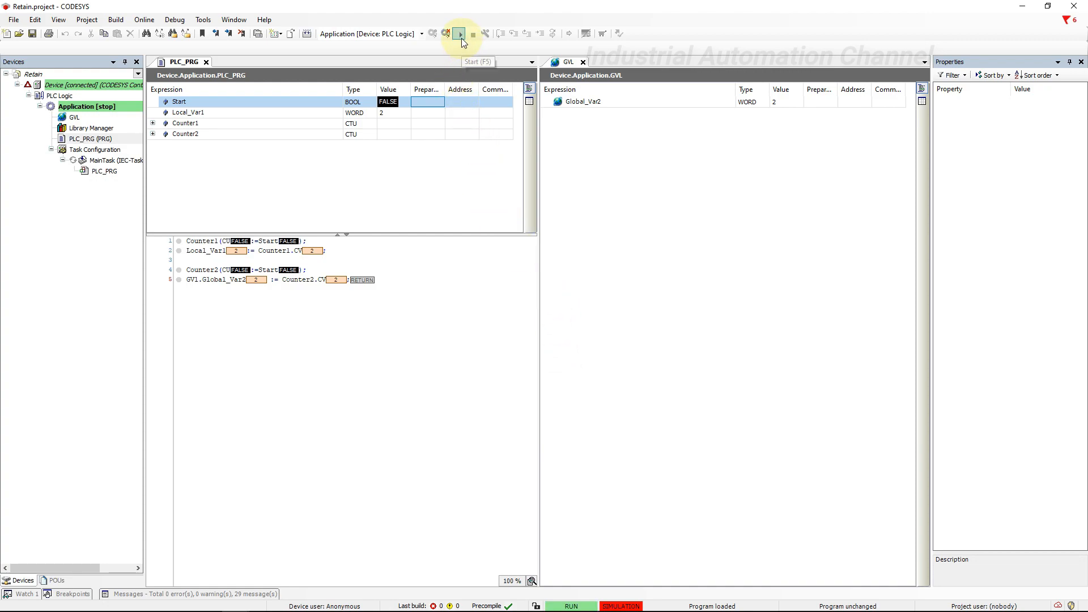
left_click(459, 33)
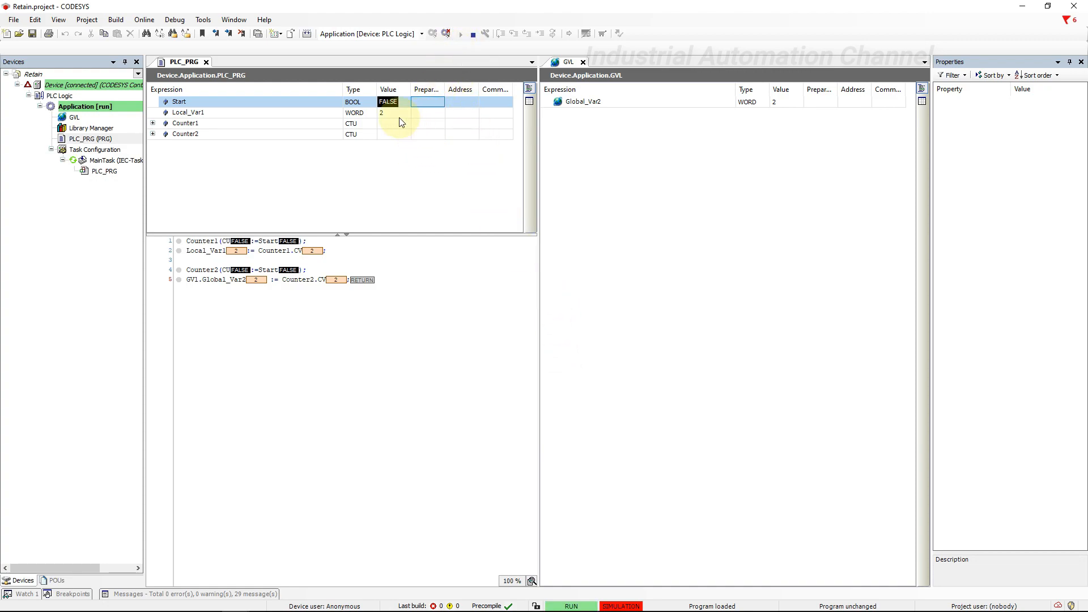
Step: Expand the counter entries in the watch table to check their retained values
left_click(188, 113)
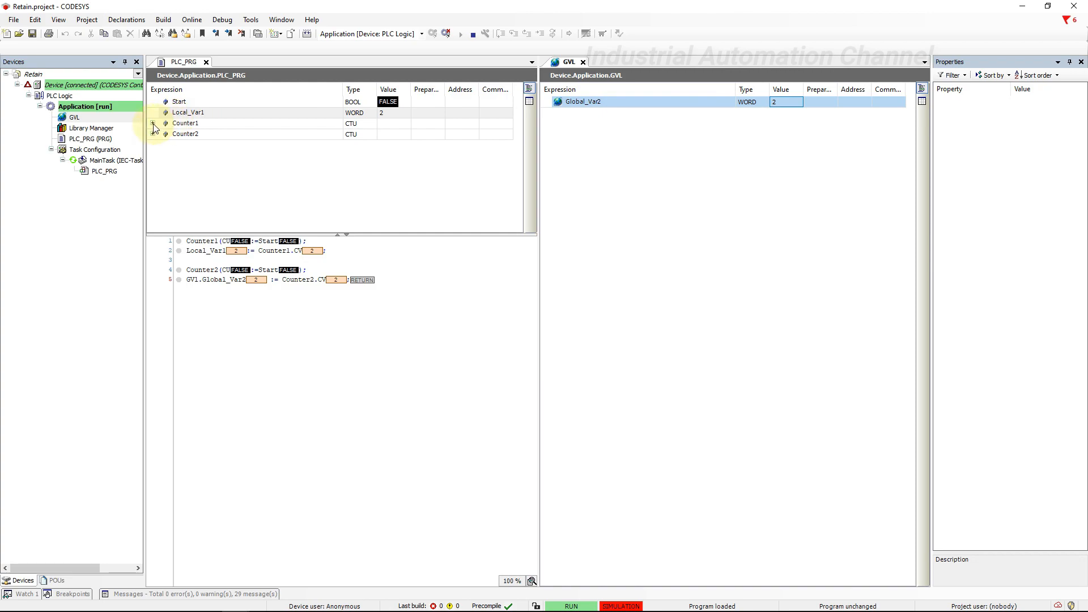
left_click(154, 123)
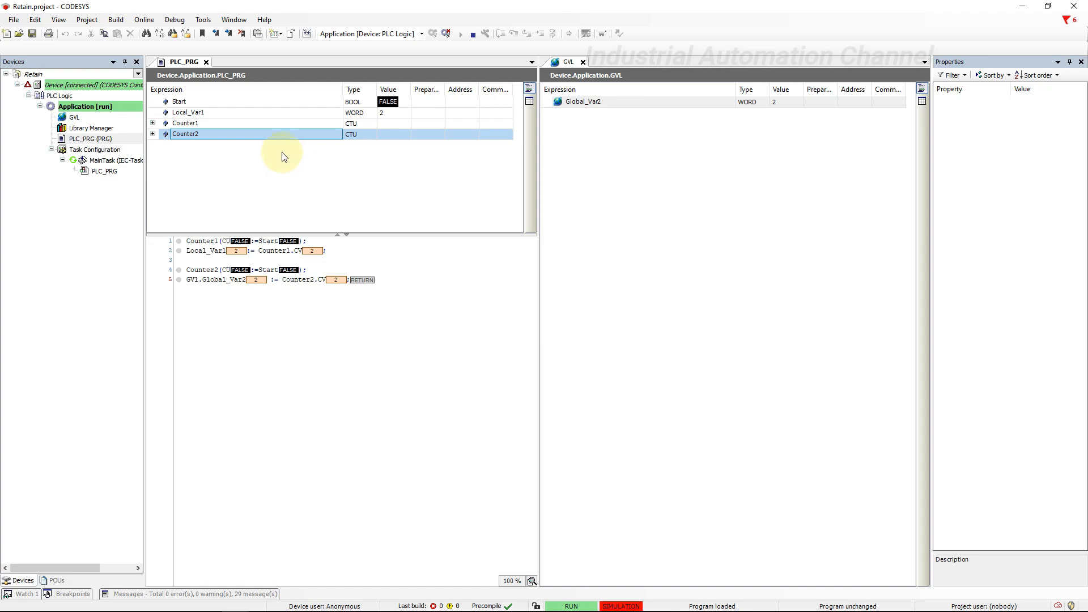
Step: Cold-reset the application so Local_Var1 and Global_Var2 return to 0
left_click(144, 19)
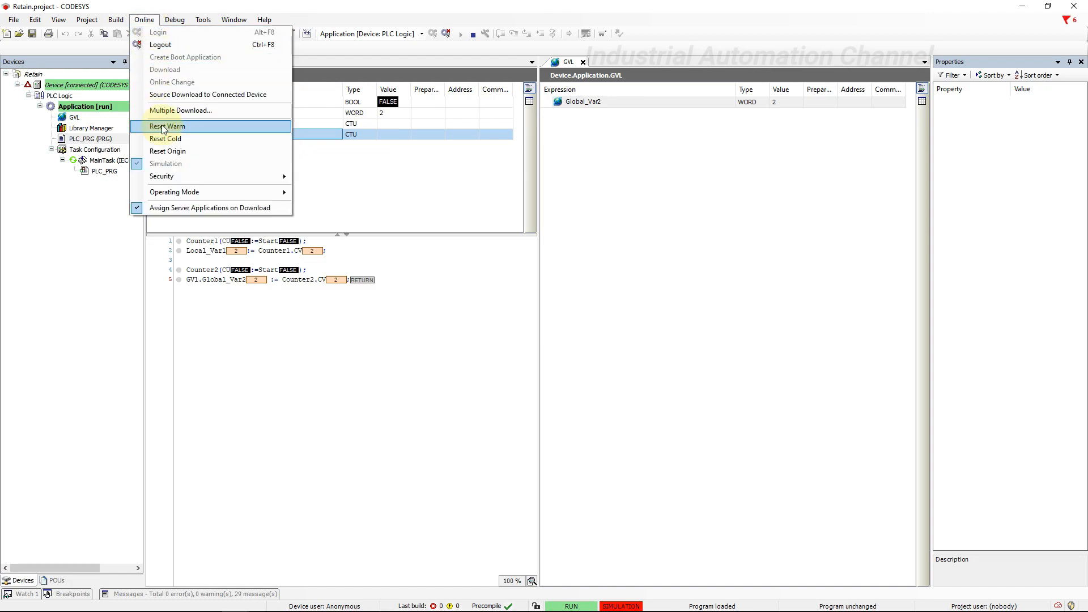
left_click(165, 138)
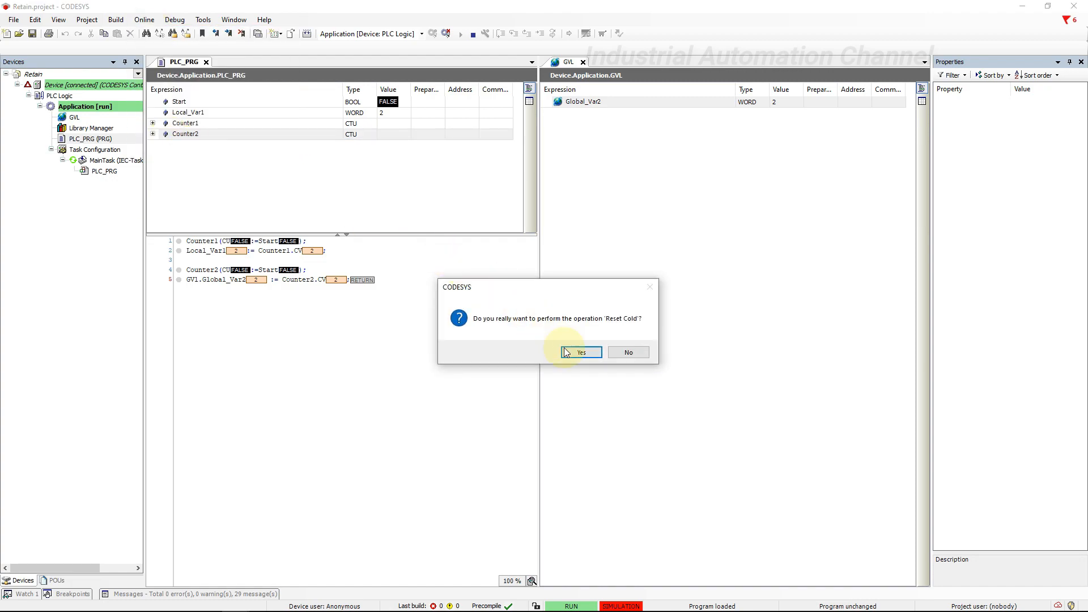
left_click(581, 352)
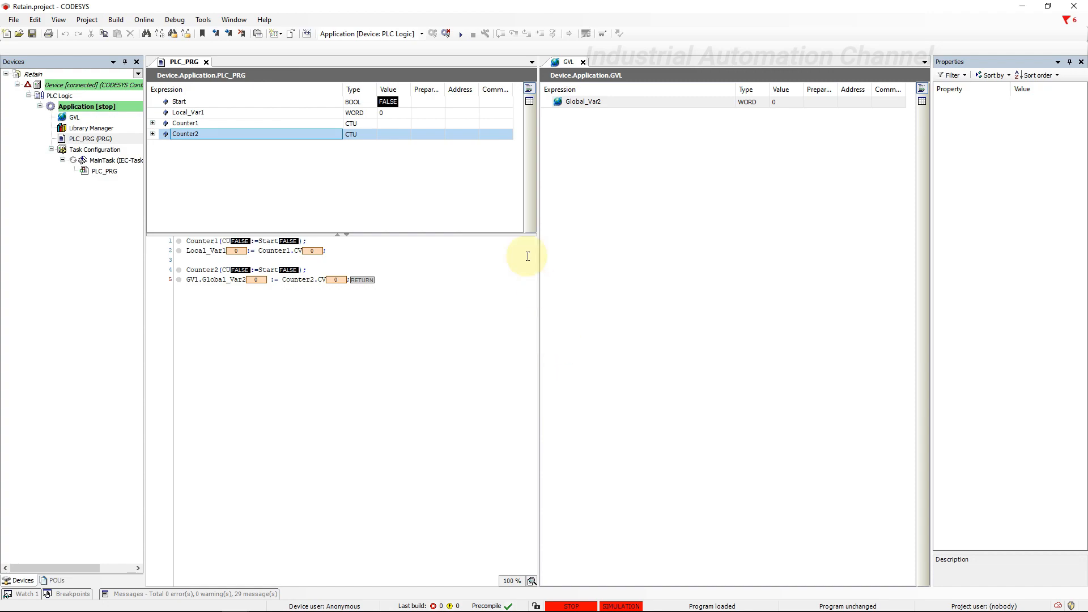
left_click(460, 33)
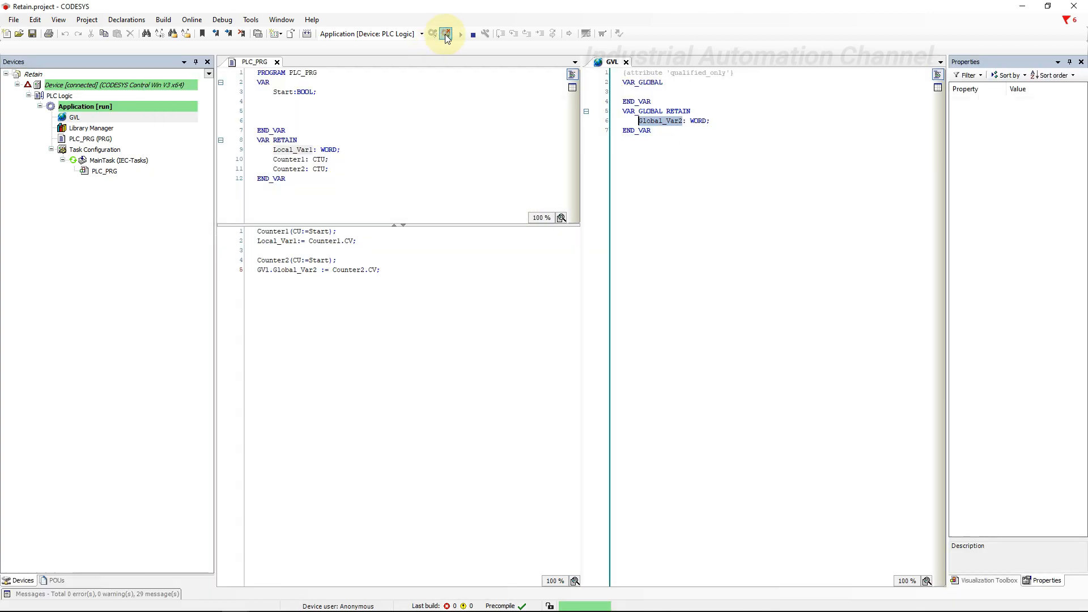
Step: From the Application object, start adding a Persistent Variables list named PersistentVars
right_click(85, 107)
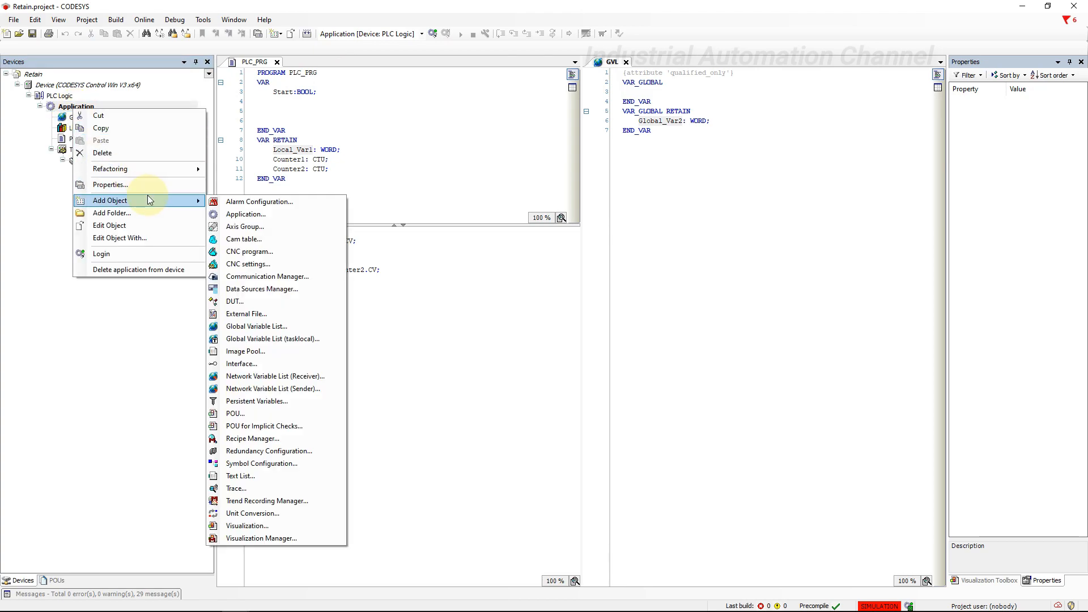
mouse_move(256, 402)
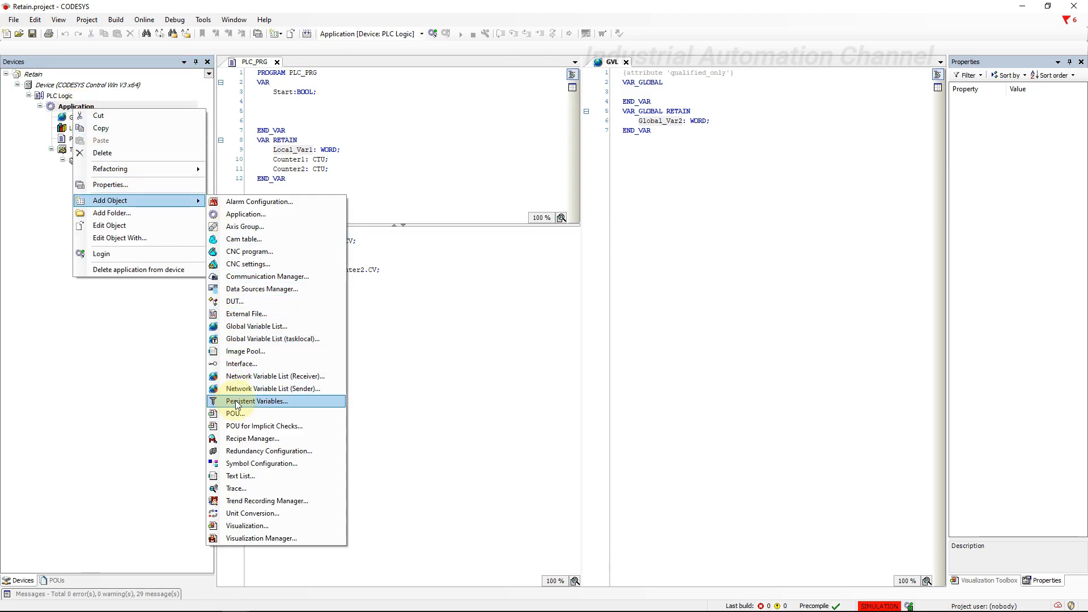
mouse_move(249, 404)
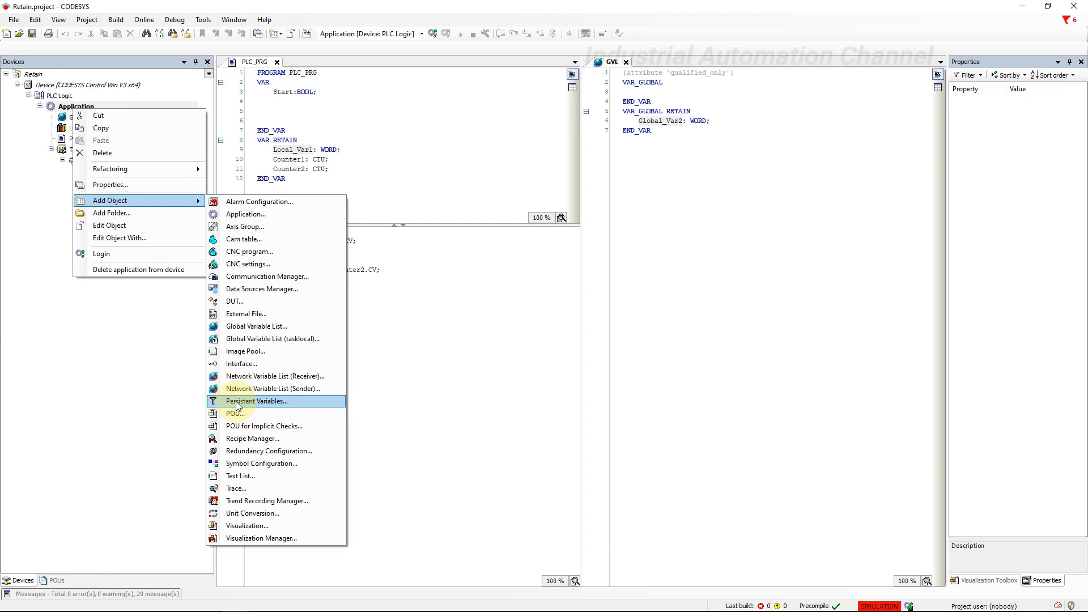
left_click(257, 401)
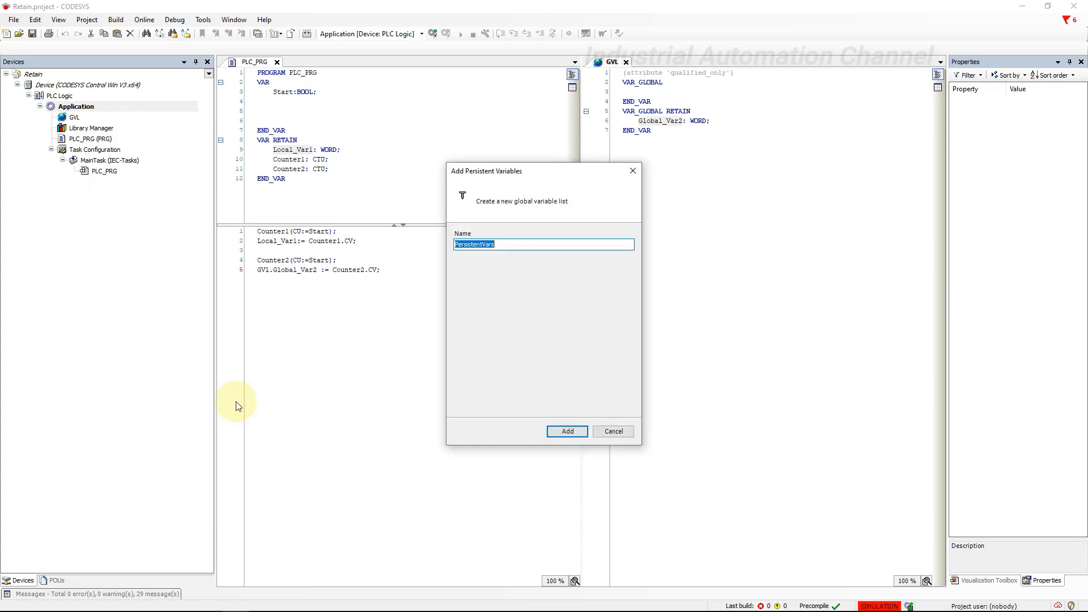
Step: Create the PersistentVars list and dock its editor between PLC_PRG and GVL
left_click(566, 431)
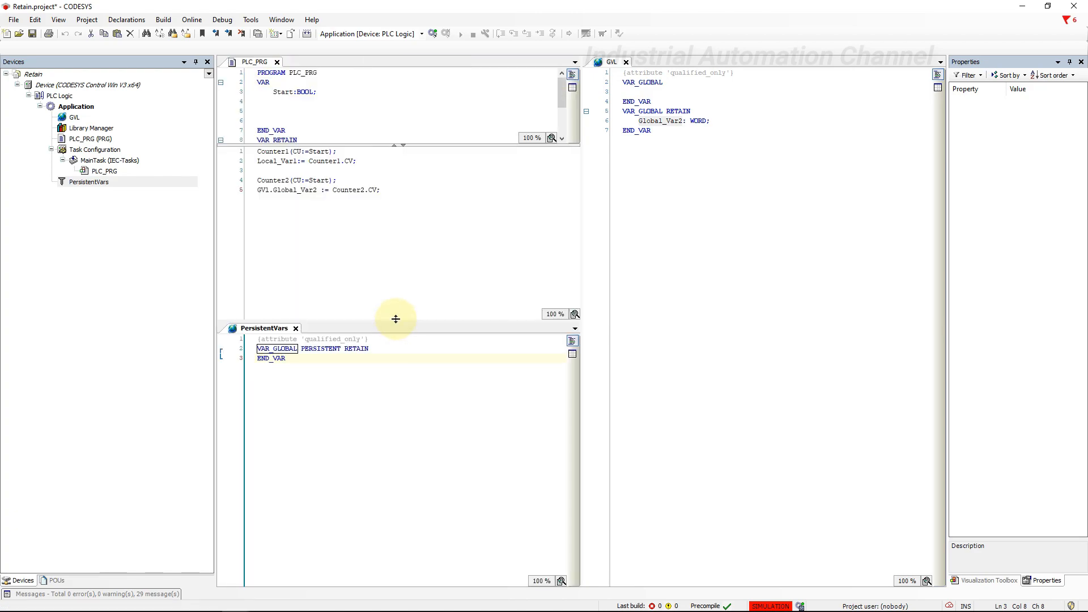
left_click_drag(264, 328, 452, 281)
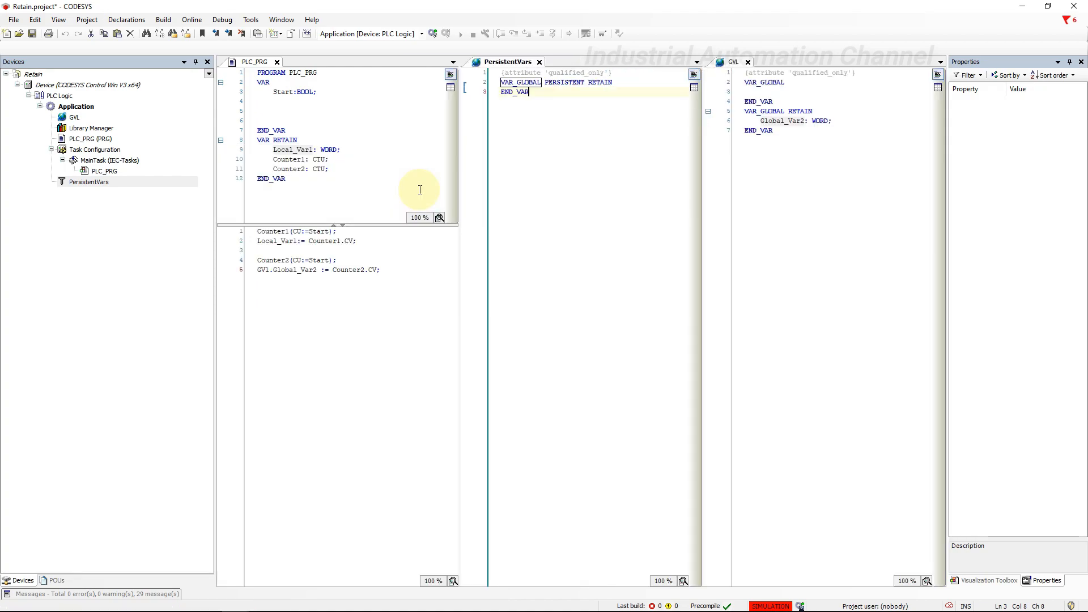
left_click(327, 169)
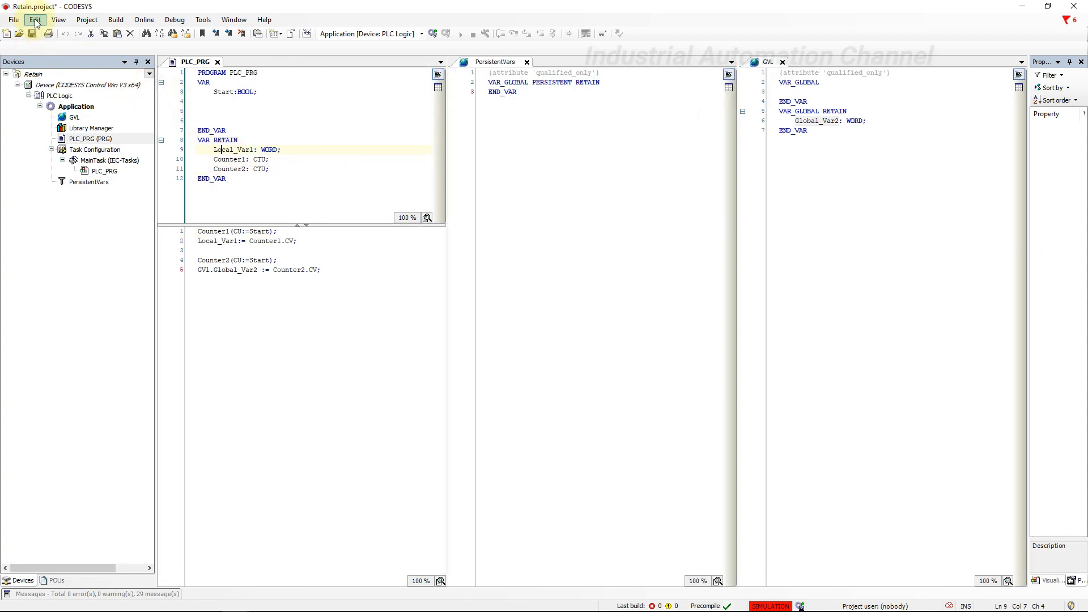
Step: Redeclare Local_Var1 as PERSISTENT instead of RETAIN via Auto Declare
left_click(34, 19)
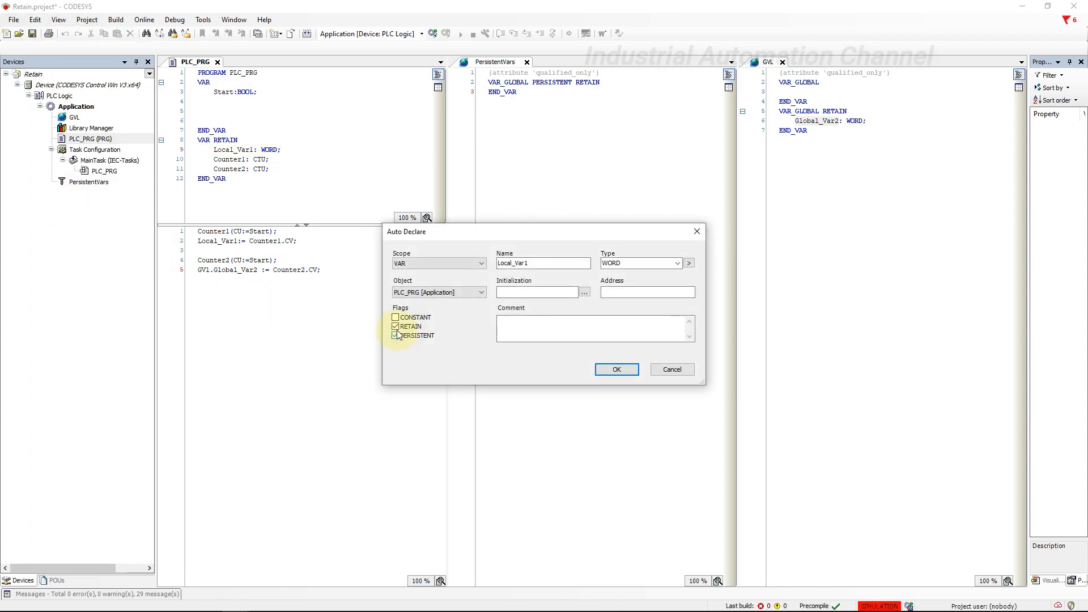
left_click(396, 326)
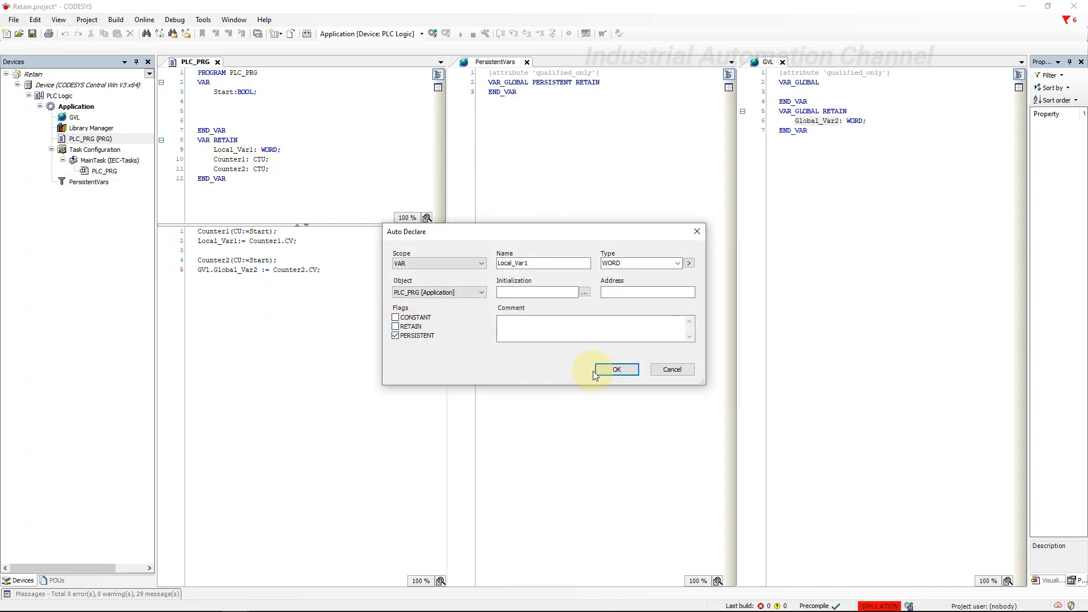
left_click(616, 368)
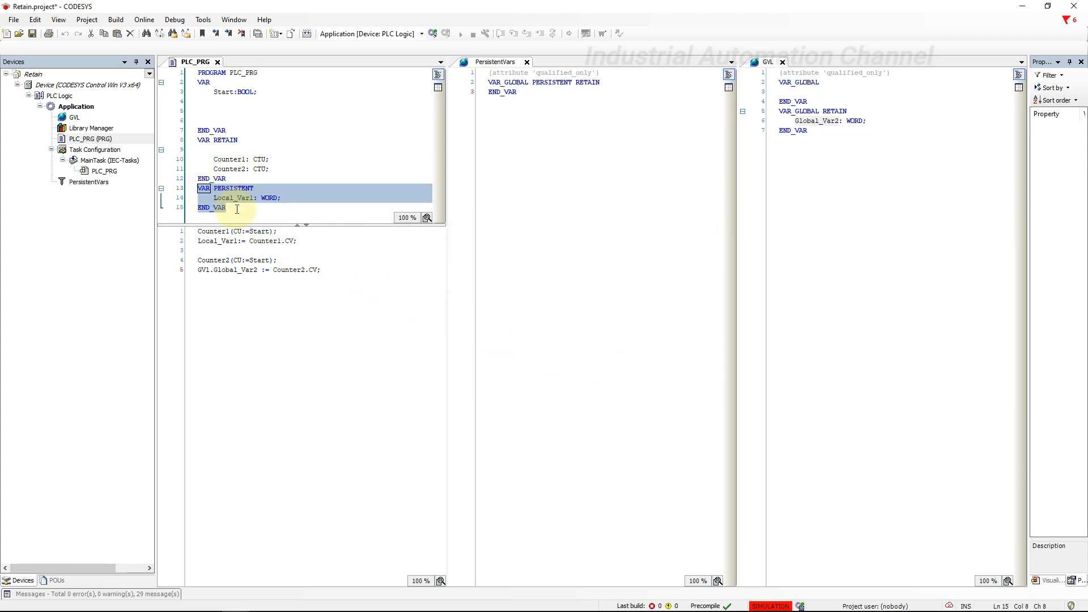
left_click(226, 207)
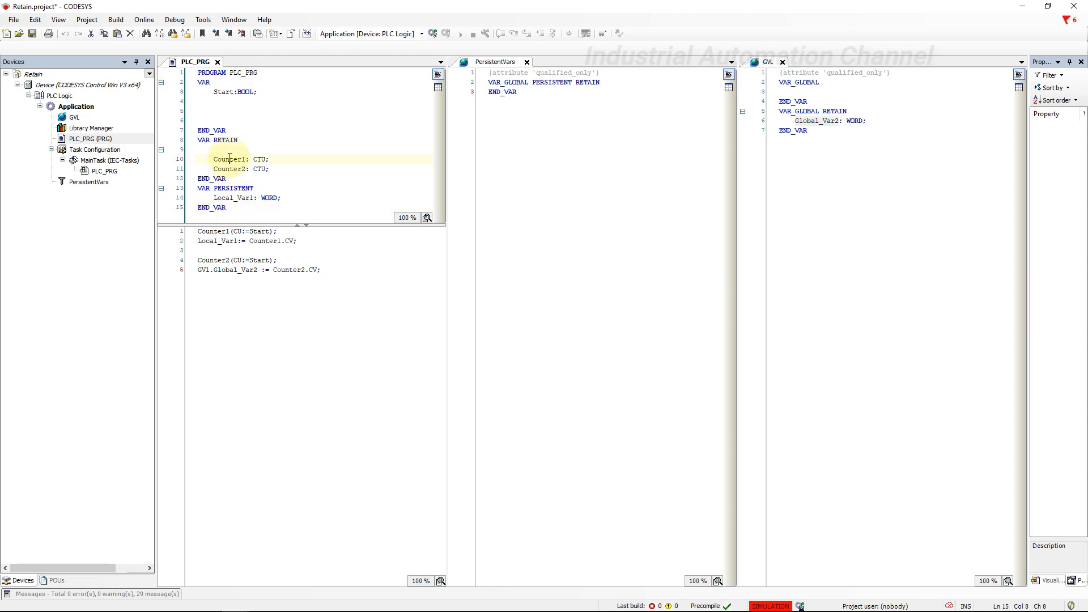
Step: Redeclare Counter1 and Counter2 as PERSISTENT instead of RETAIN, then select Global_Var2 in GVL
left_click(34, 19)
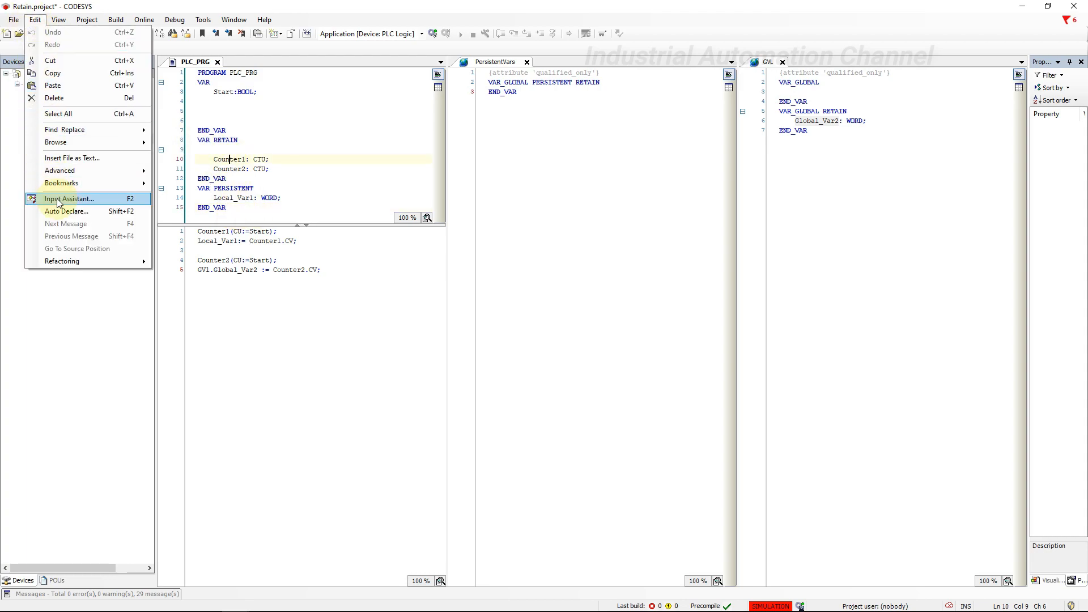
left_click(66, 211)
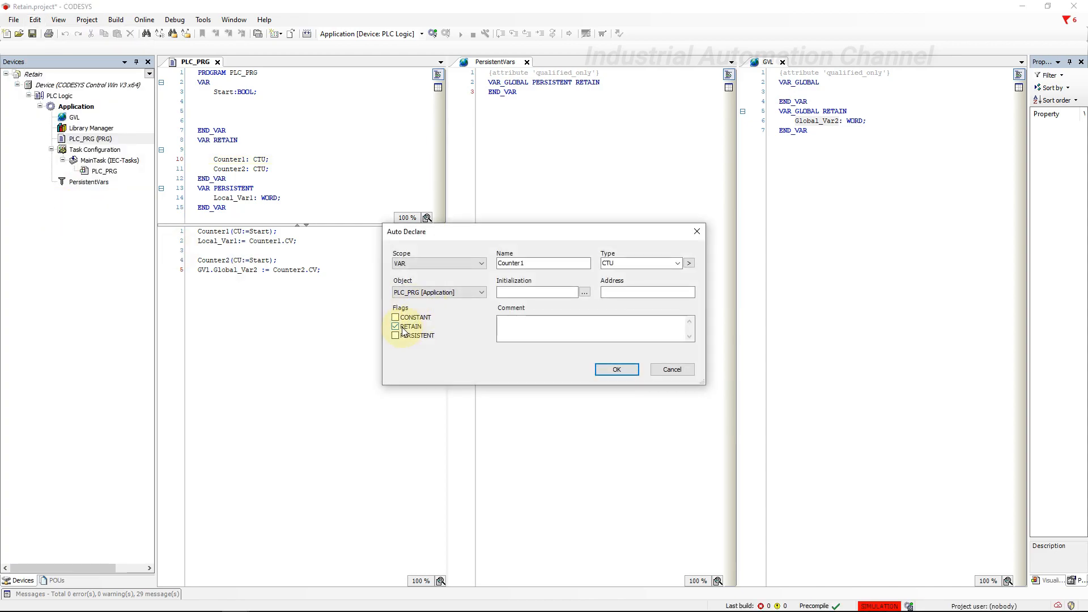
left_click(396, 336)
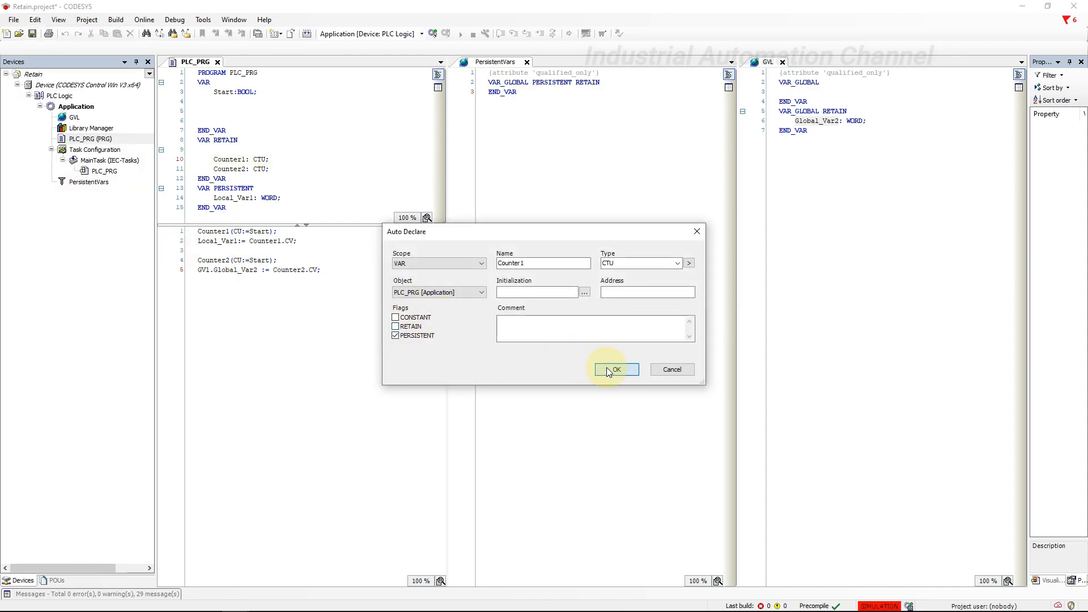
left_click(615, 368)
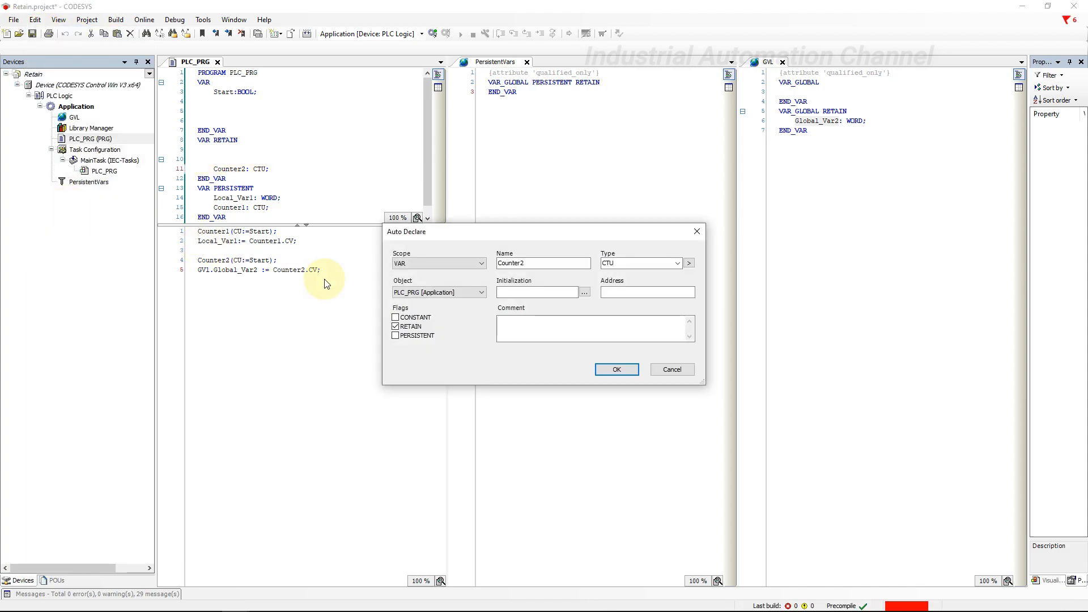
left_click(395, 336)
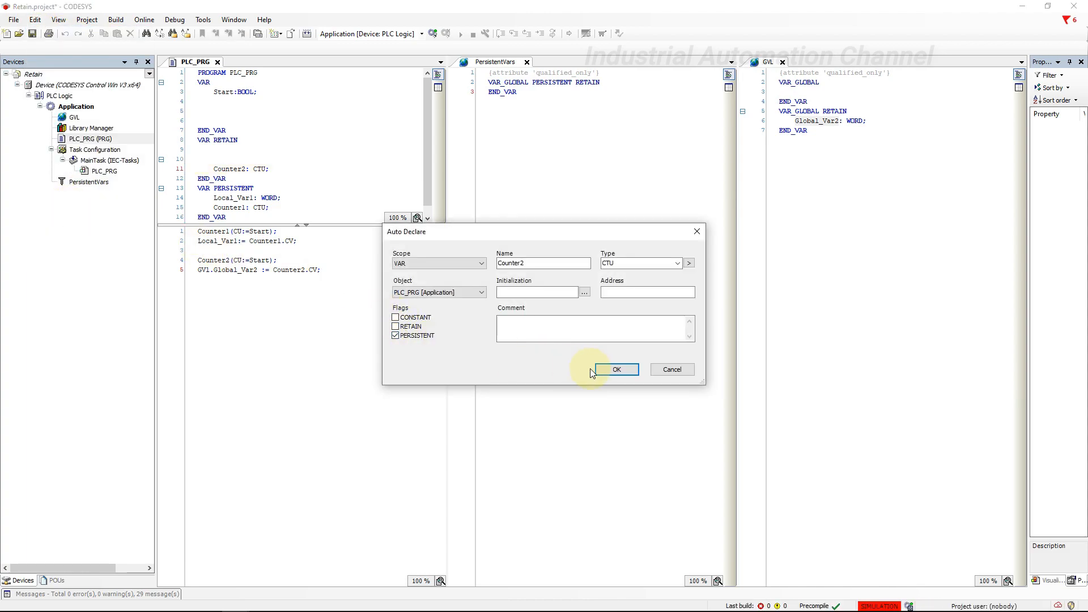
left_click(617, 369)
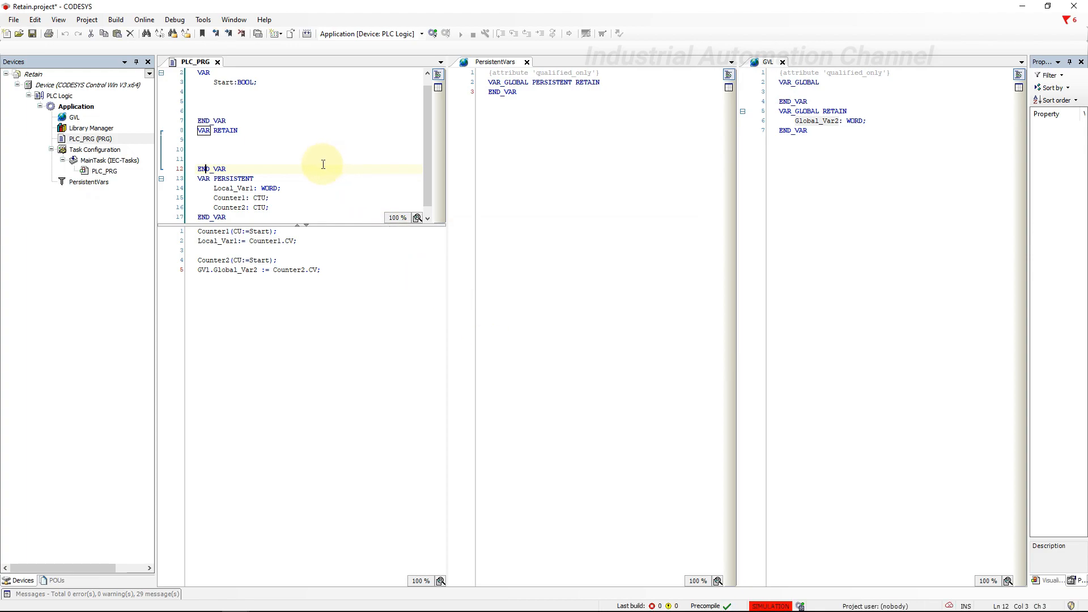
left_click_drag(197, 178, 227, 216)
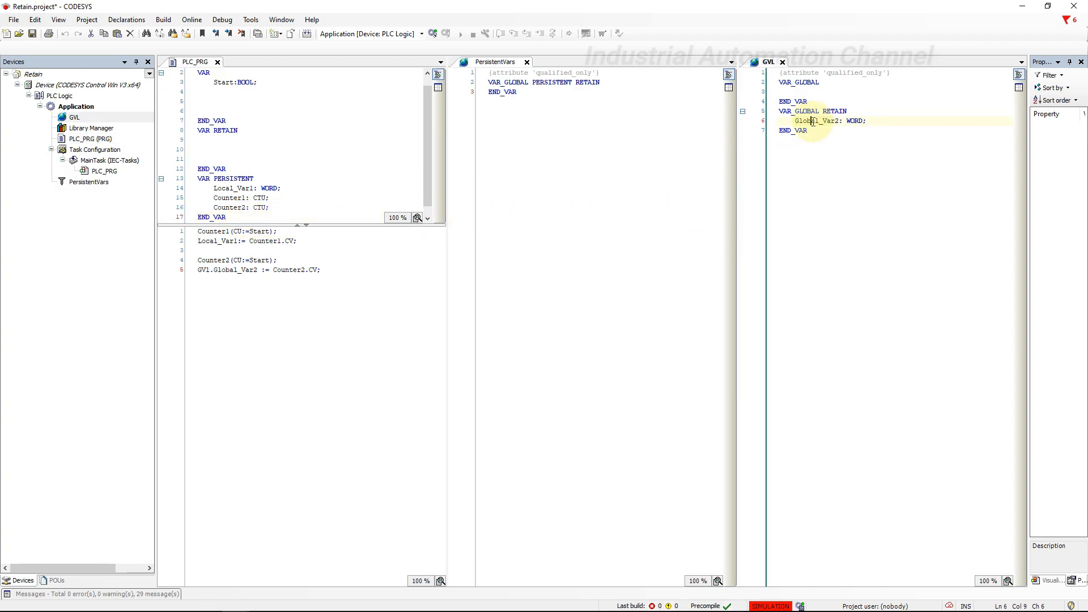
Step: Redeclare Global_Var2 via Auto Declare into PersistentVars with PERSISTENT set and RETAIN cleared
left_click(34, 20)
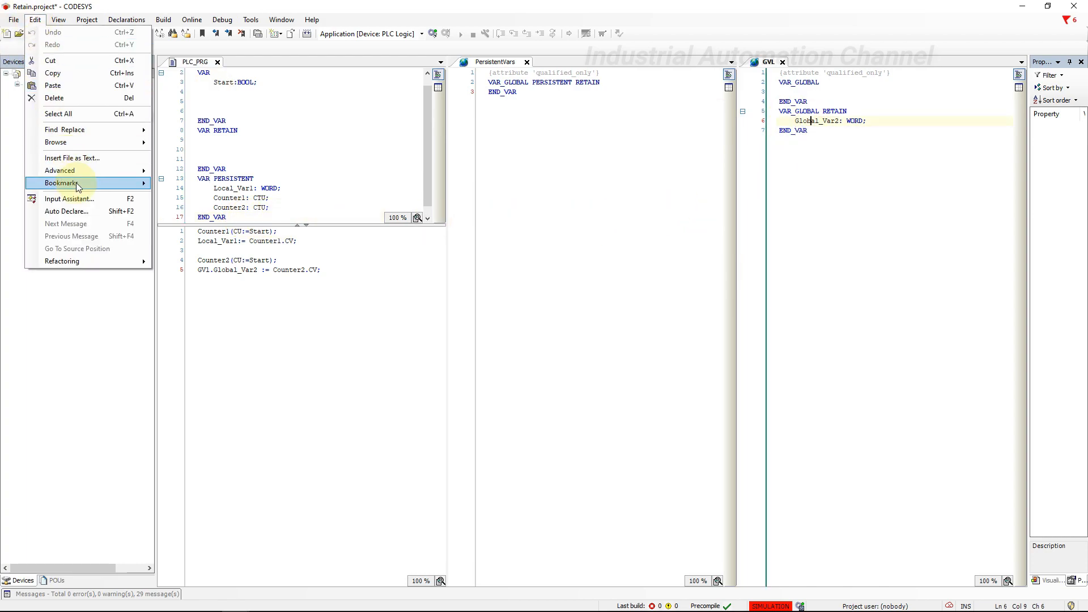
left_click(66, 211)
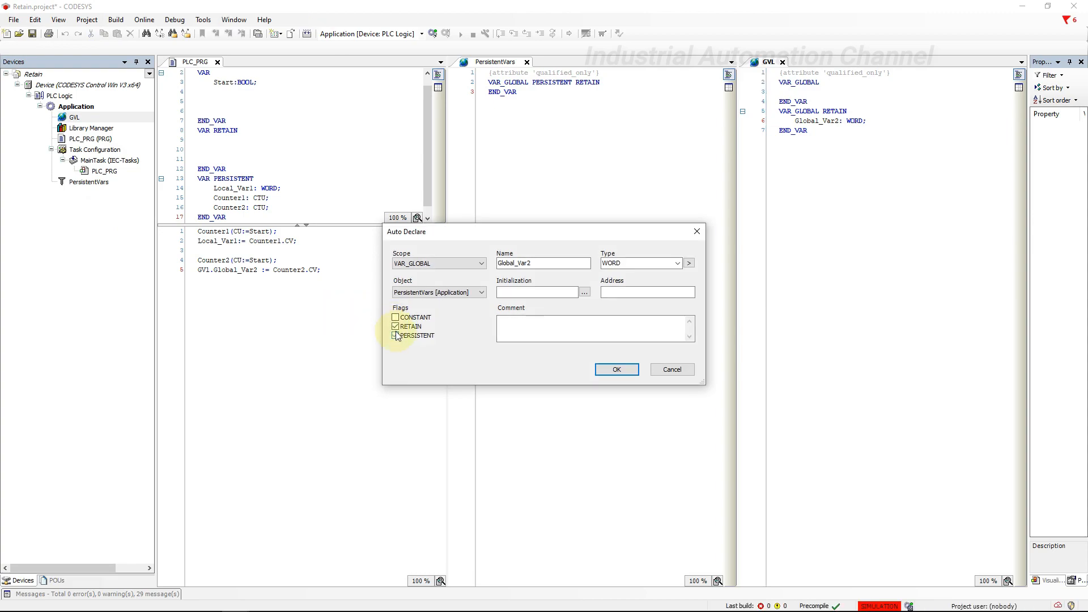
left_click(396, 336)
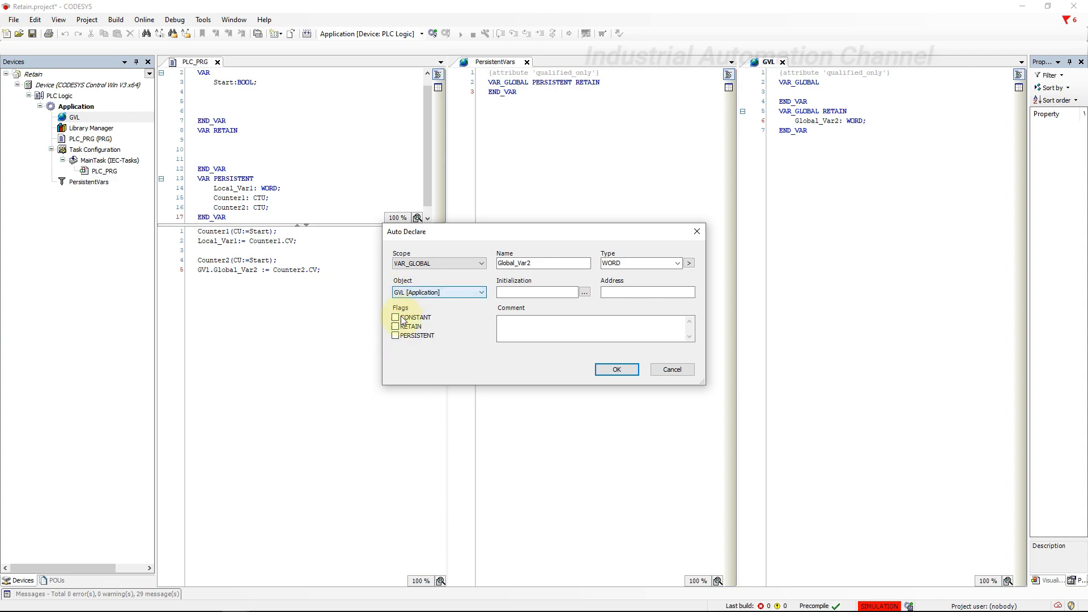
left_click(396, 336)
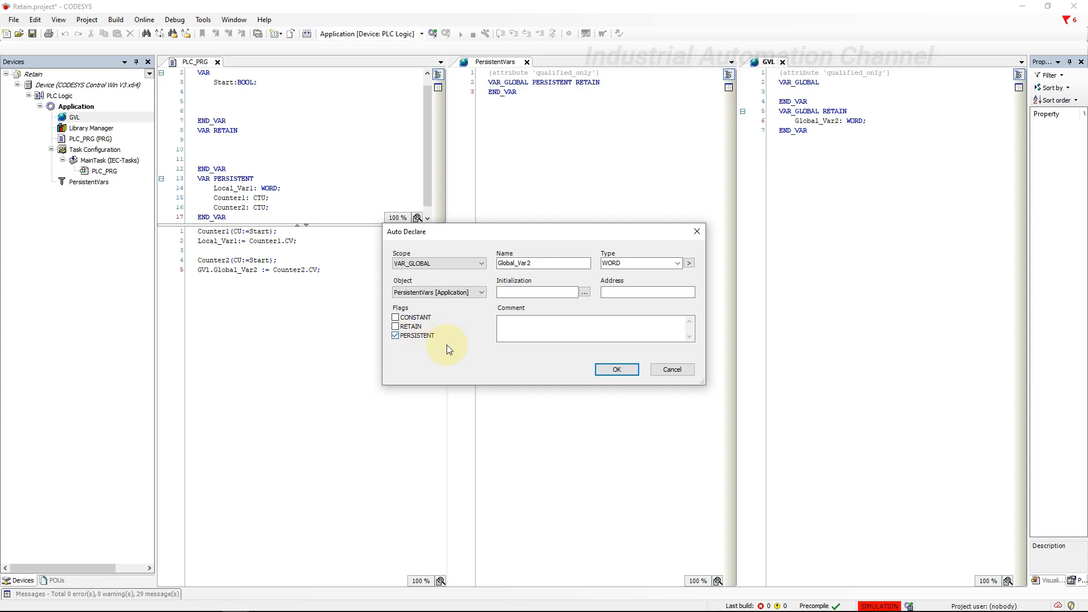
left_click(615, 368)
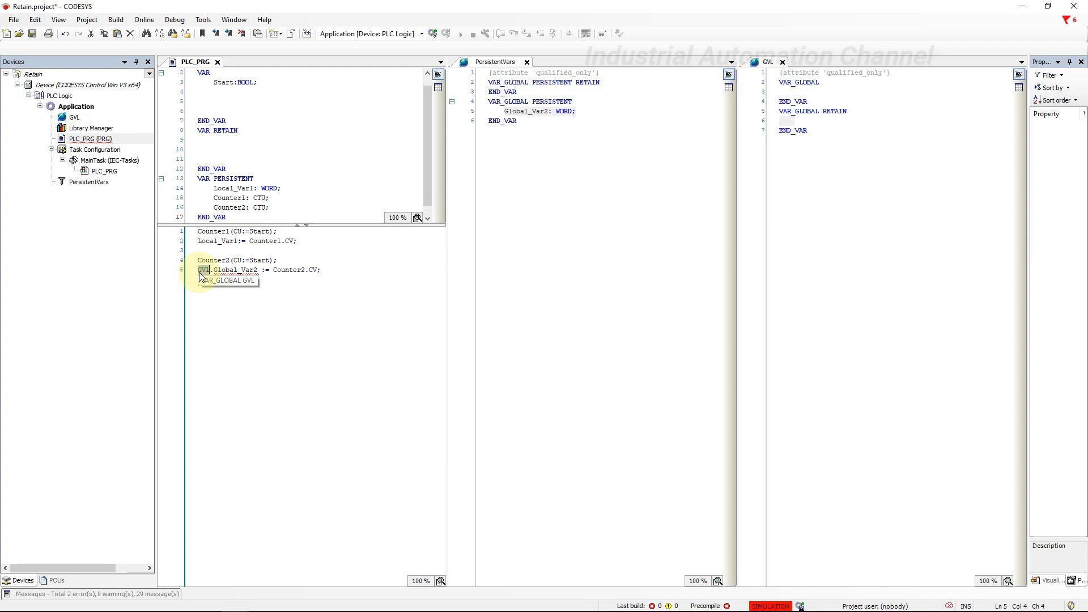
Step: Select the outdated GVL prefix in PLC_PRG code to edit it
left_click(89, 182)
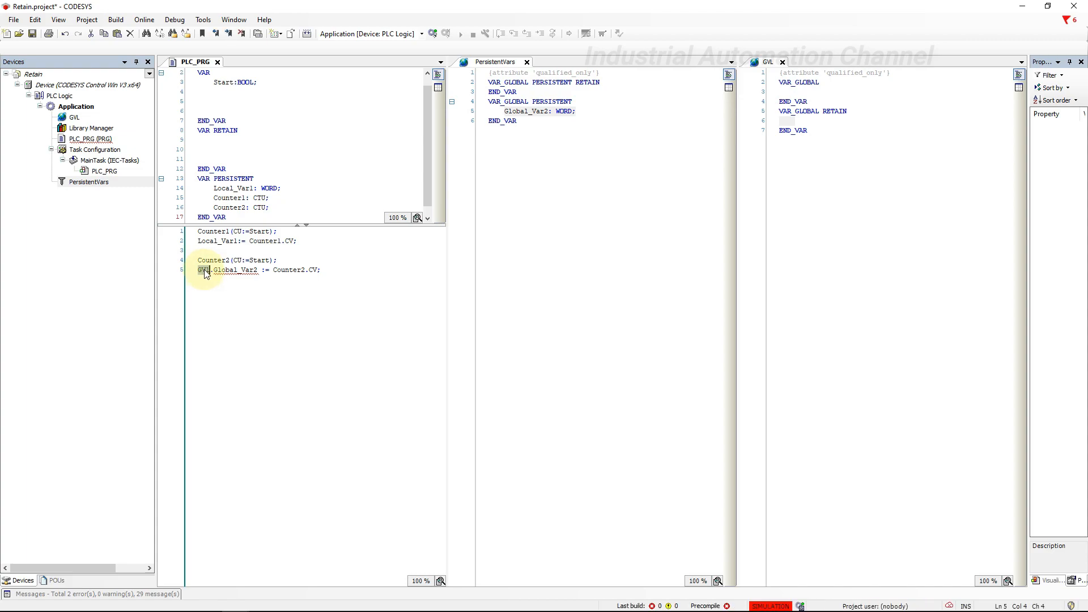
right_click(204, 270)
type("PersistentVars")
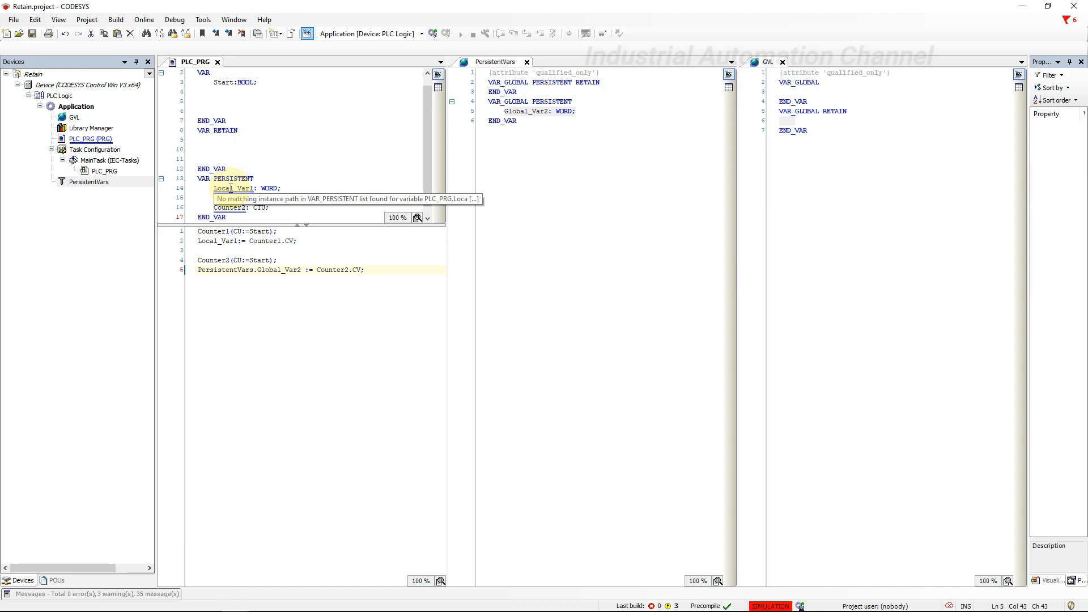
Step: Point the code at PersistentVars.Global_Var2 and add PLC_PRG.Local_Var1 : WORD to PersistentVars
left_click(364, 270)
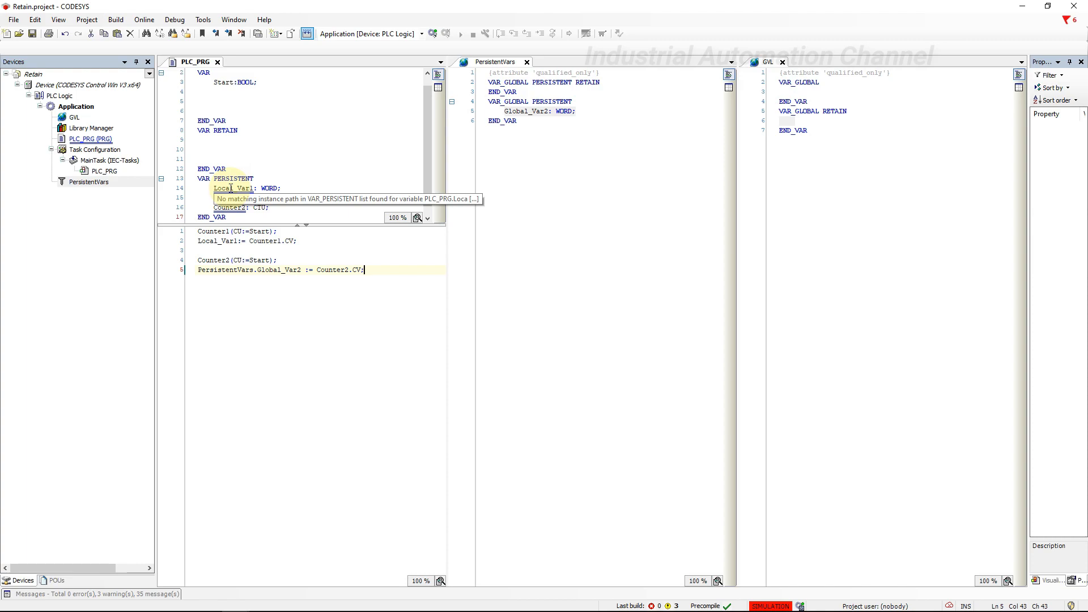
mouse_move(91, 138)
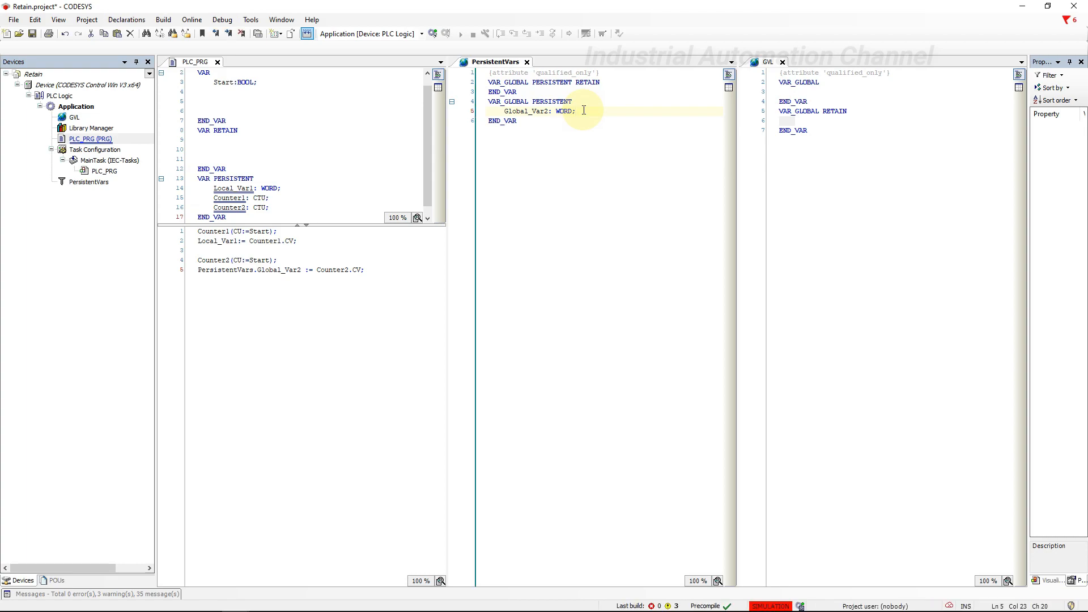
right_click(583, 110)
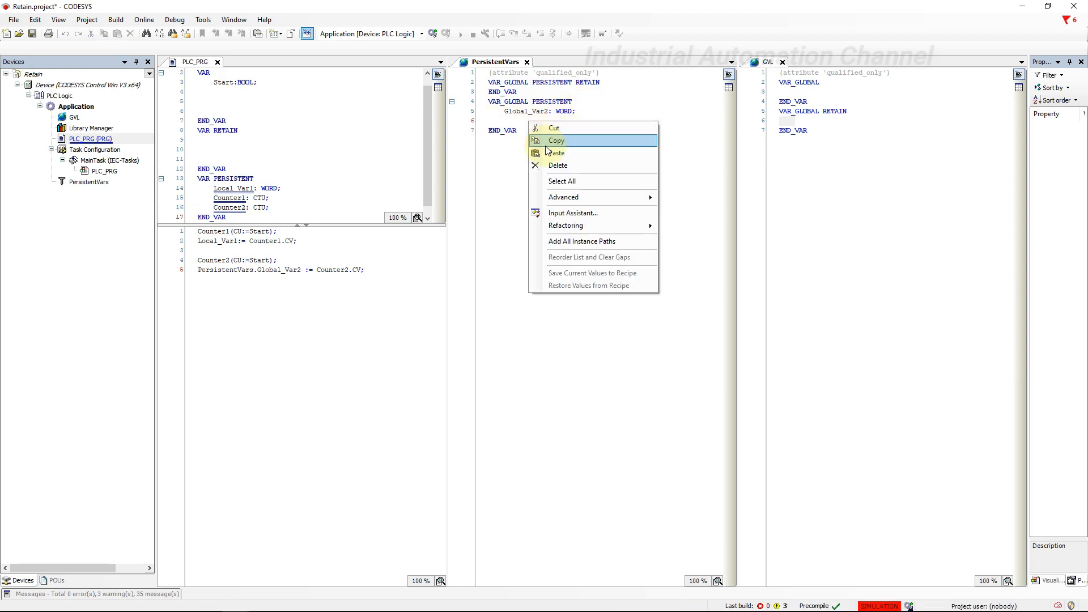
type("PLC_PRG.Local_Var1")
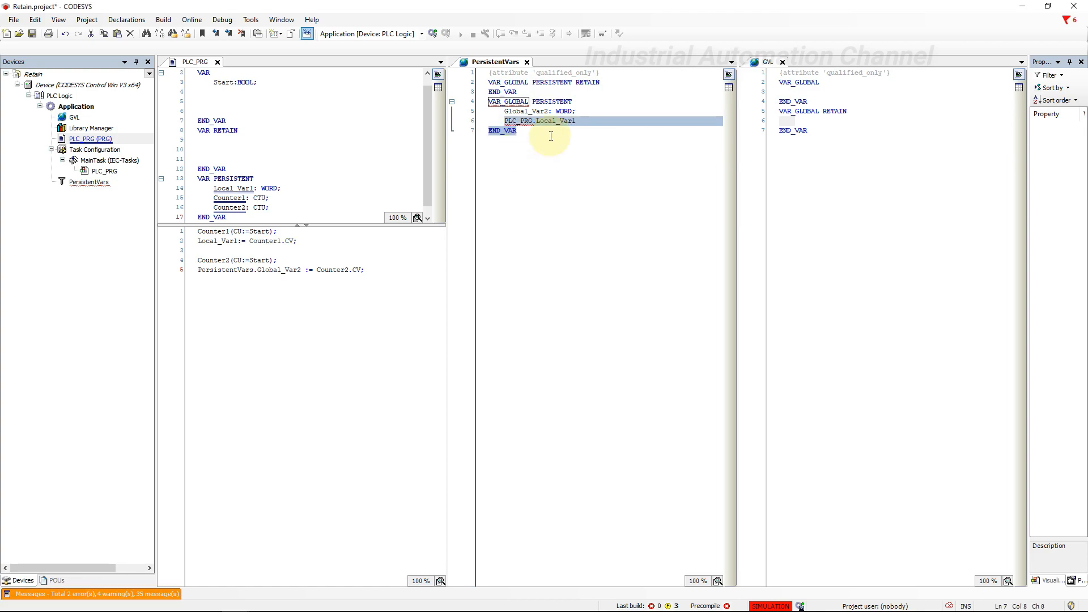
type(":Word")
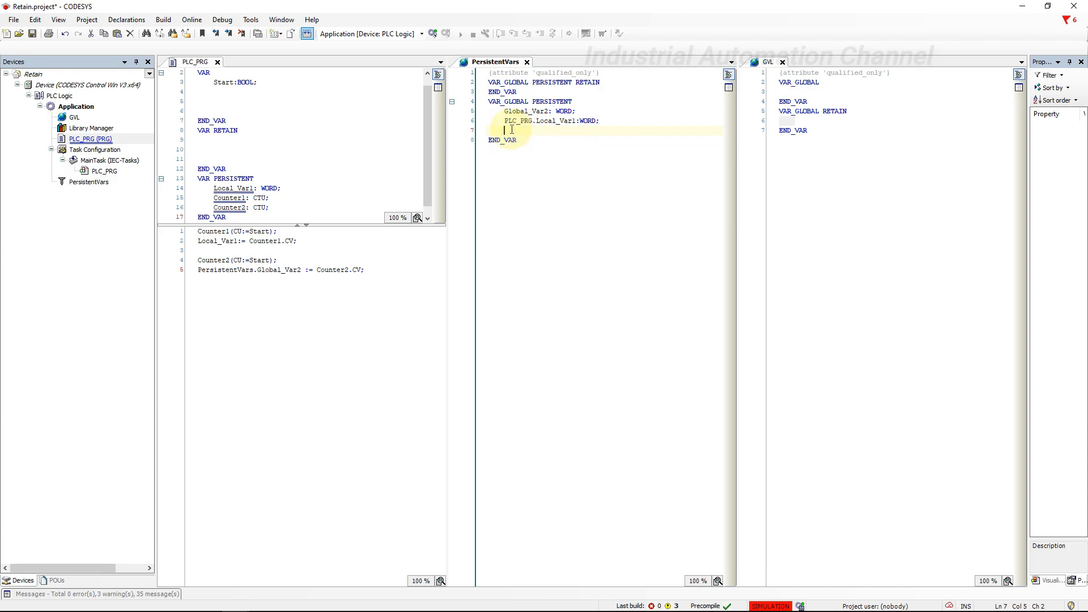
Step: Add PLC_PRG.Counter1 and Counter2 as CTU entries in PersistentVars and save the project
type("PLC_PRG")
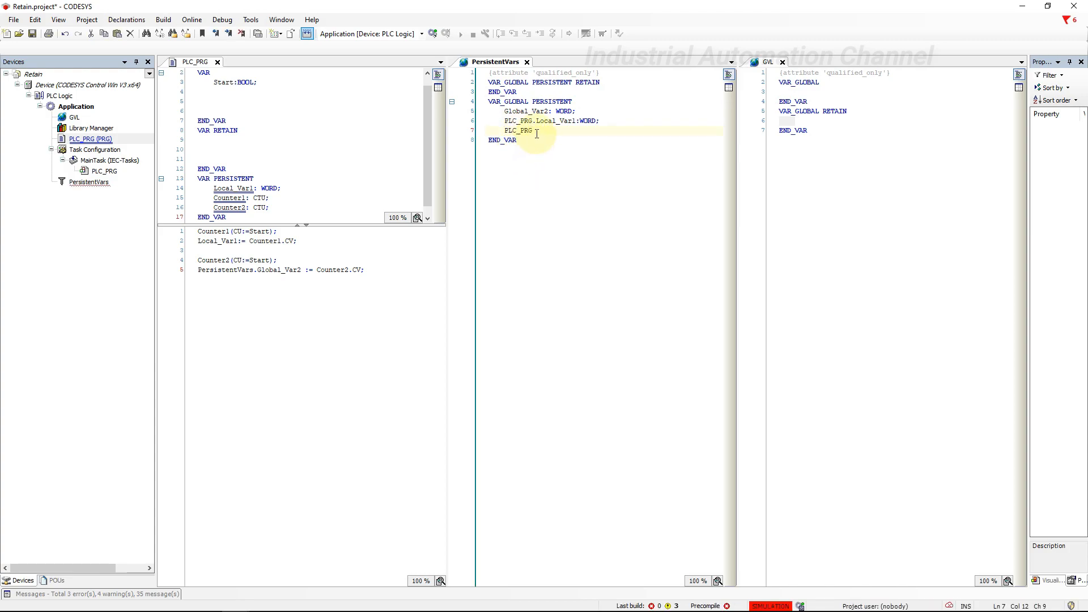
type(".Counter1")
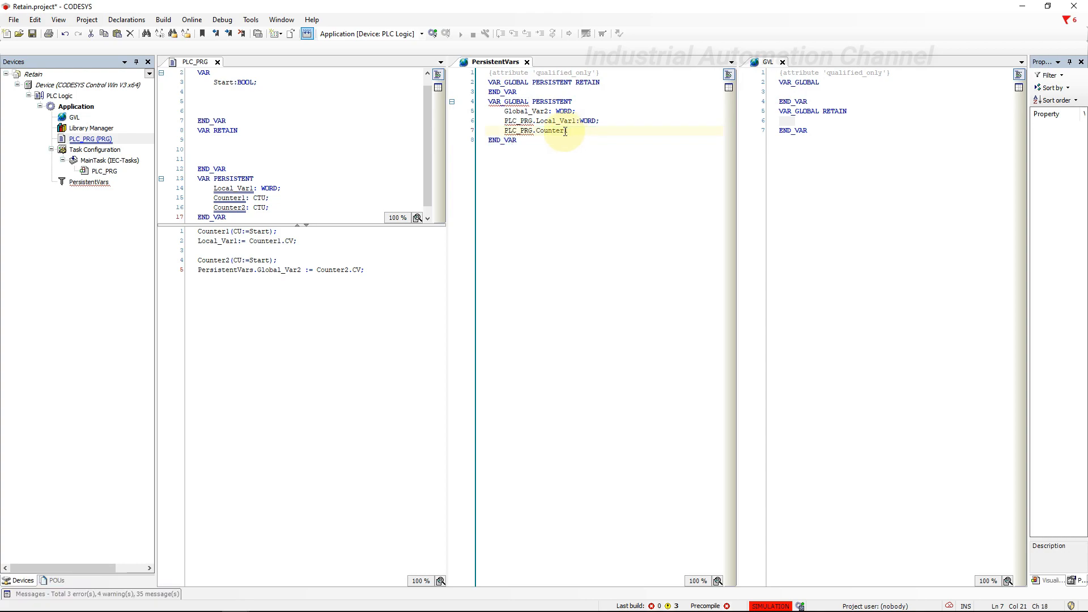
type(":CT")
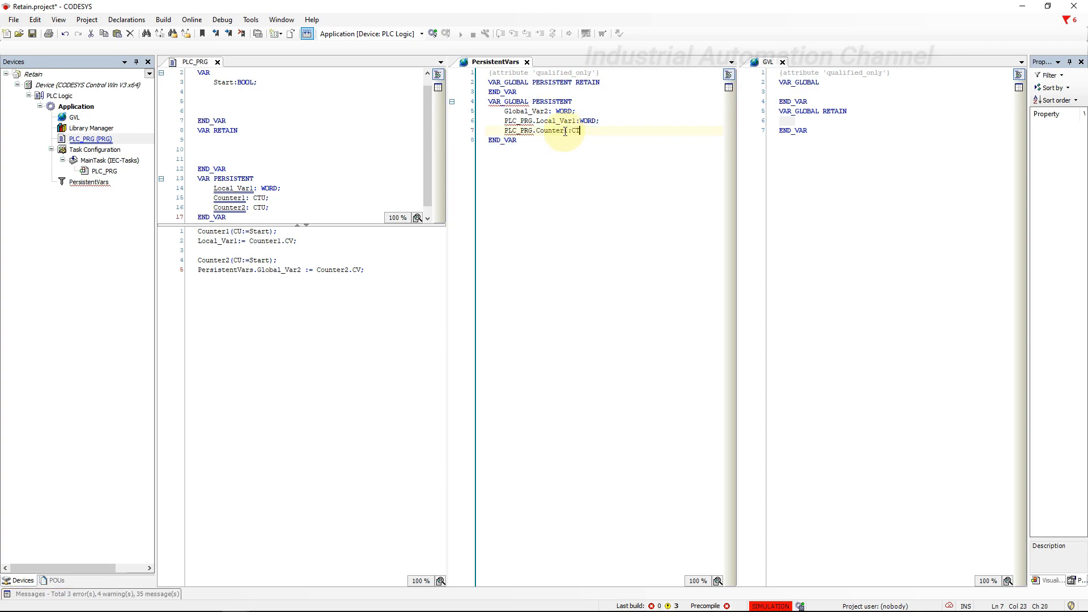
type("U;")
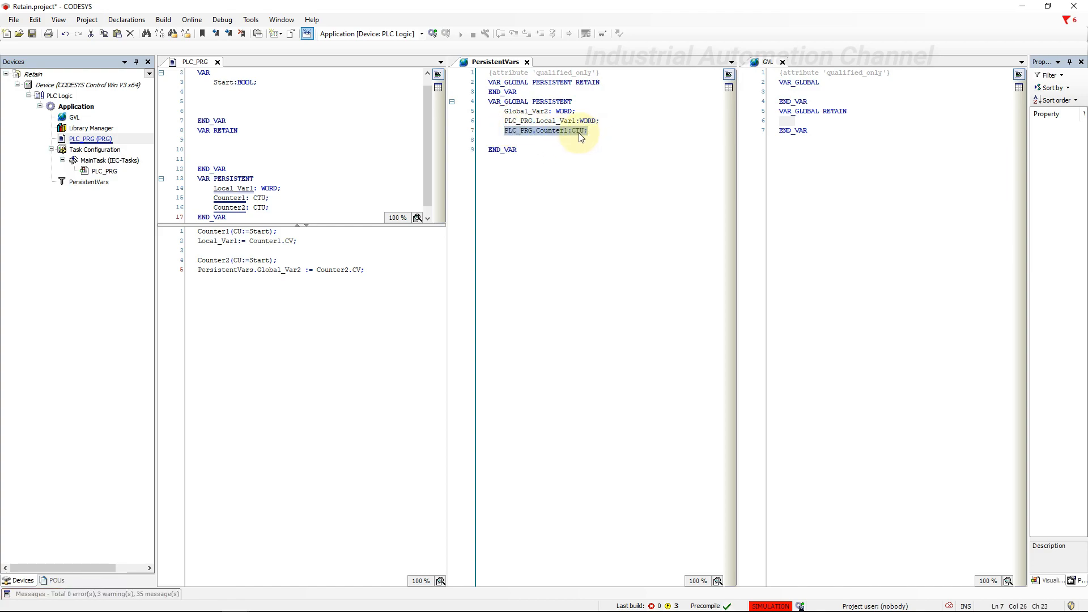
right_click(545, 141)
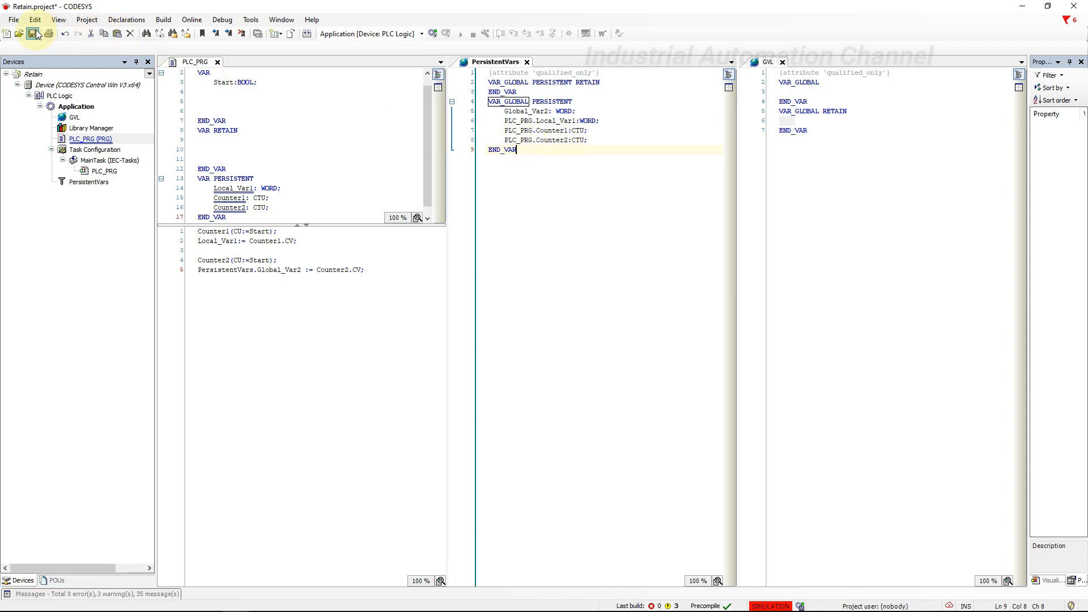
left_click(307, 33)
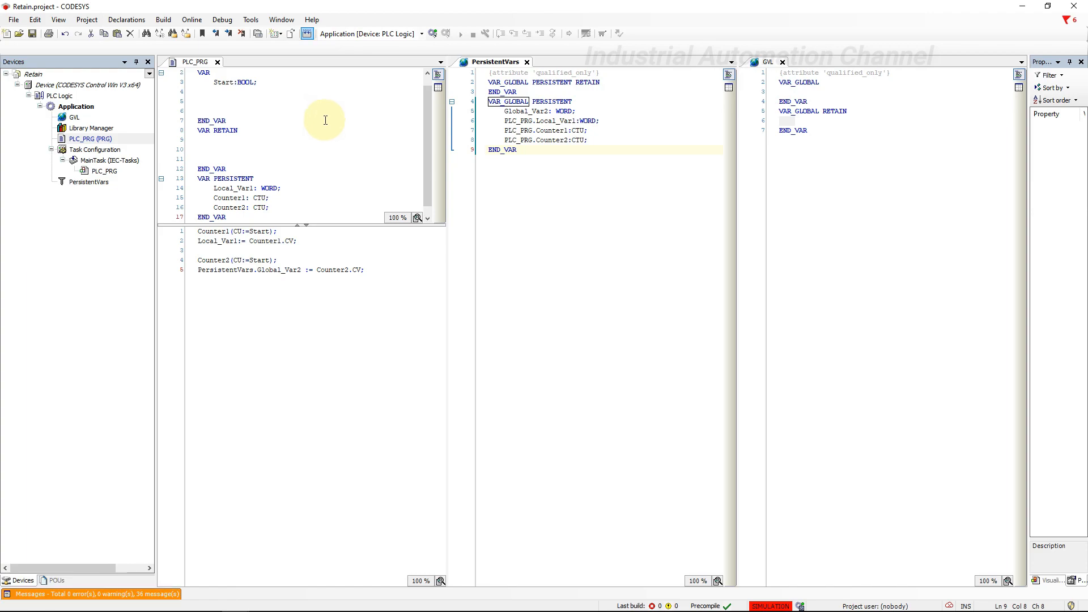
Step: Comment out Counter2 in PLC_PRG, declare it plainly in PersistentVars, and call PersistentVars.Counter2 in code
left_click(95, 593)
type("//")
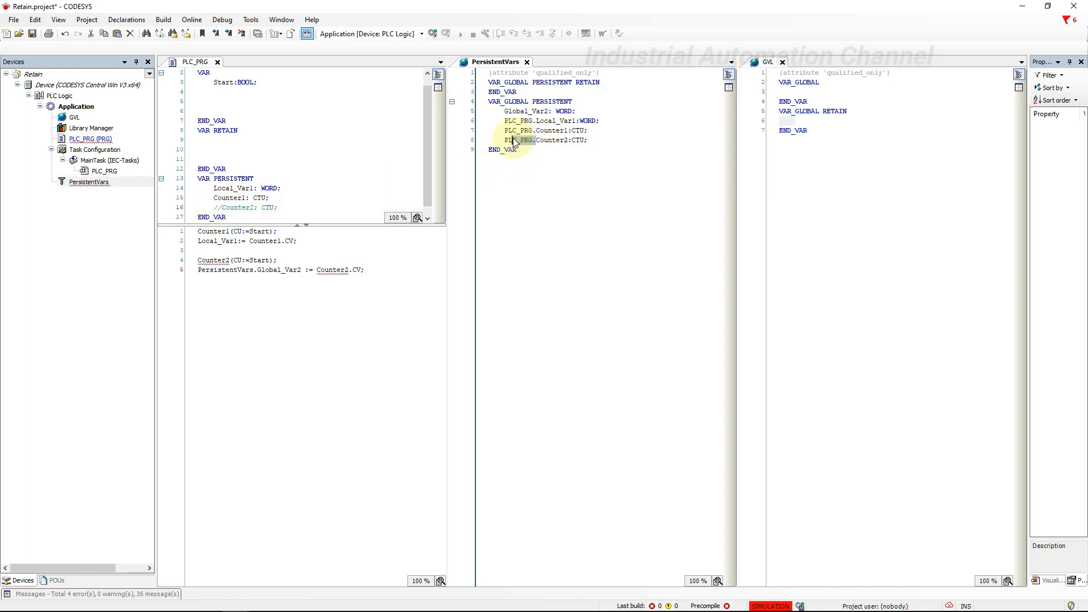
right_click(517, 138)
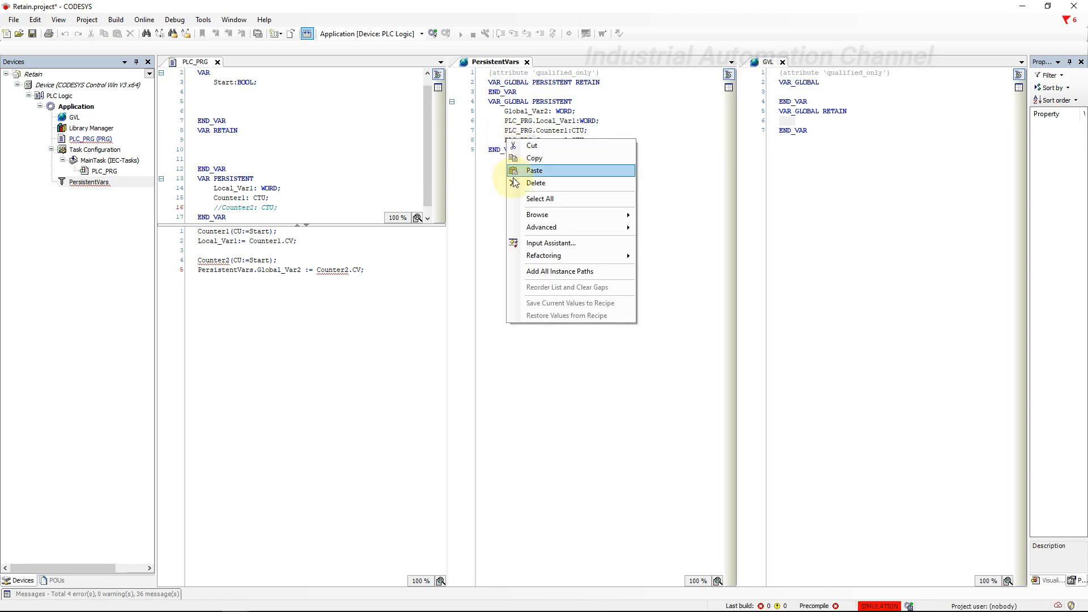
left_click(535, 170)
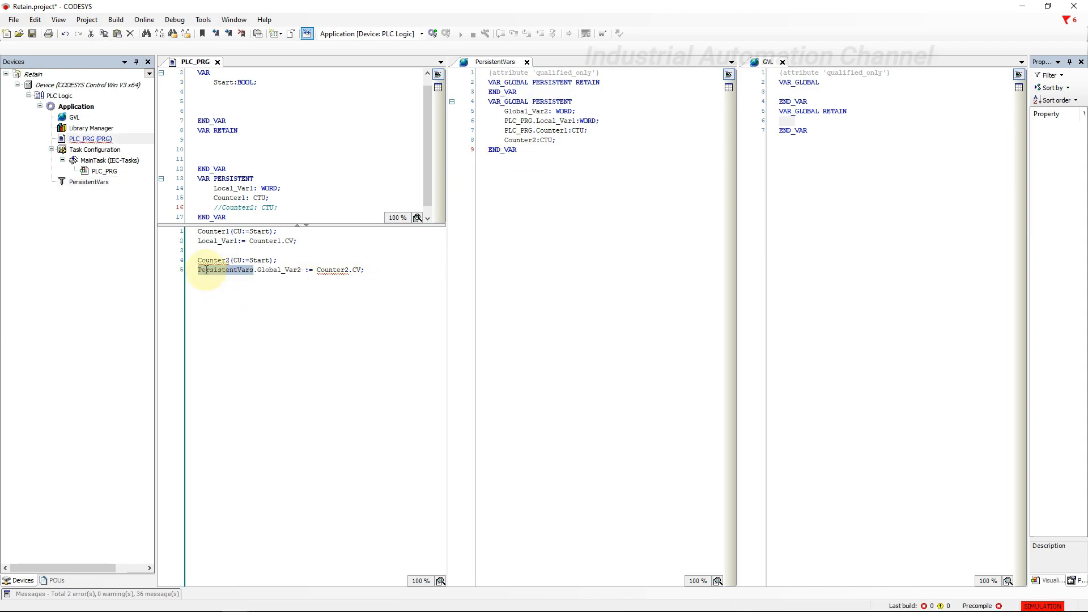
type("PersistentVars.")
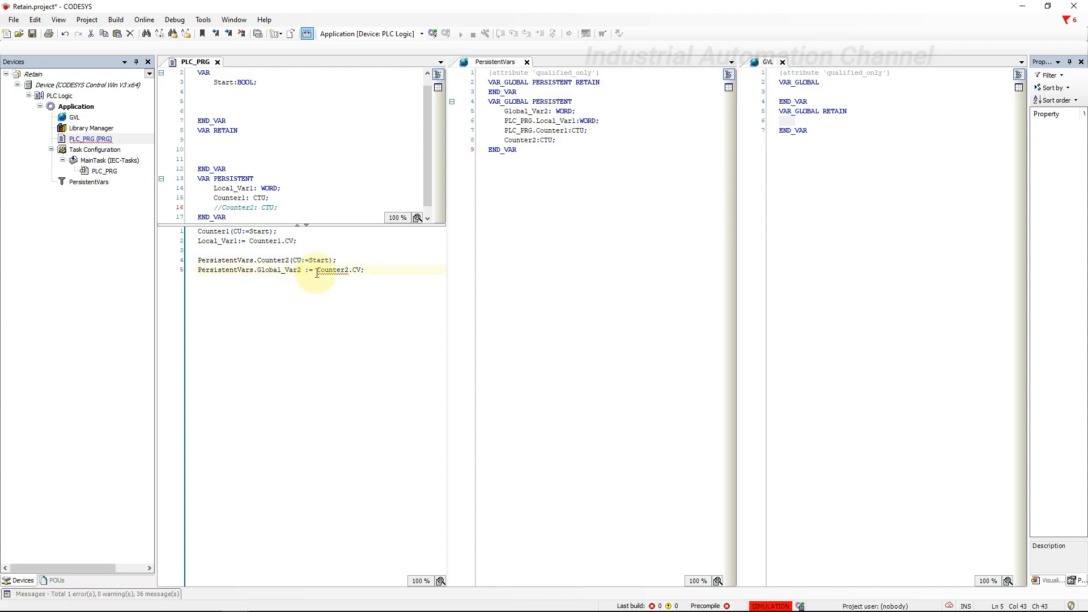
type("PersistentVars.")
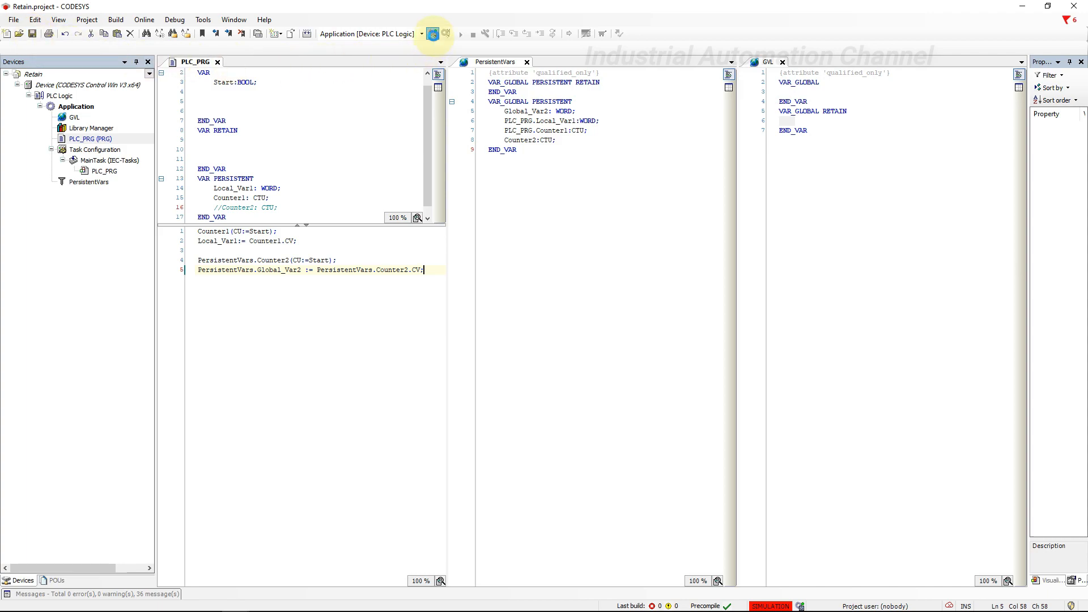
Step: Log in with download, confirm, and start the application running
left_click(435, 32)
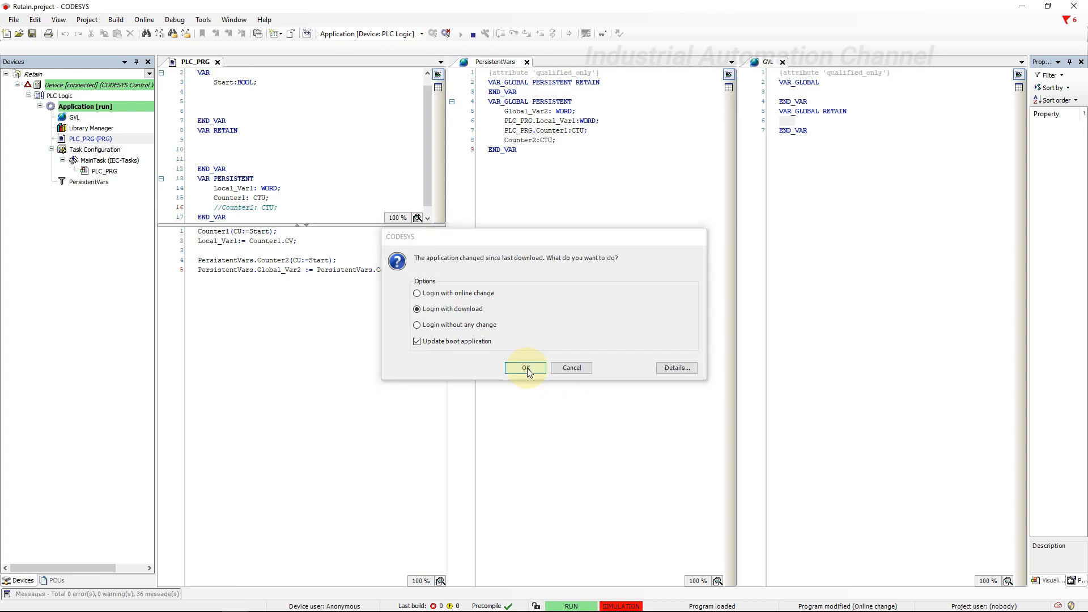
left_click(524, 368)
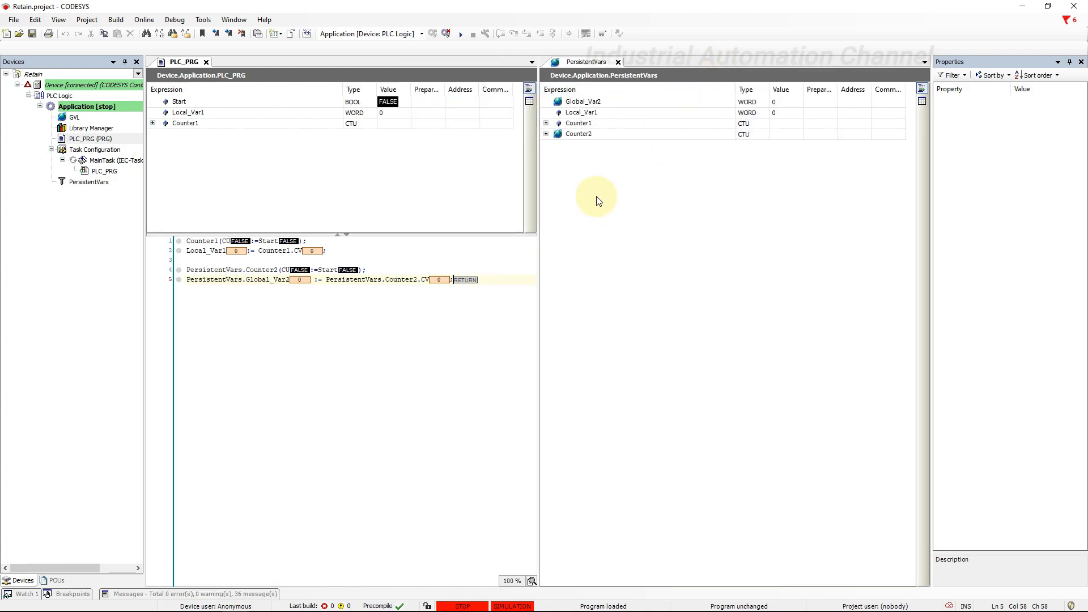
left_click(460, 33)
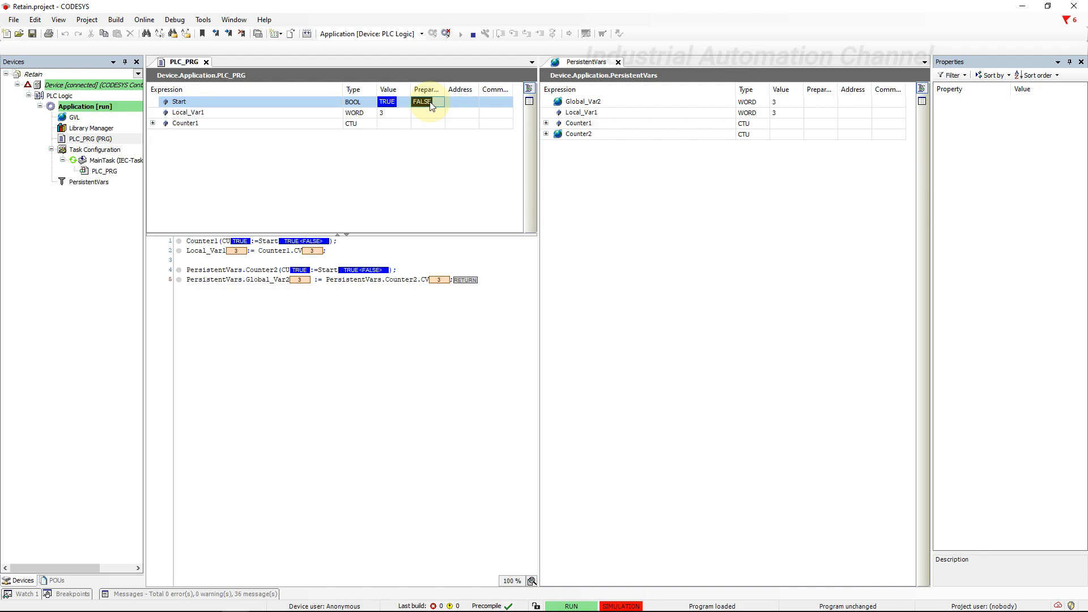
Step: Set Start FALSE, perform a warm reset, and check Global_Var2 still holds 3
left_click(143, 19)
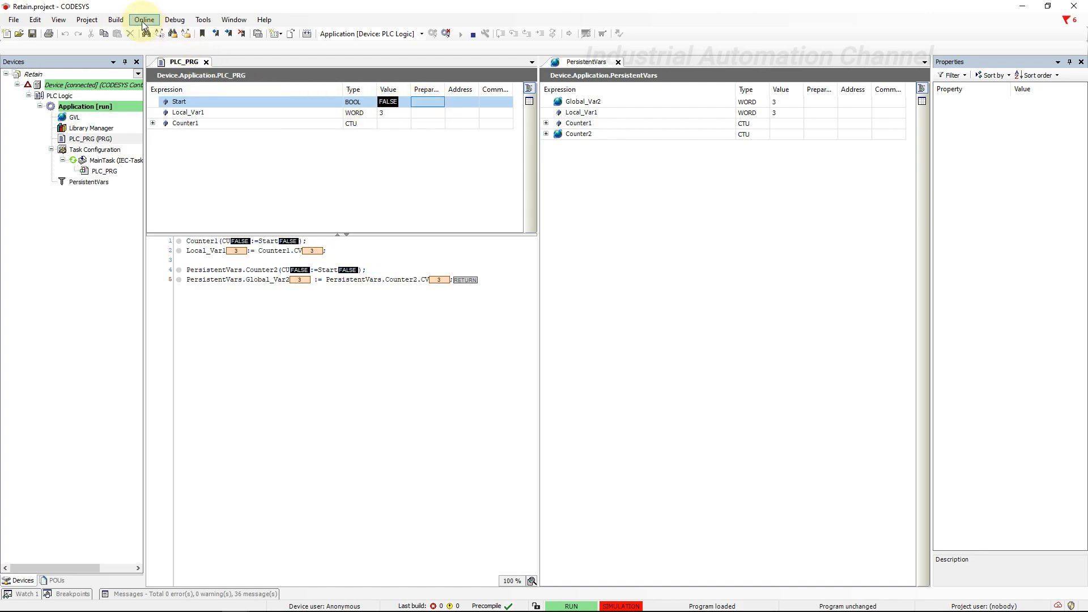
left_click(144, 19)
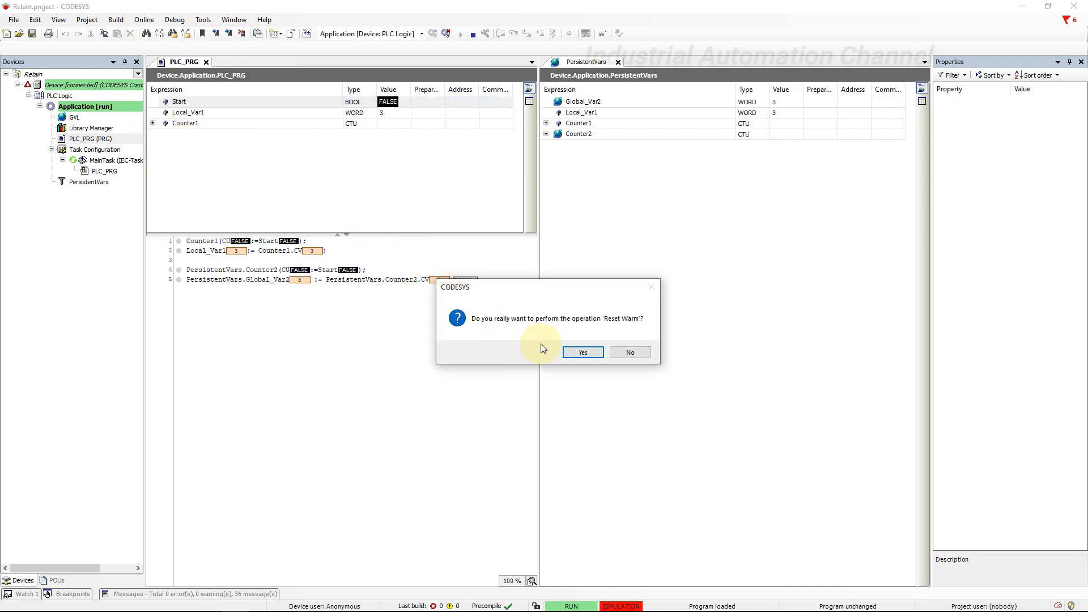
left_click(581, 351)
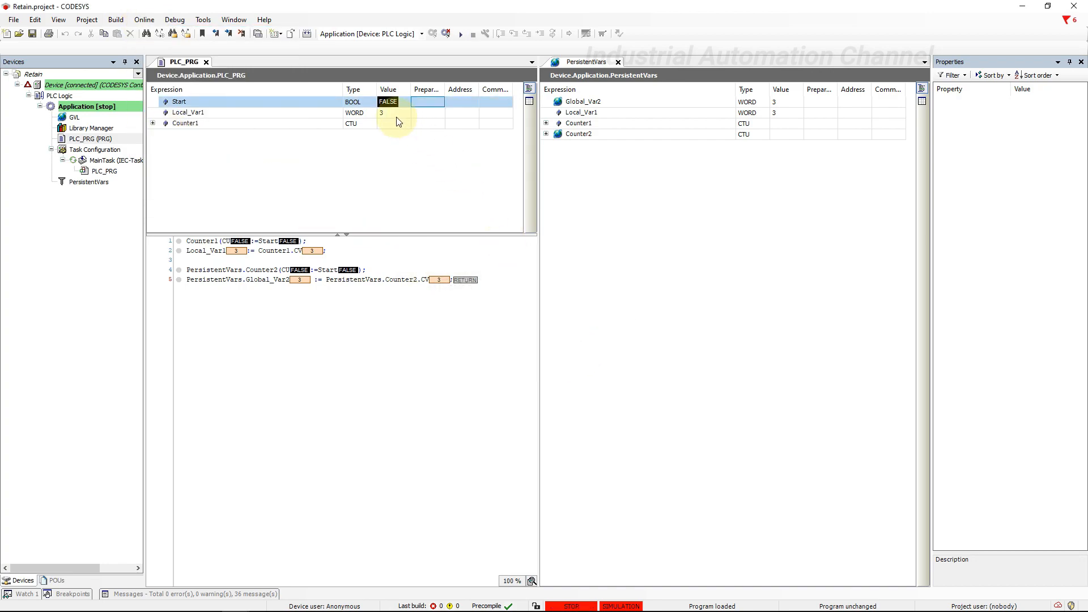
left_click(187, 113)
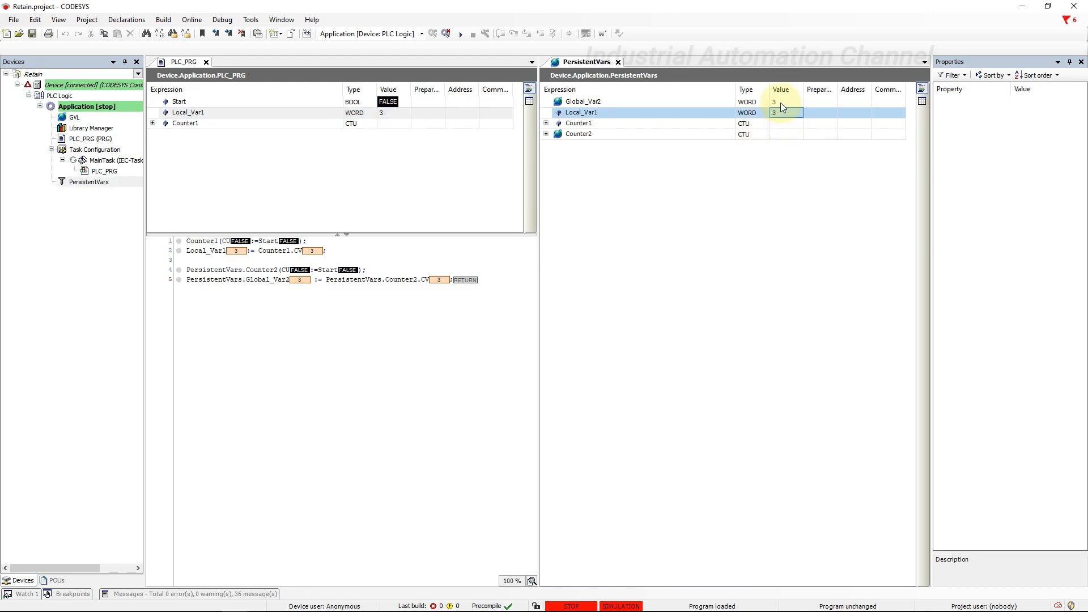
left_click(581, 101)
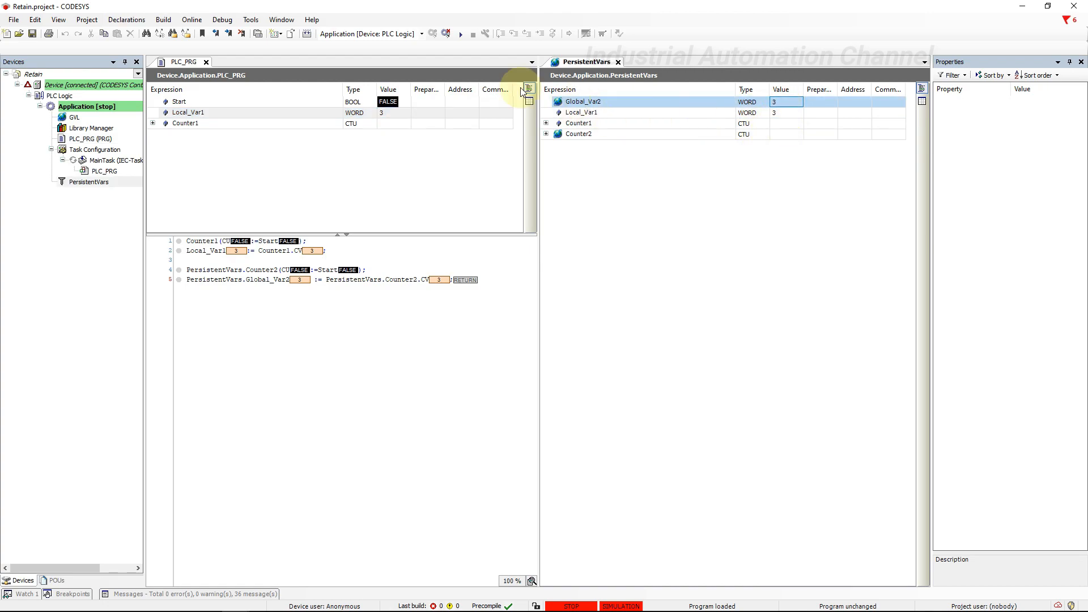
Step: Run the application to count 4, cold-reset it via Online, and start it again
left_click(460, 33)
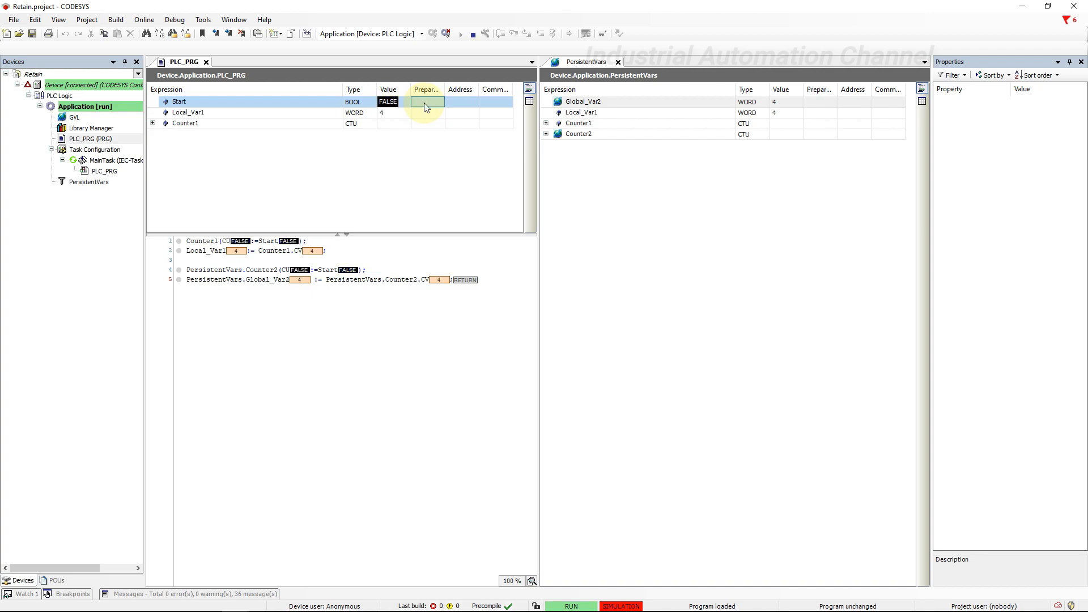
left_click(144, 19)
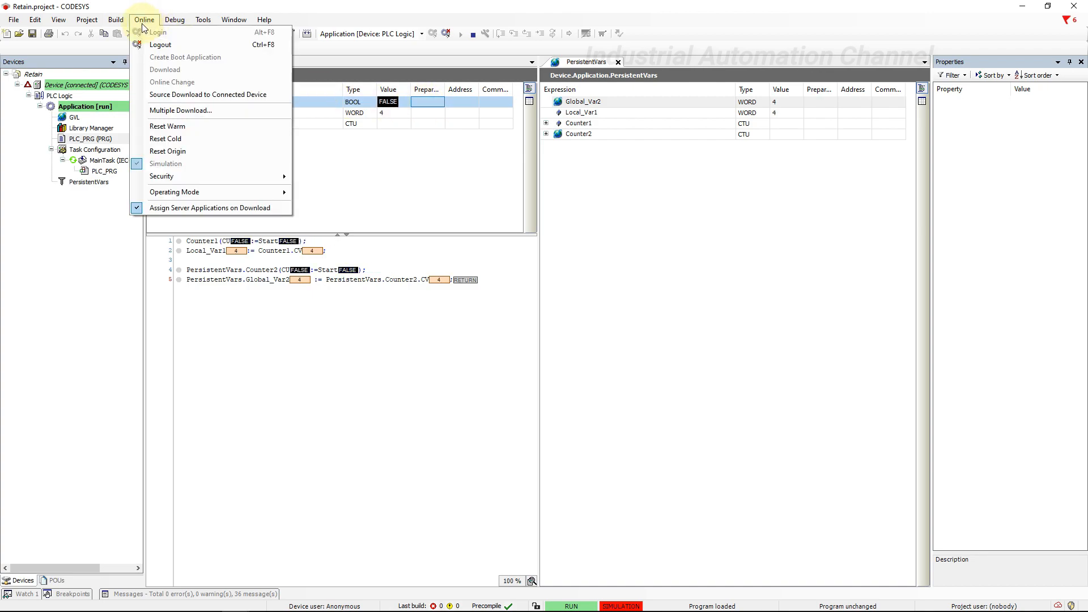
left_click(165, 138)
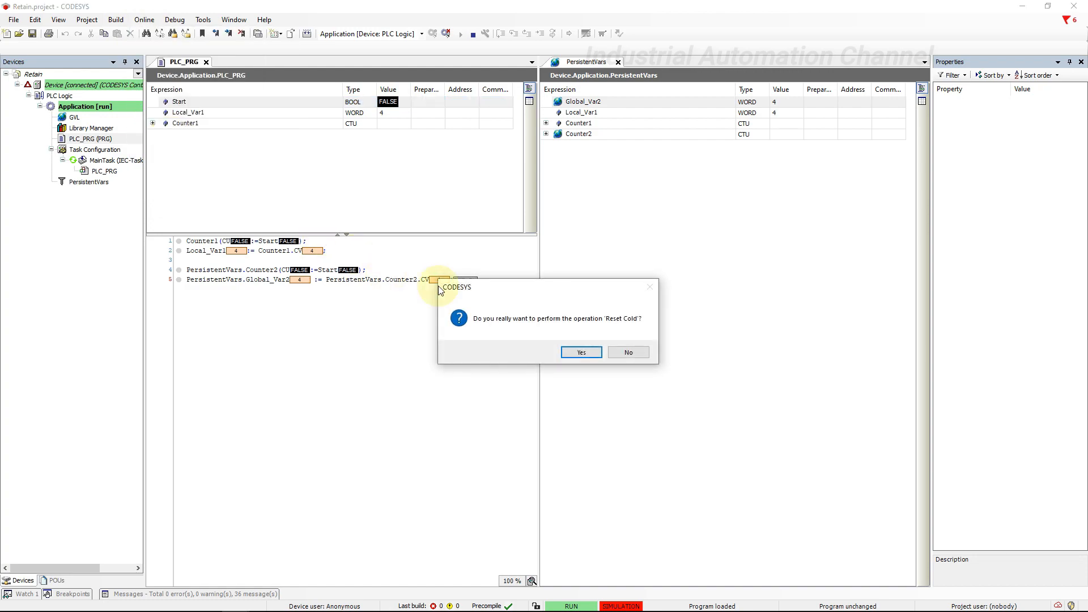
left_click(580, 352)
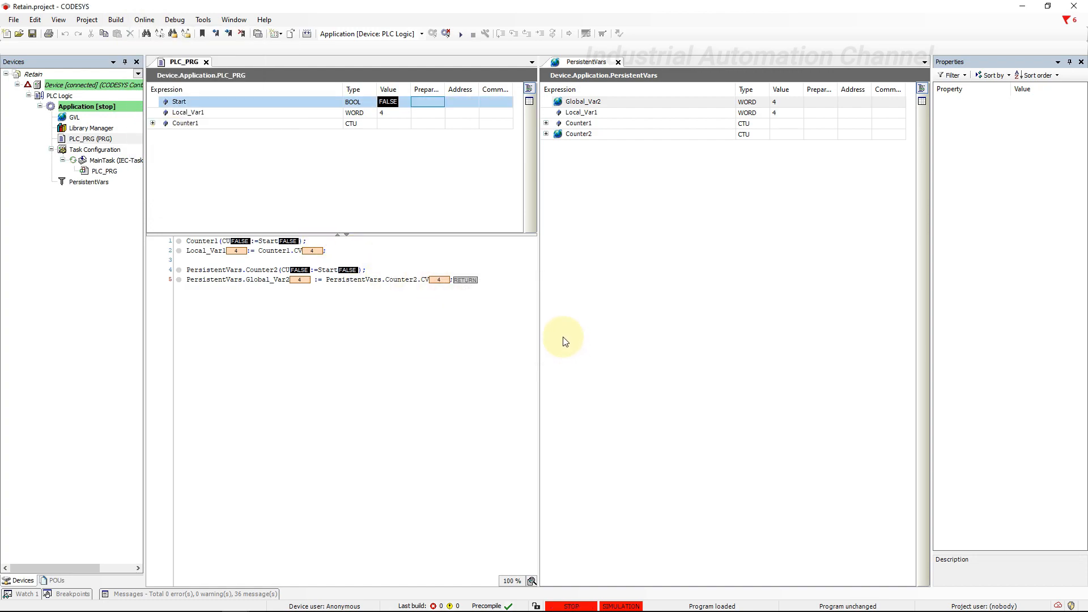
left_click(445, 33)
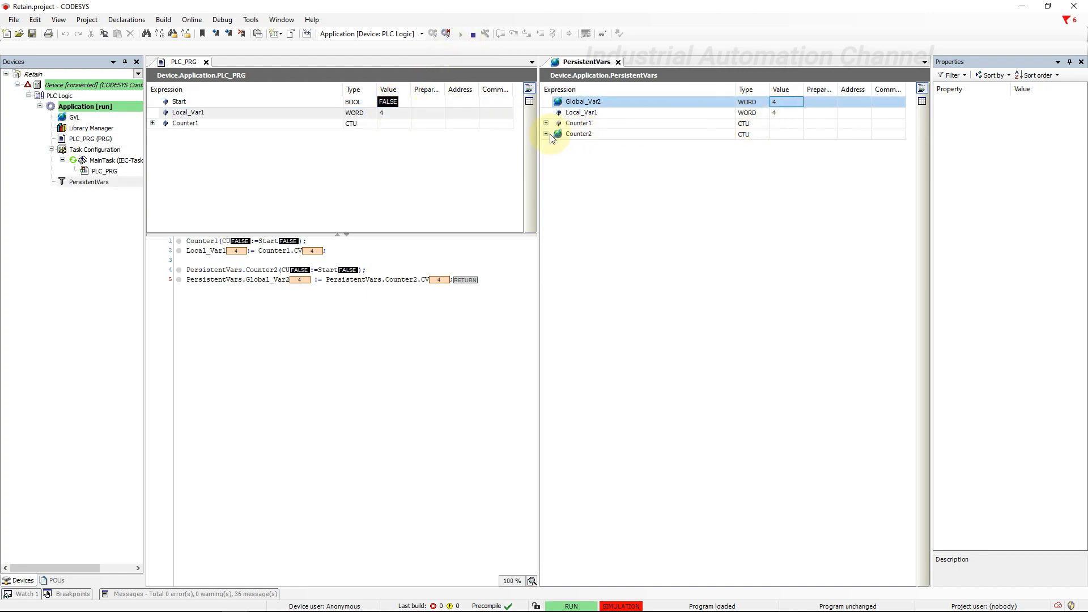
Step: Expand Counter2 in the watch to confirm CV 4, then log out of the application
left_click(547, 124)
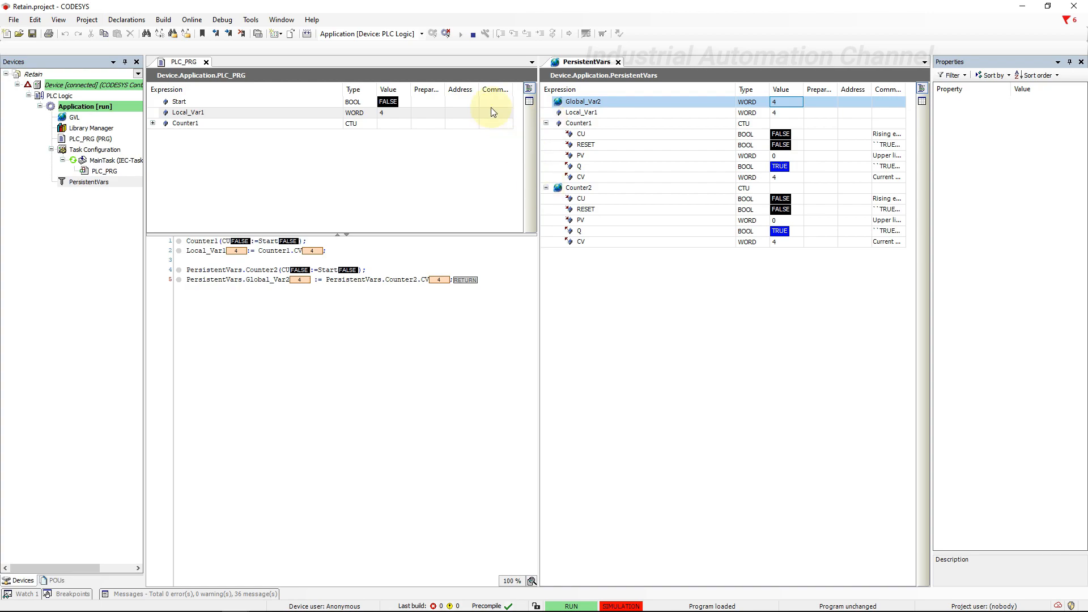
left_click(432, 33)
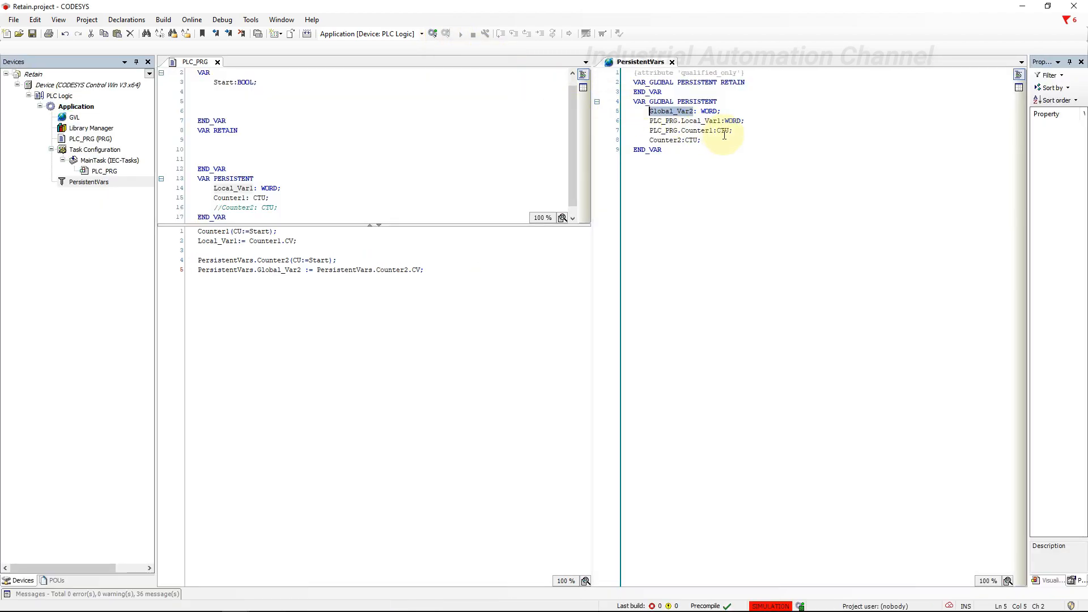
mouse_move(728, 131)
type("D")
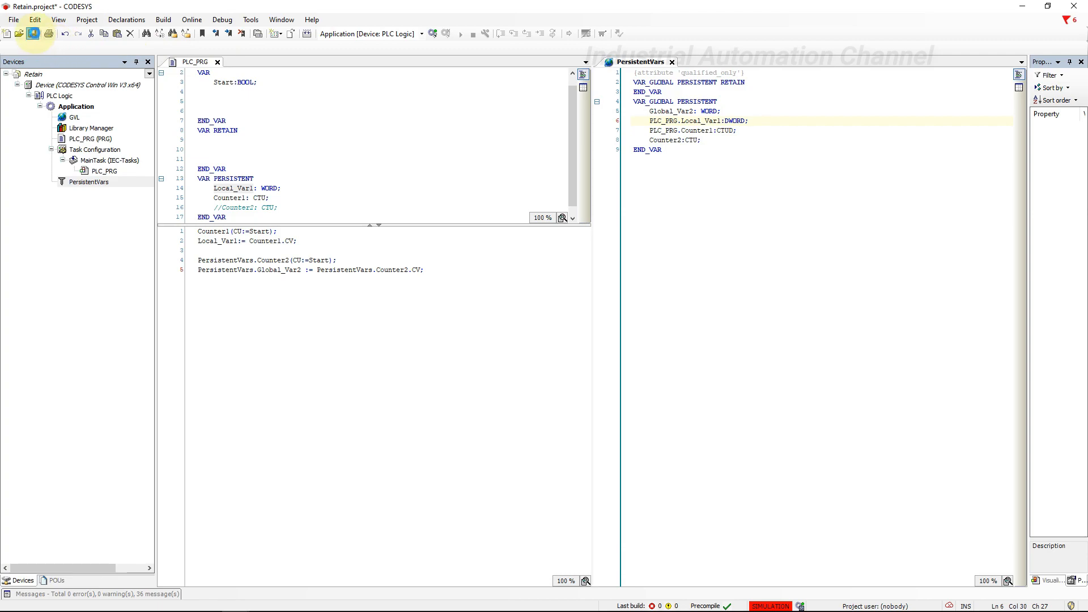
Step: Save the DWORD/CTUD persistent declarations, log in with download, accept reinitialisation and dismiss the code error
left_click(432, 33)
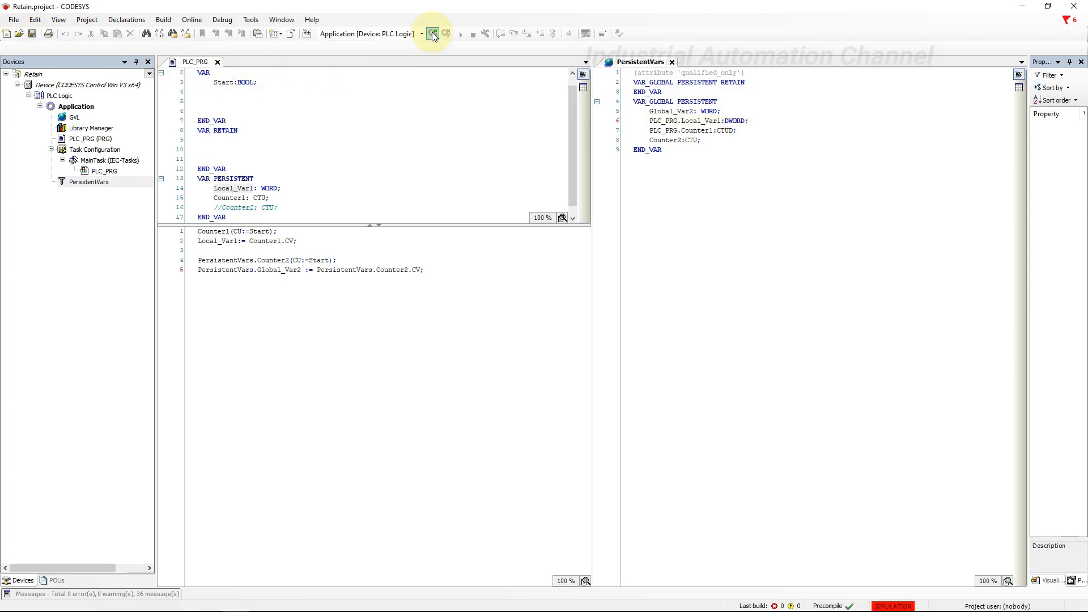
left_click(432, 33)
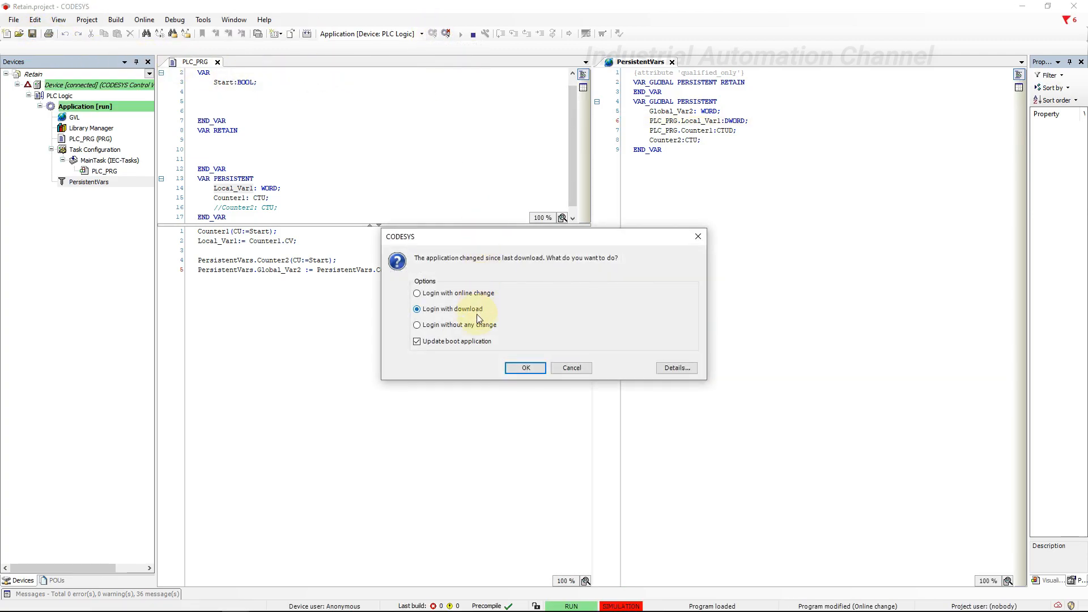
left_click(525, 367)
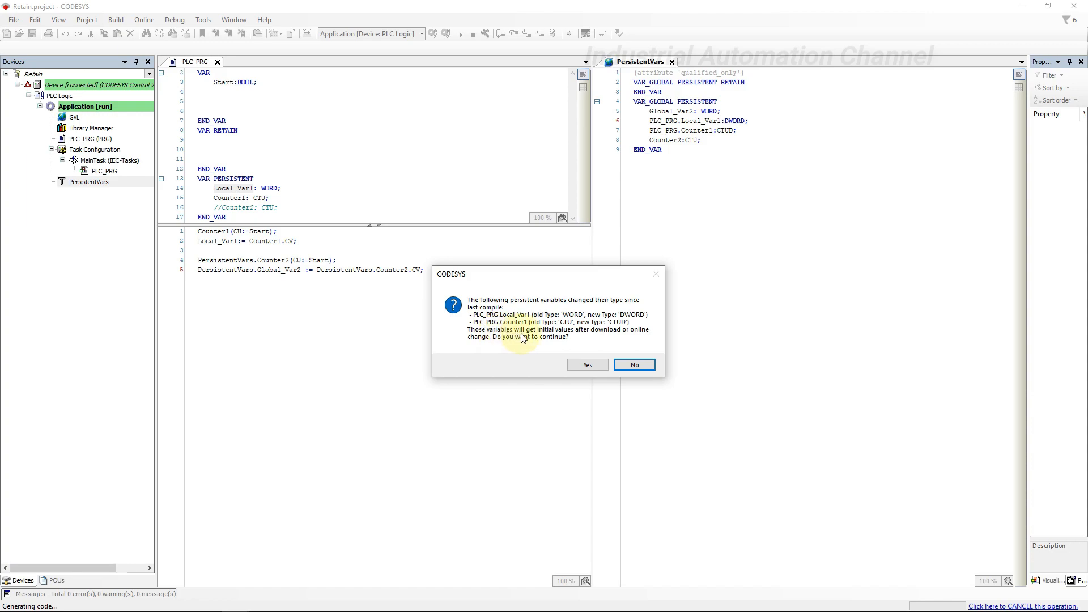
left_click(586, 364)
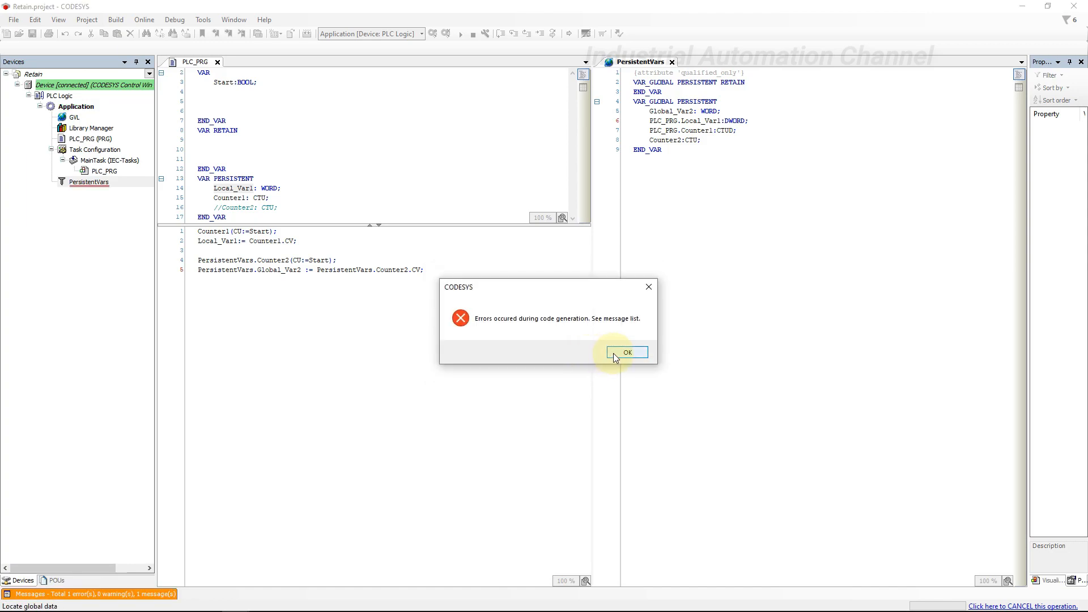
left_click(627, 352)
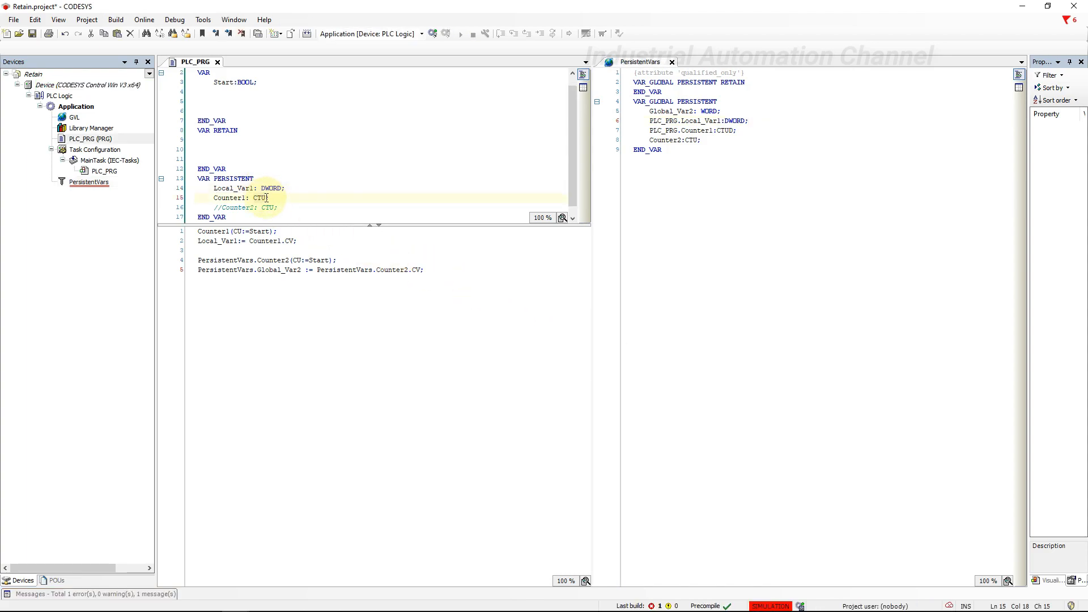
Step: Fix PLC_PRG's Counter1 declaration to CTUD and log in again to download the correction
type("D;")
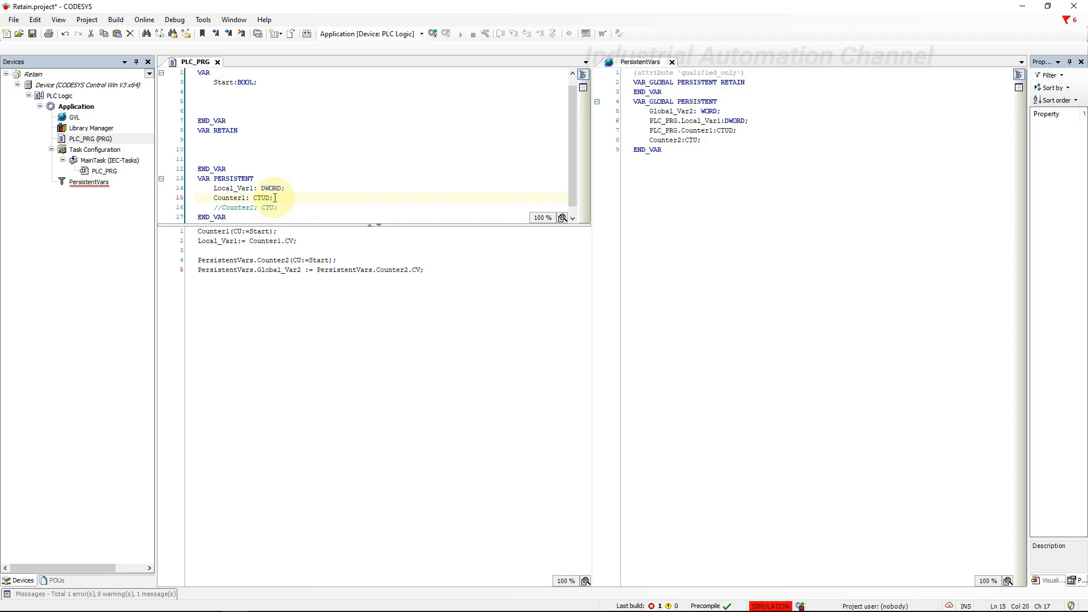
left_click(88, 181)
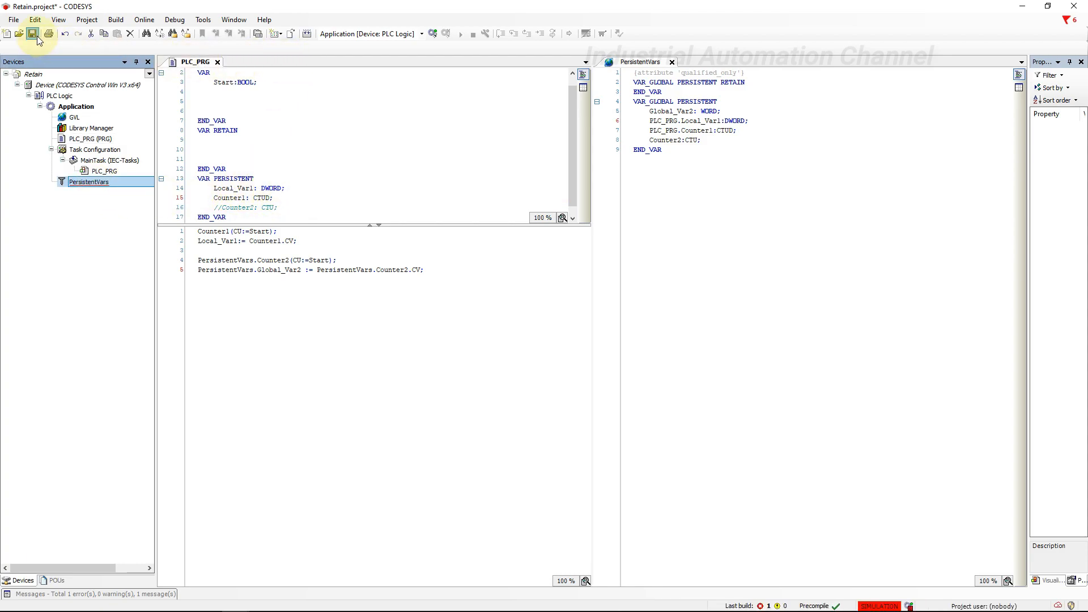
left_click(444, 33)
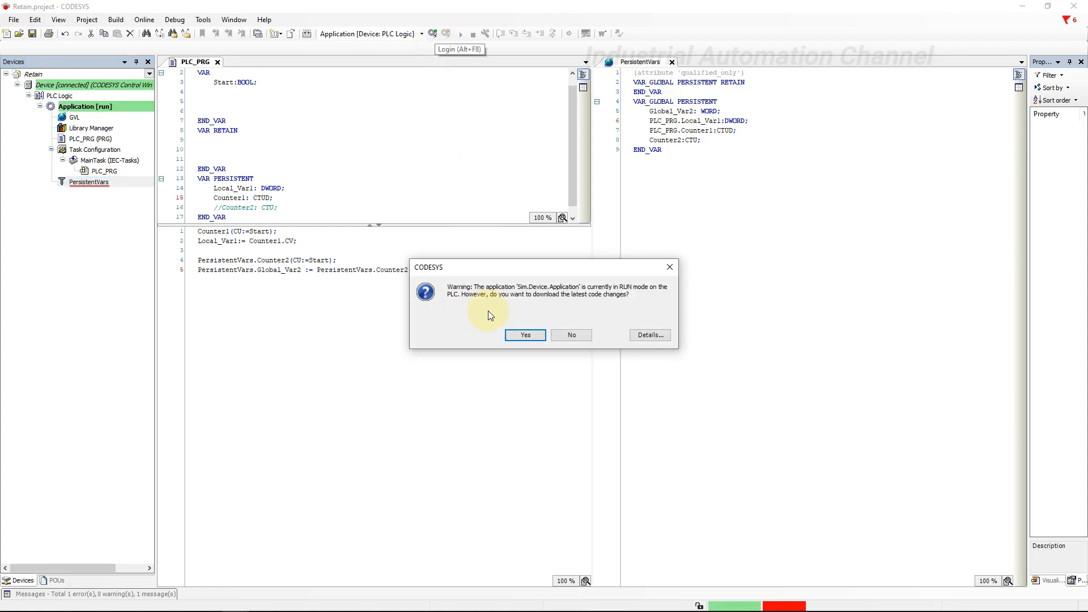
Step: Download the latest changes, start the application, and check Local_Var1 at 0 while Global_Var2 holds 4
left_click(525, 334)
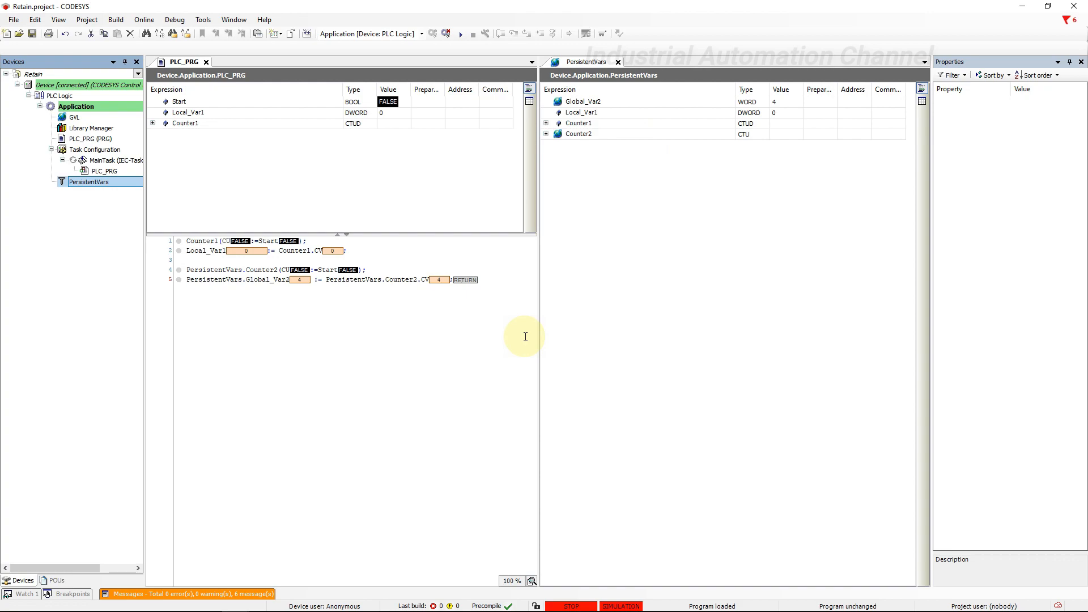
left_click(472, 33)
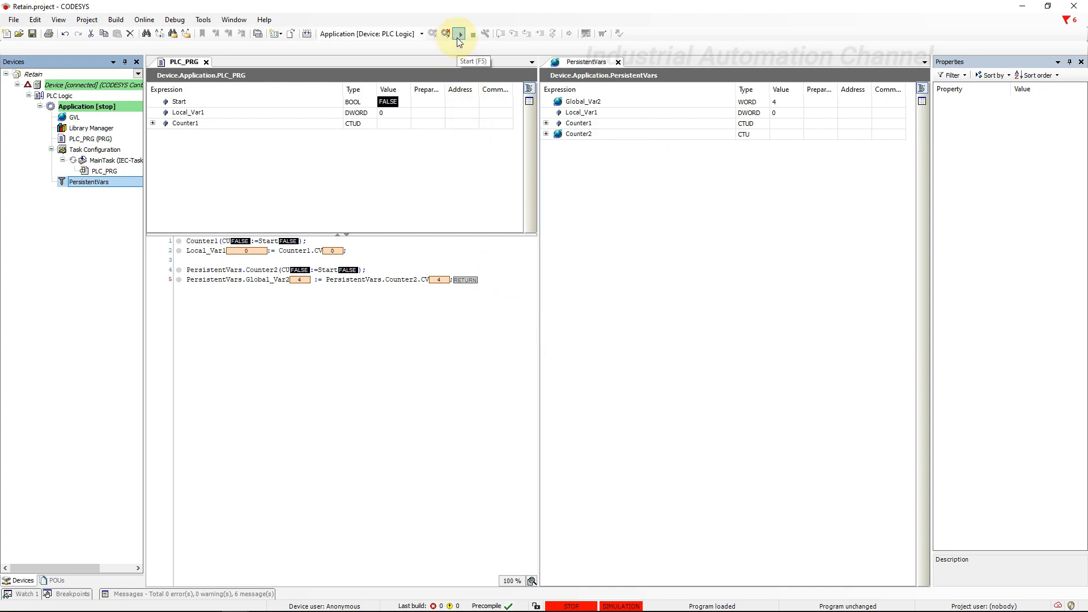
left_click(459, 33)
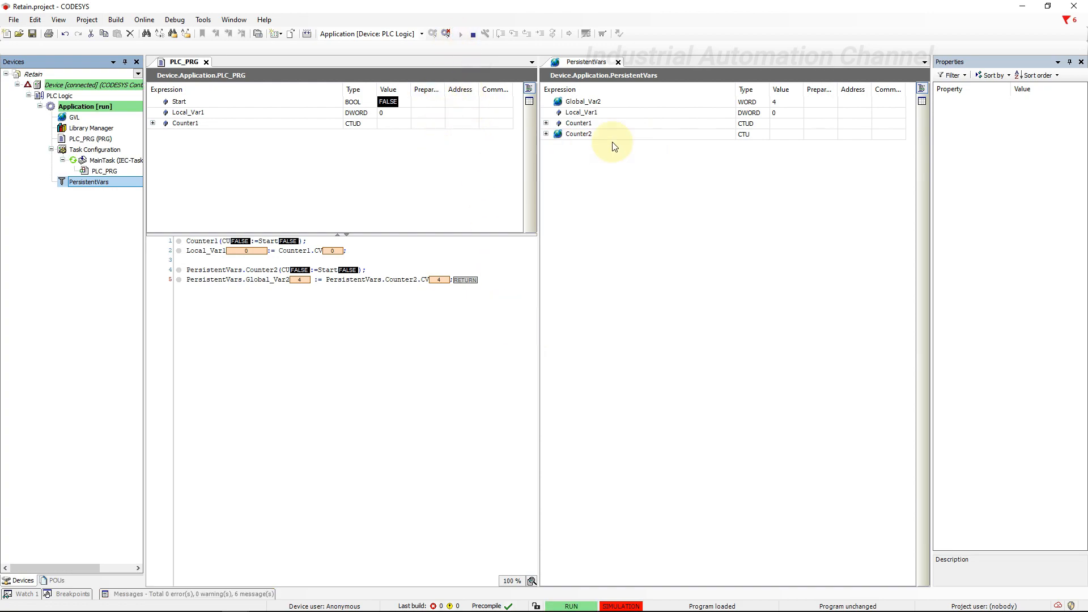
left_click(781, 101)
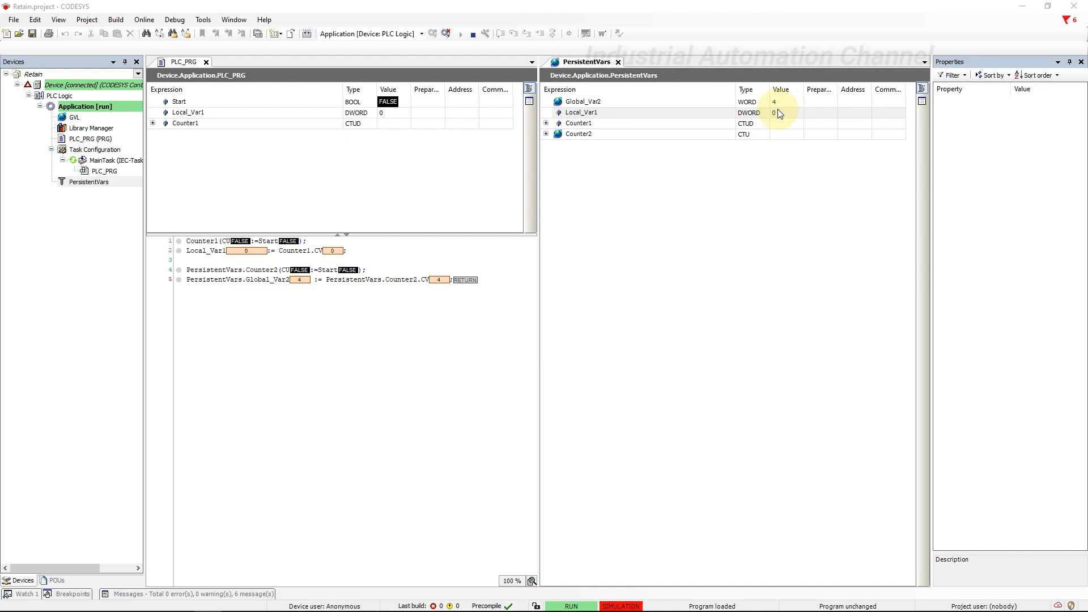
mouse_move(761, 116)
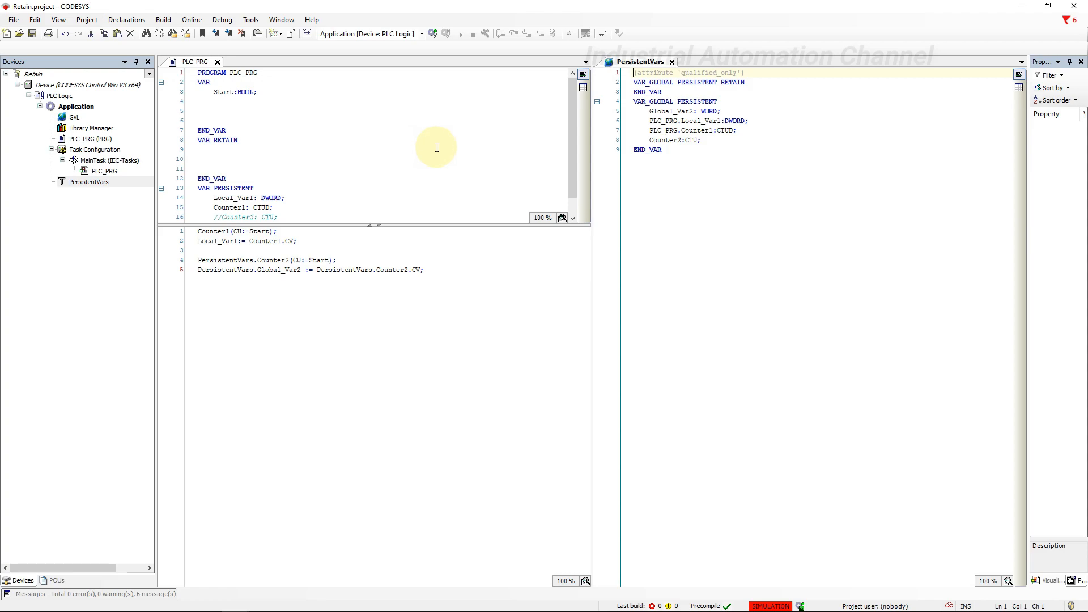
Step: Auto-declare Num as a CONSTANT INT in PLC_PRG with initial value 10
left_click(35, 19)
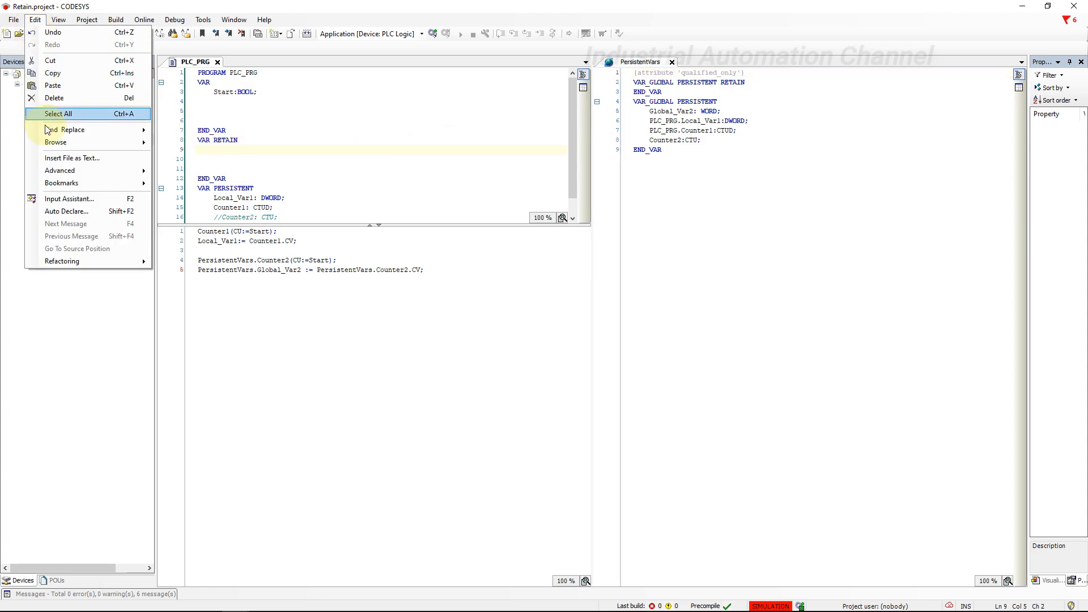
left_click(68, 211)
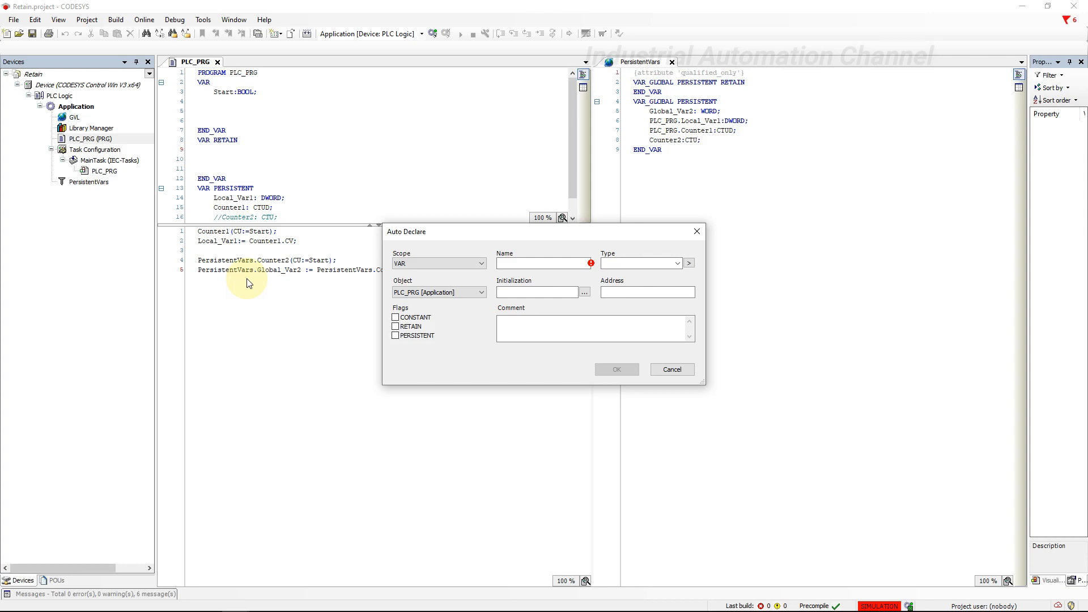
left_click(543, 263)
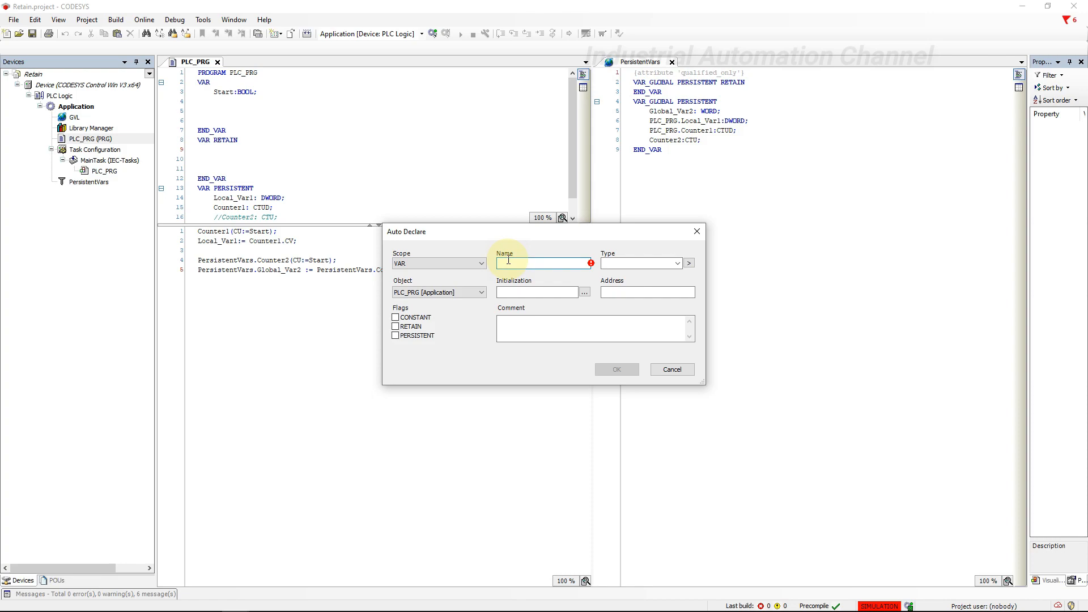
type("Num")
left_click(642, 263)
type("INT")
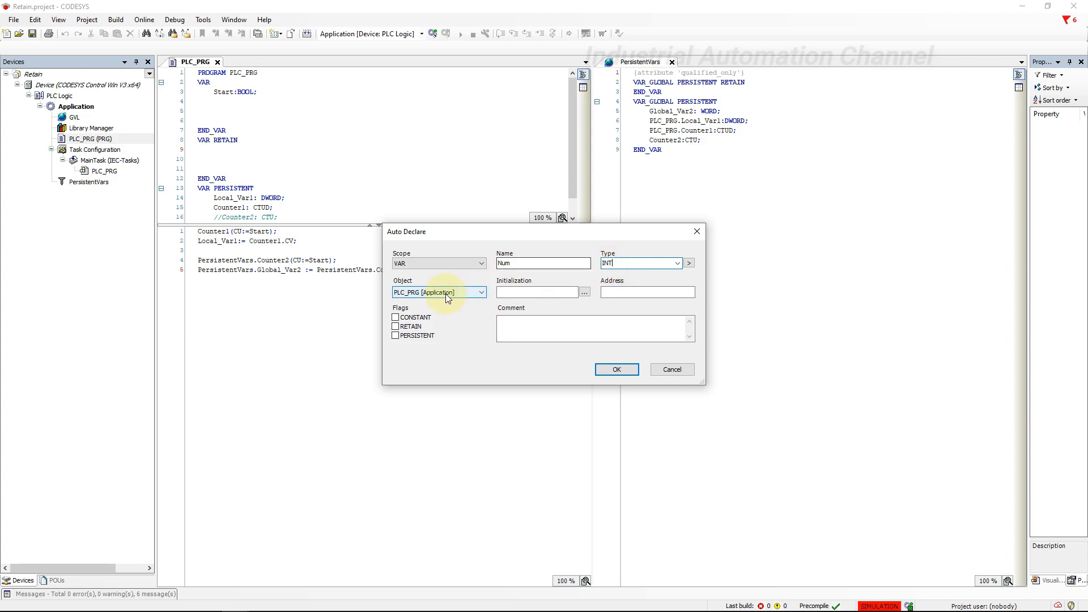
mouse_move(477, 268)
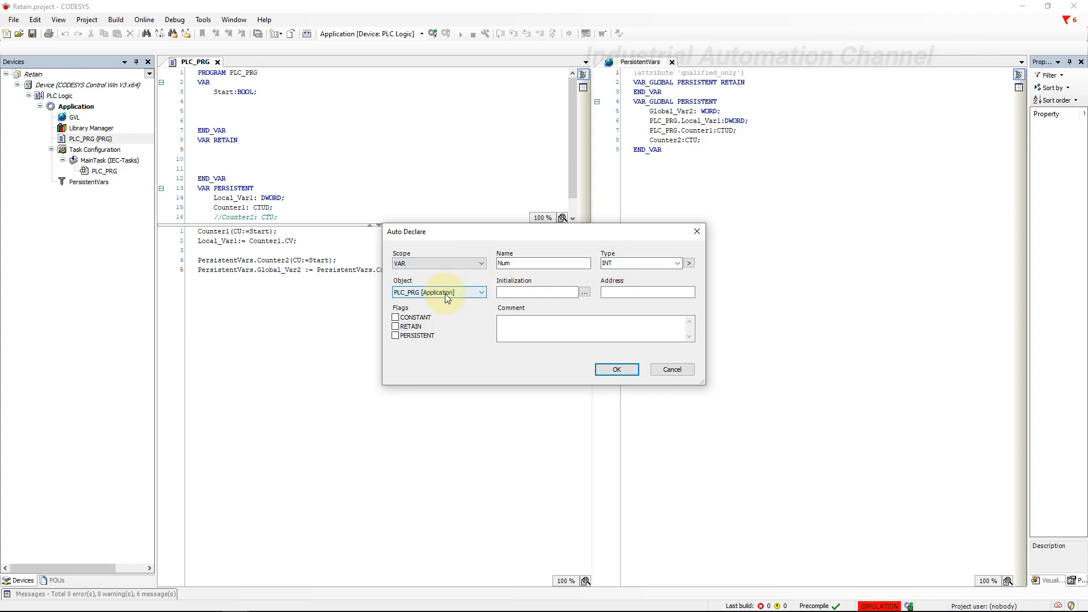
left_click(395, 317)
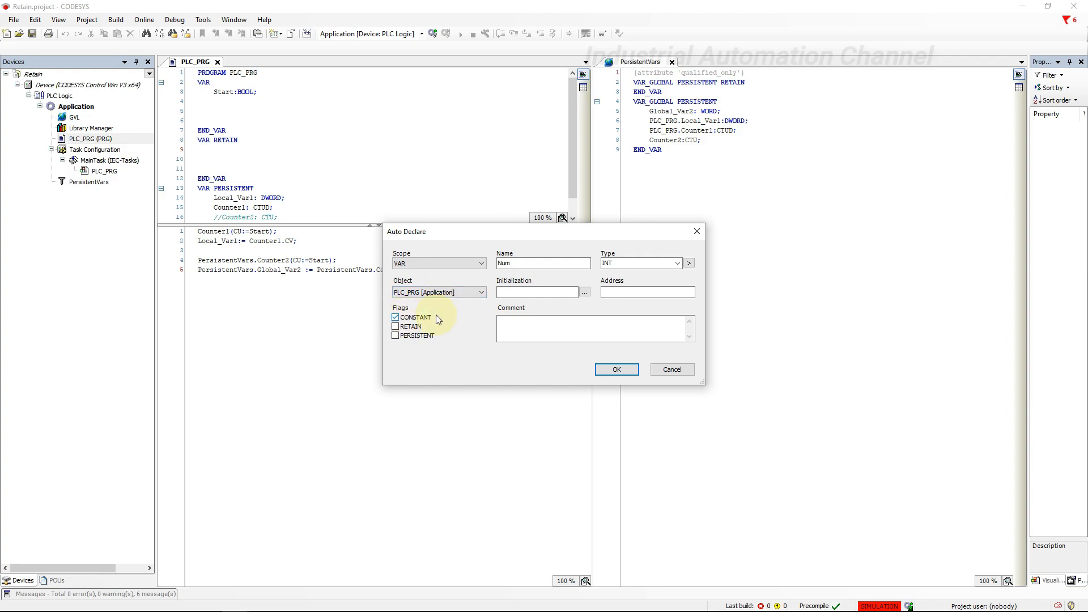
left_click(537, 291)
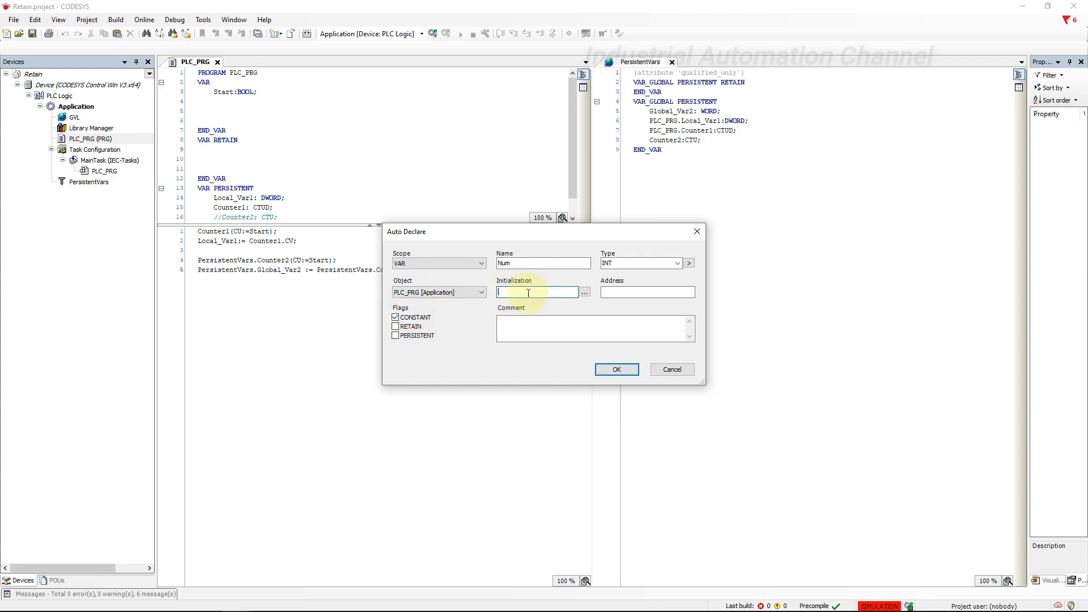
type("10")
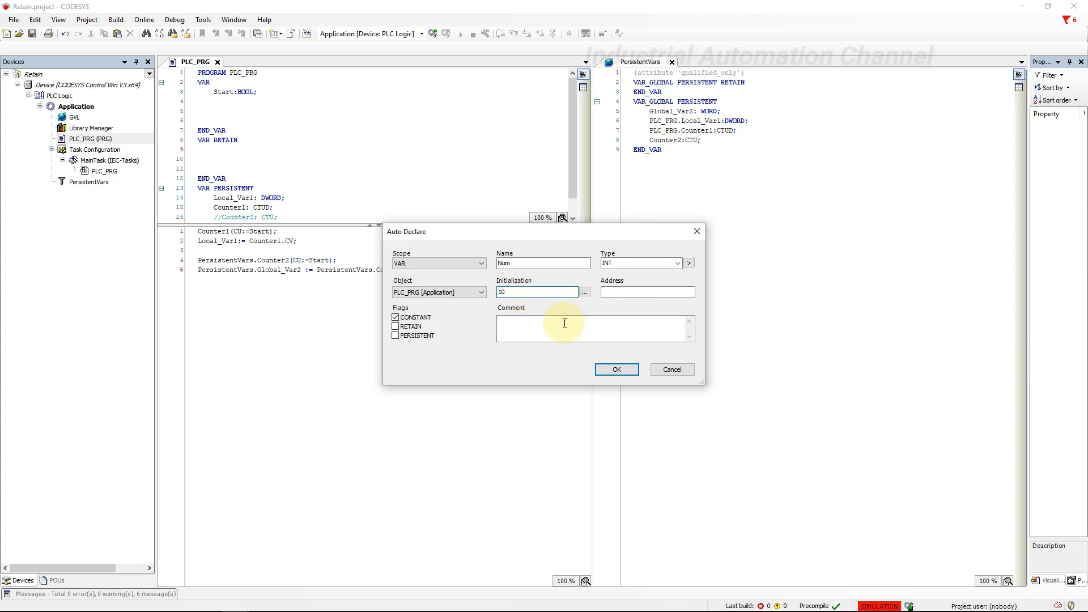
left_click(614, 369)
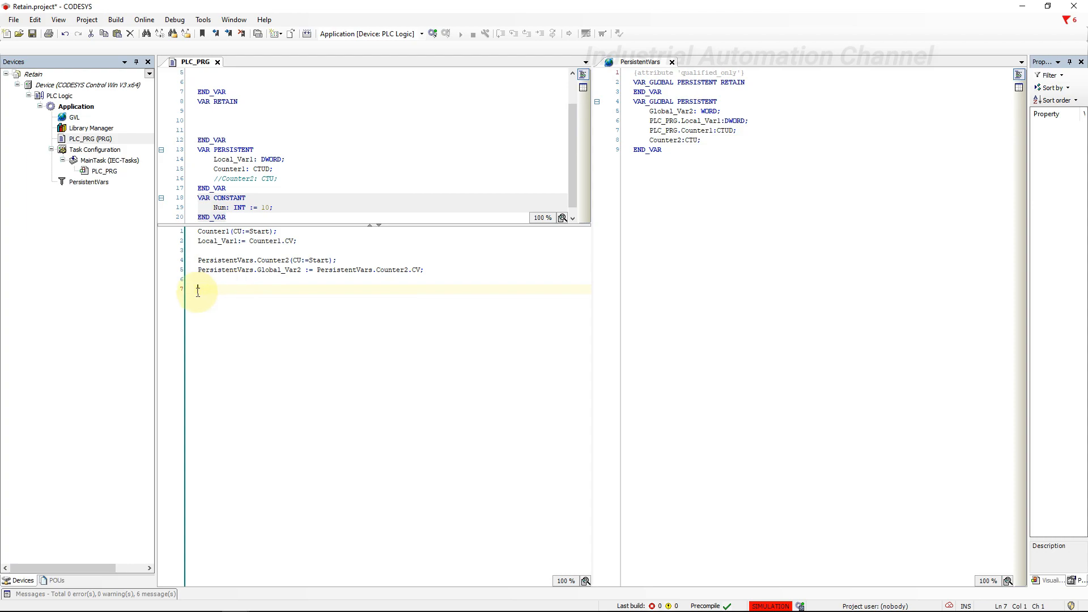
Step: Add the line Num2:=20; and declare Num2 under VAR RETAIN as INT := 10
type("Num:")
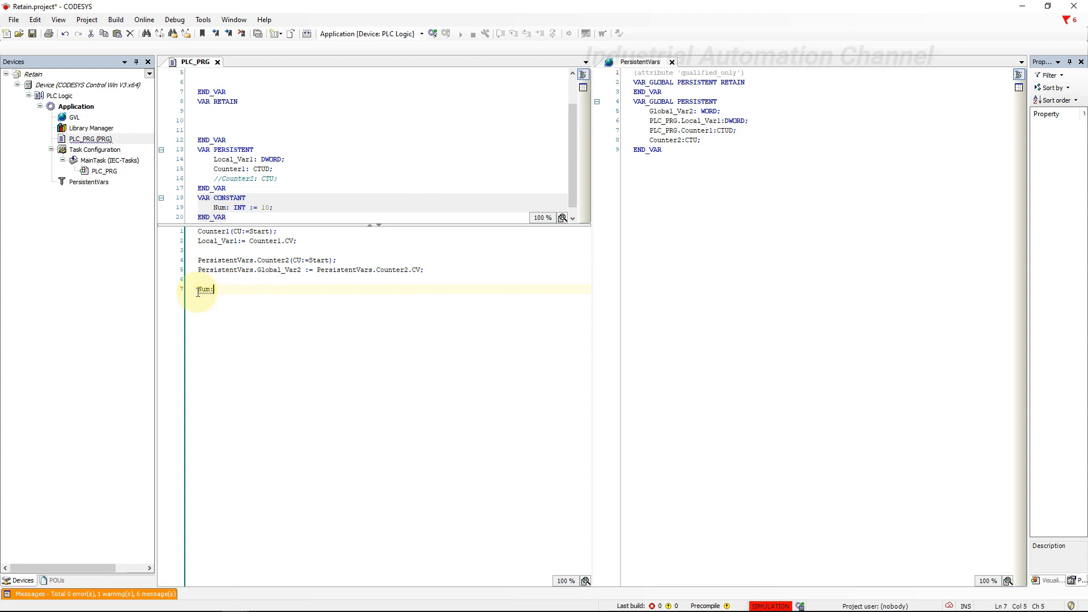
type(":=20;")
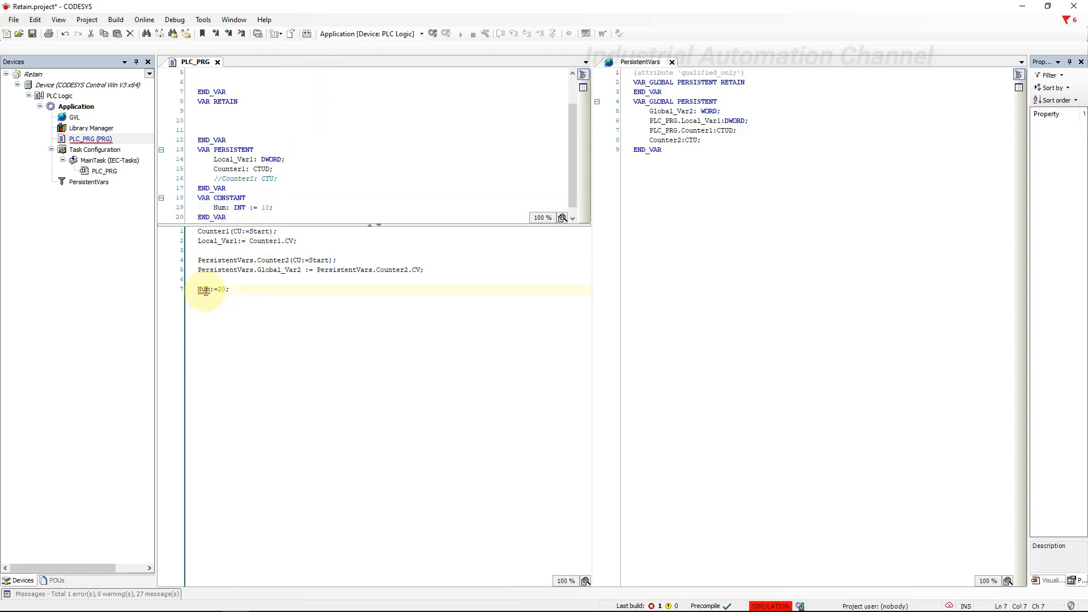
mouse_move(204, 289)
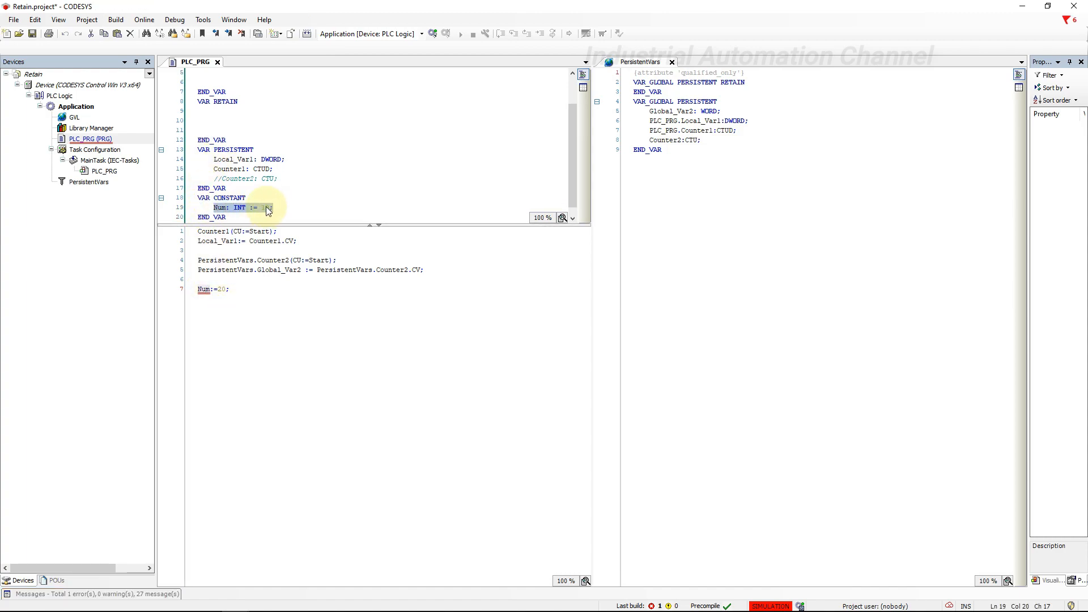
type("10")
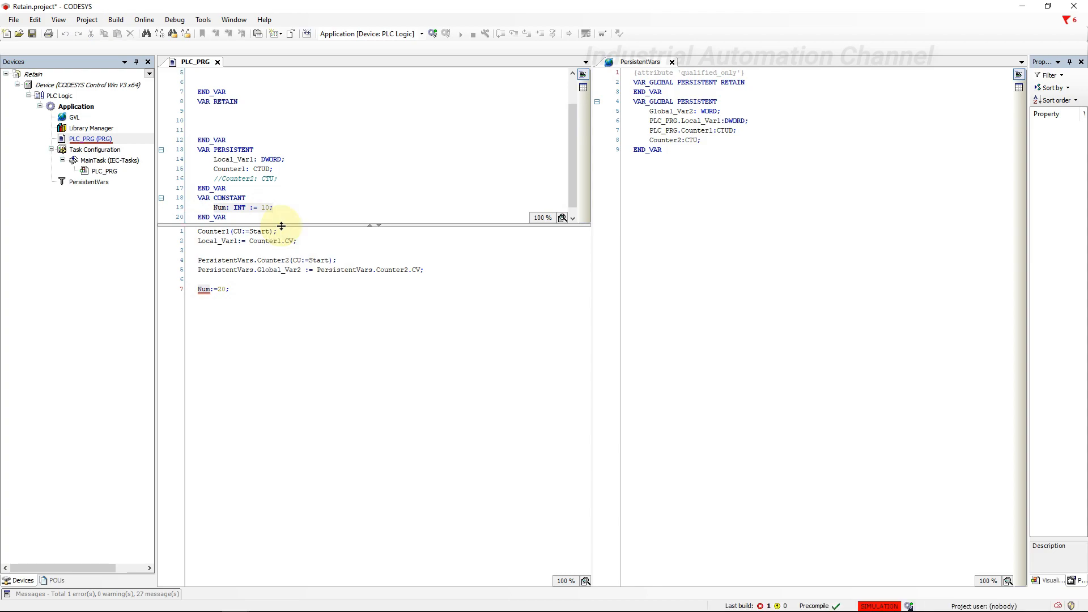
right_click(212, 118)
type("Num2: INT := 10;")
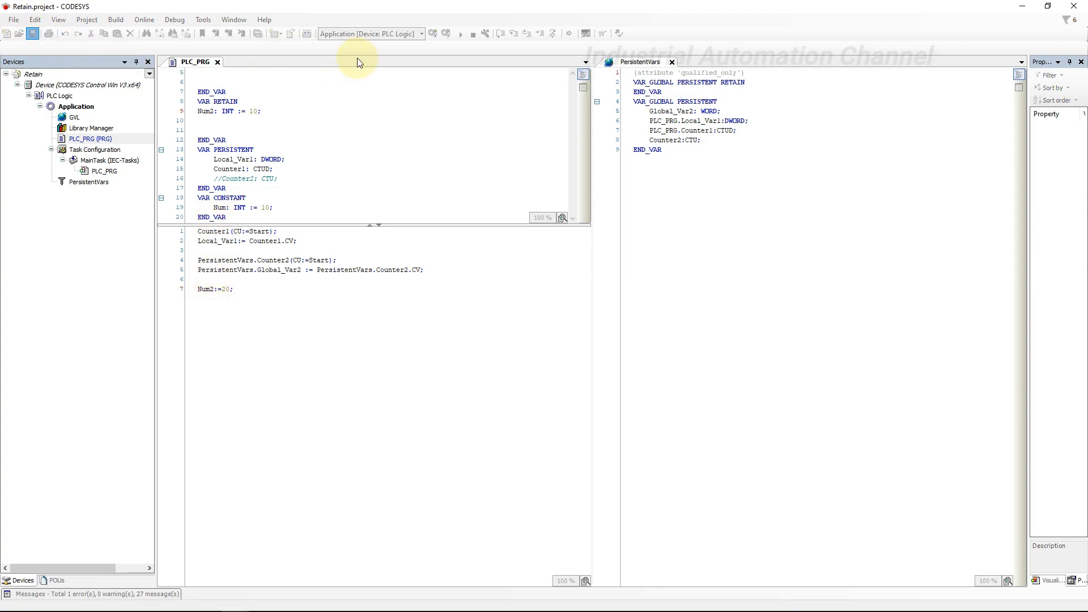
Step: Log in with download of the changed application, update the boot application, and start it running
left_click(430, 33)
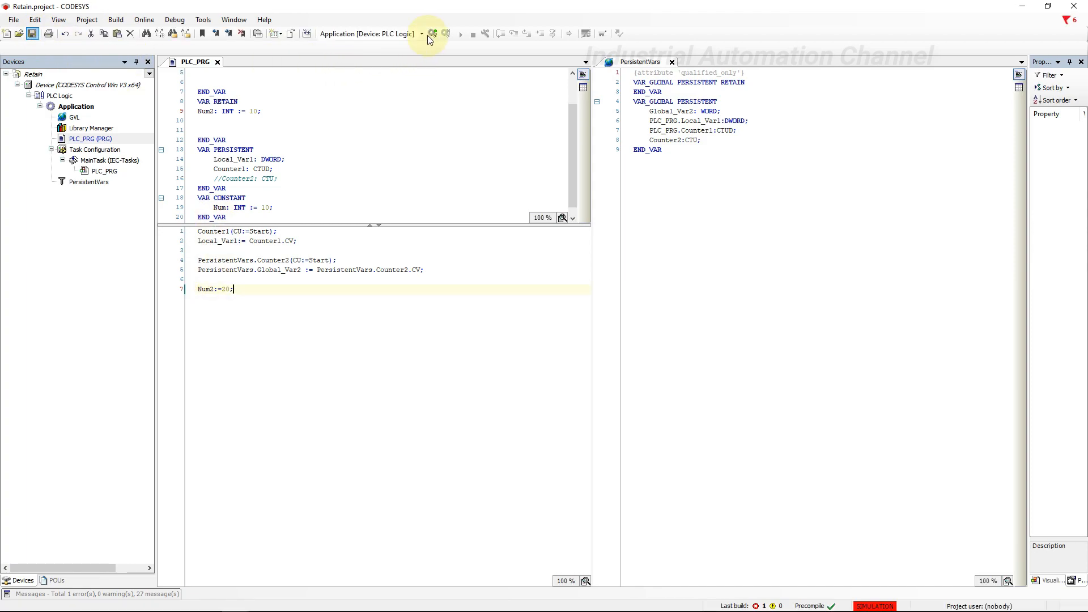
left_click(432, 33)
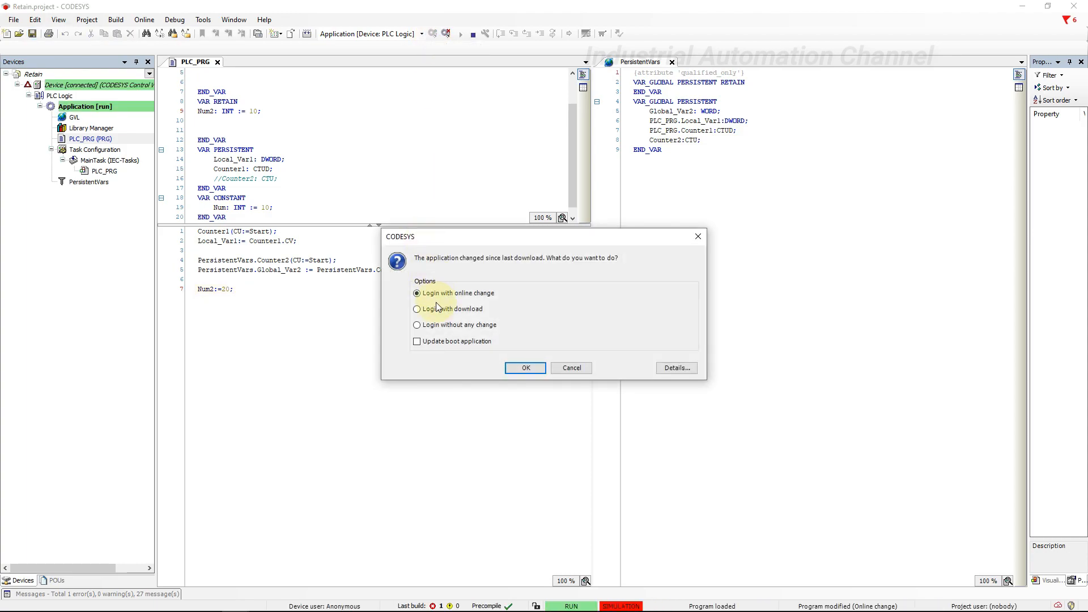
left_click(417, 308)
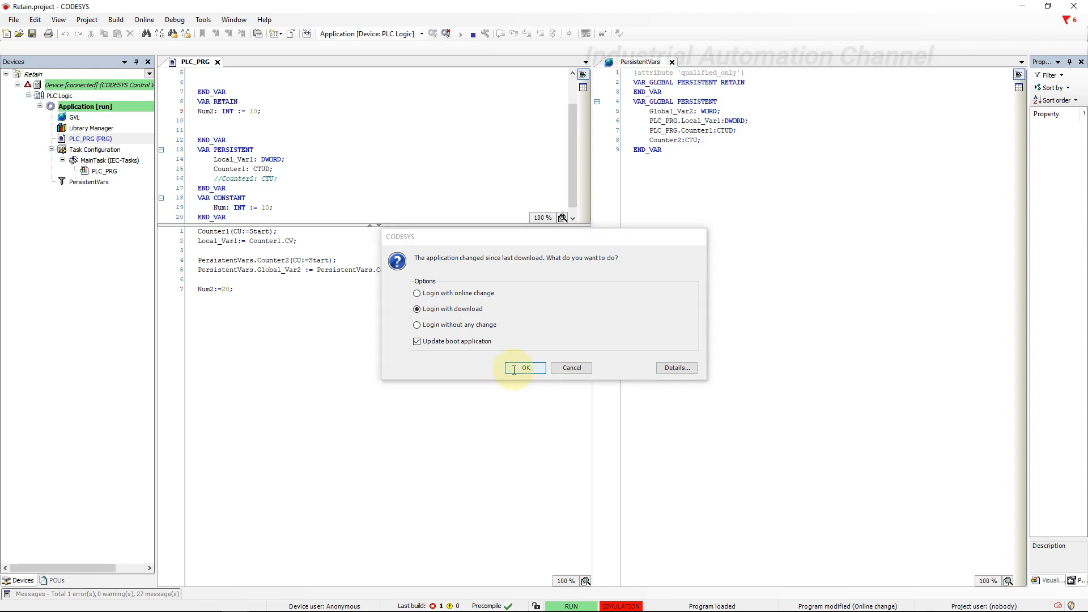
left_click(524, 367)
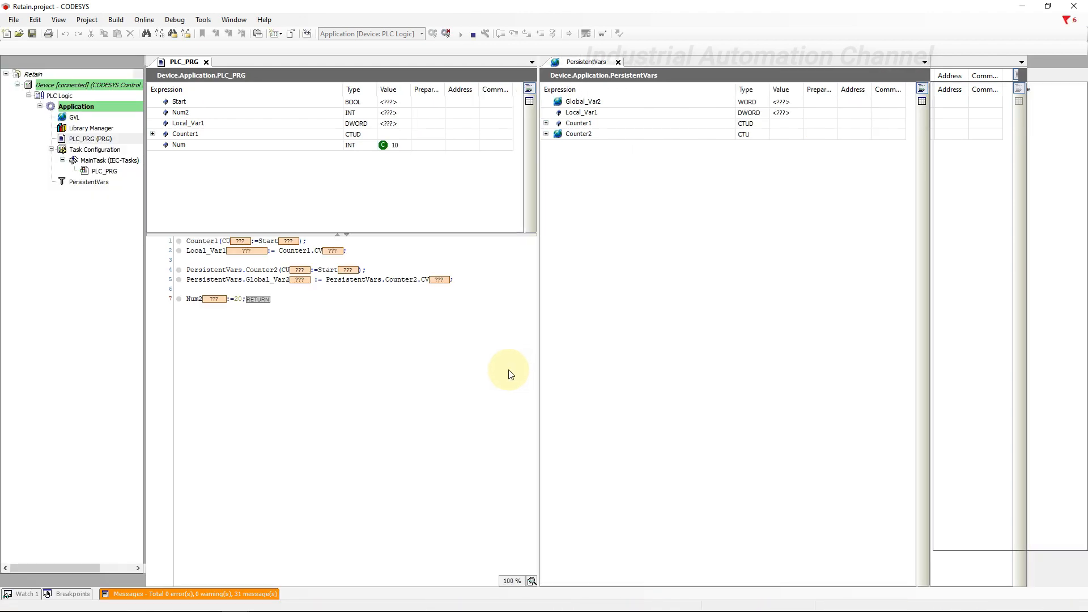
left_click(474, 33)
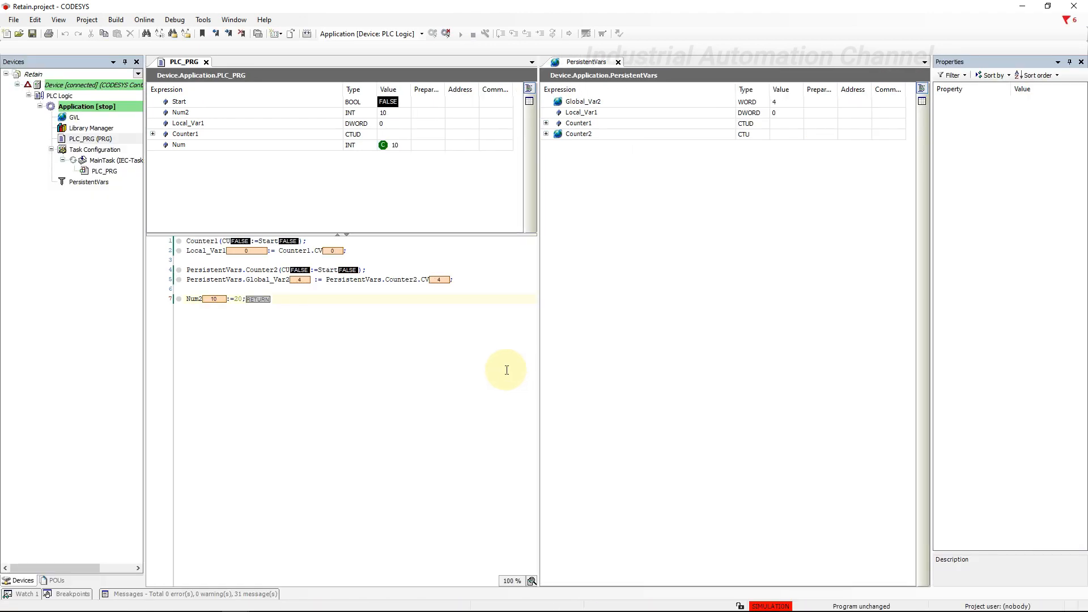
left_click(446, 33)
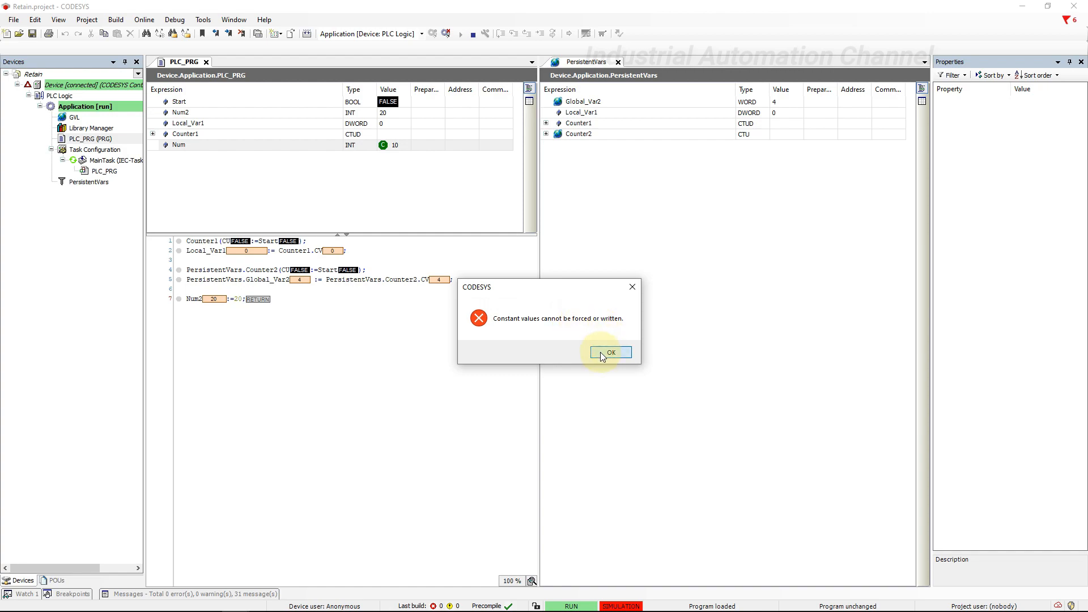
Step: Dismiss the constant-write error, write prepared value 40 into Num2, then prepare a new value starting with 4
left_click(610, 353)
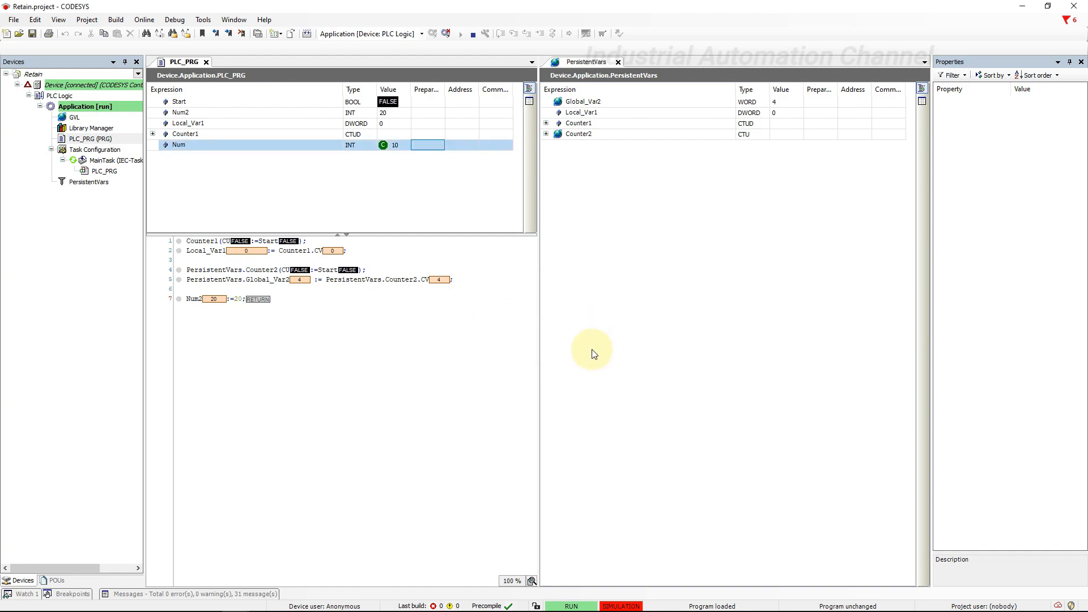
left_click(429, 112)
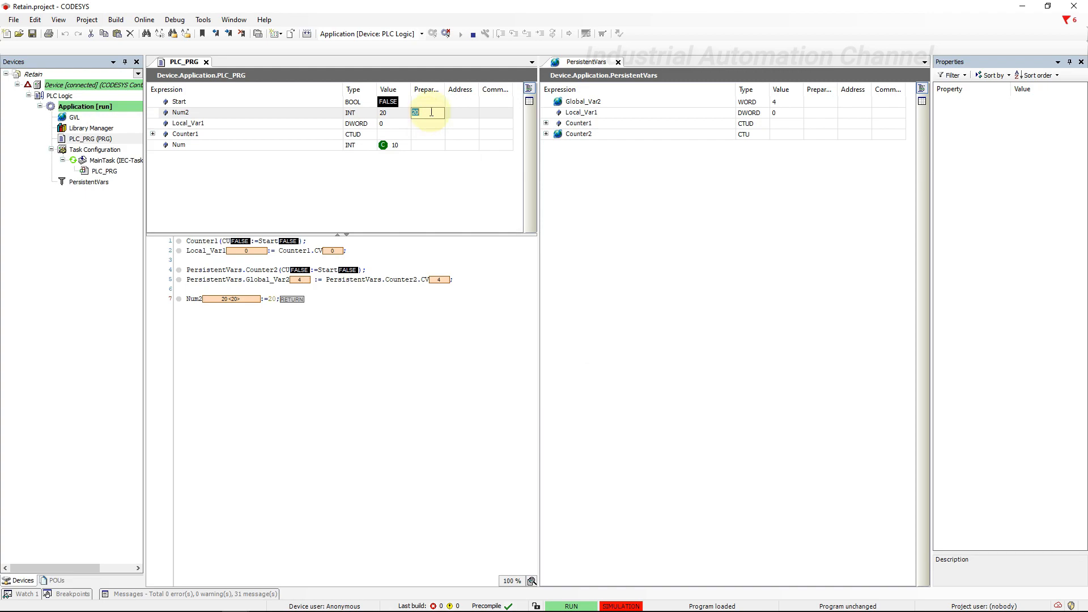
type("40")
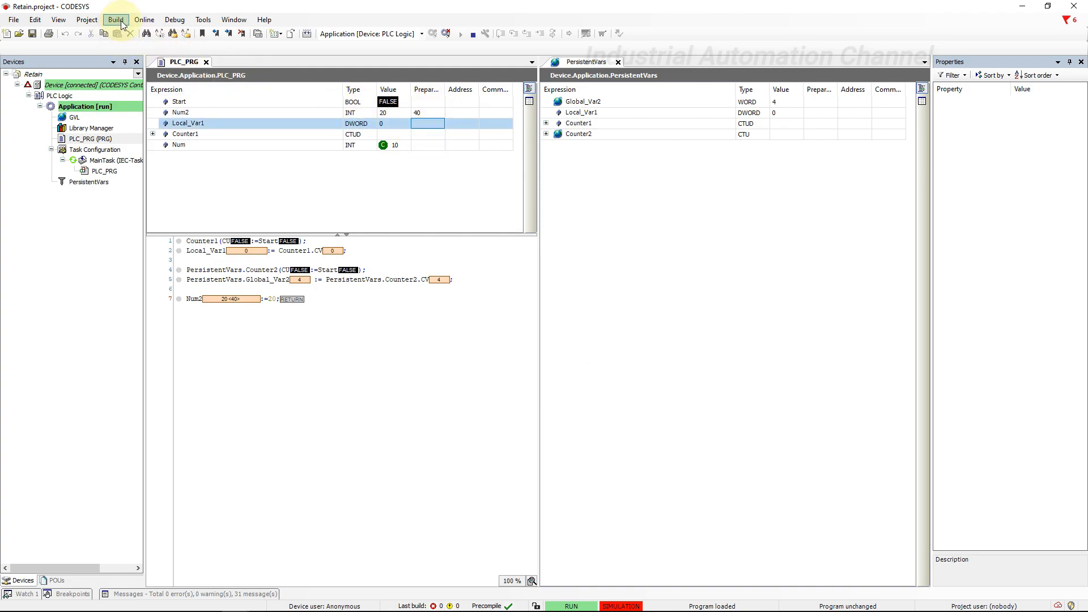
left_click(174, 19)
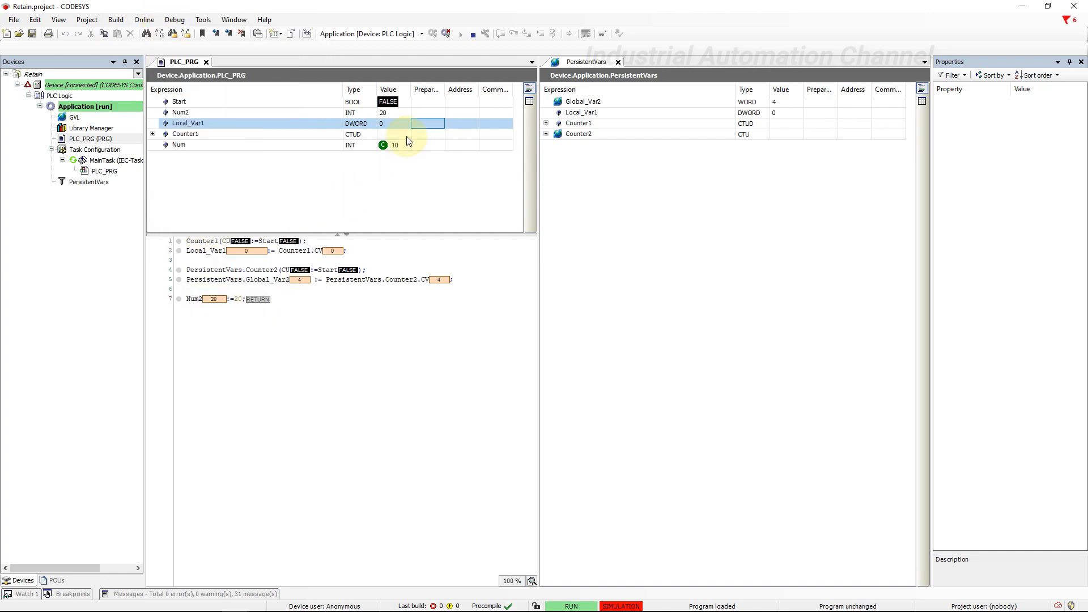
type("4")
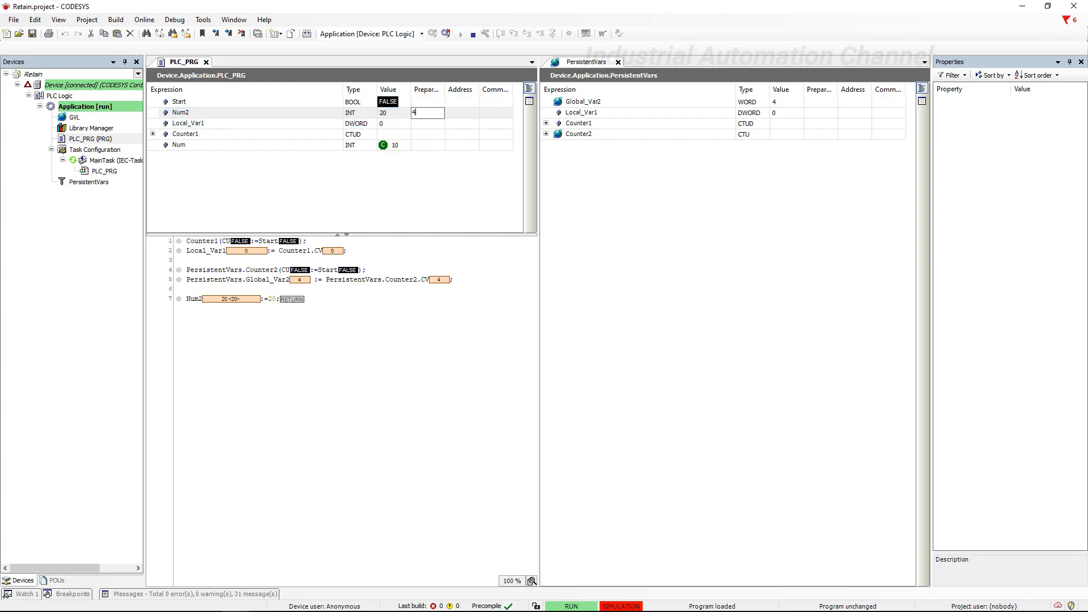